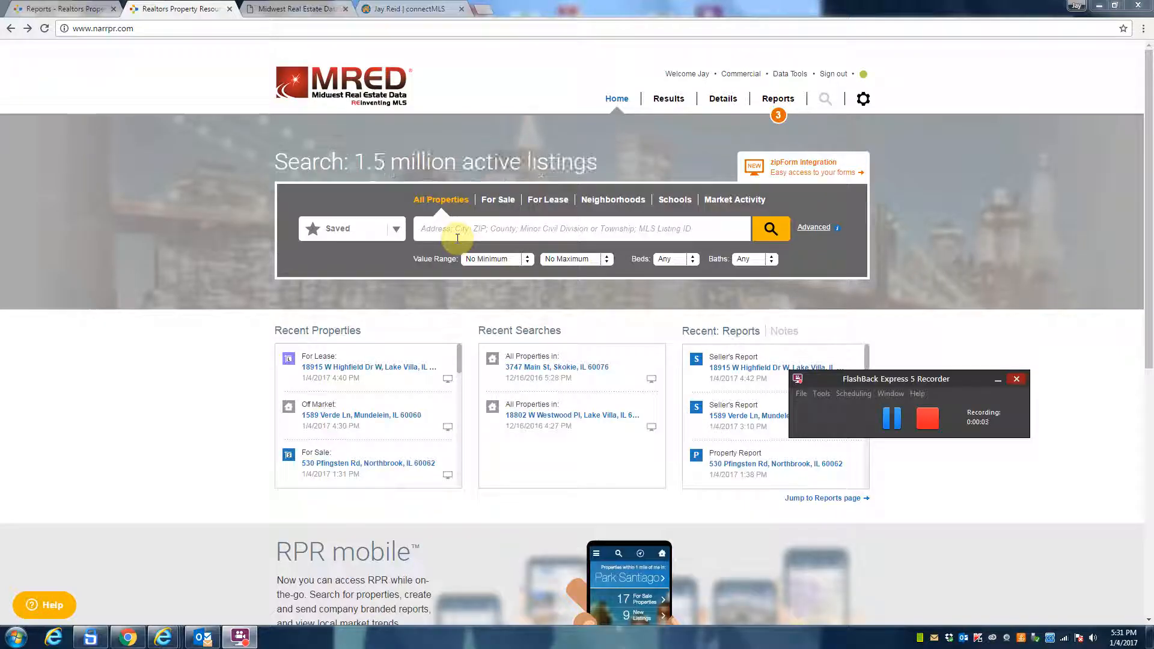
mouse_move(747, 296)
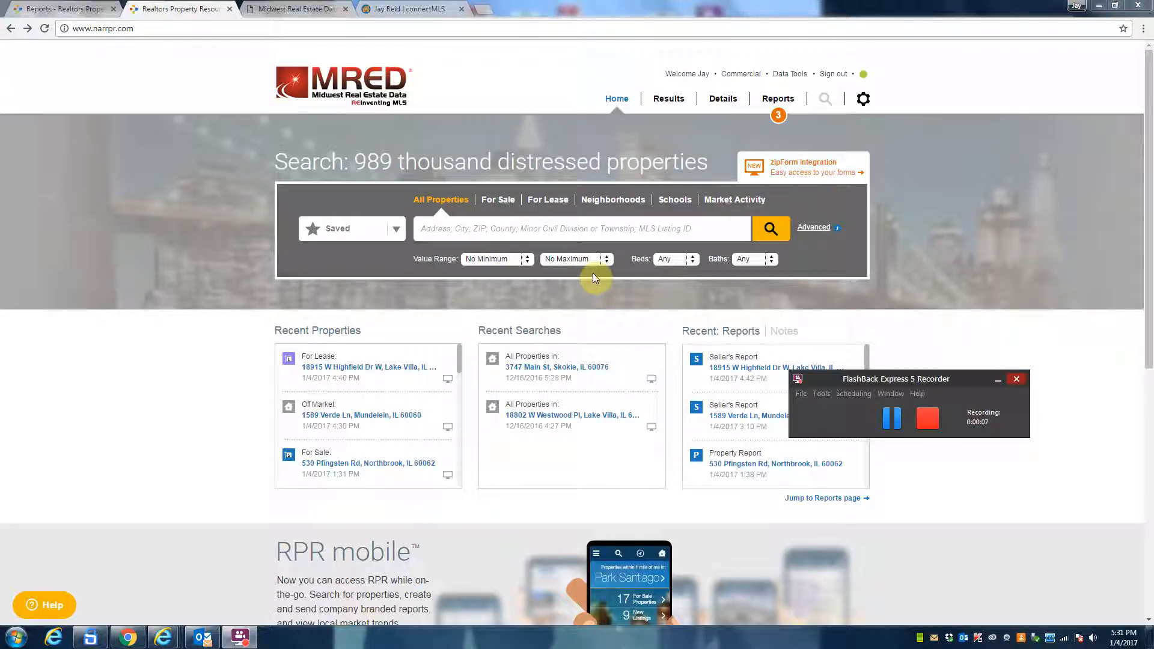
left_click(578, 229)
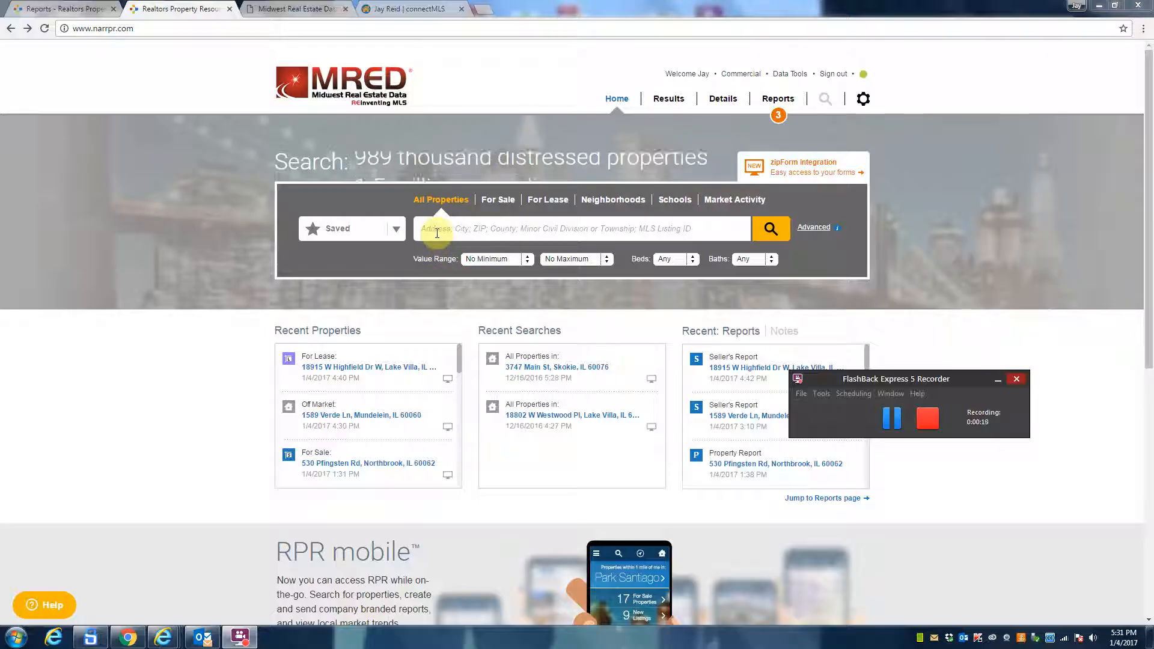
mouse_move(1040, 131)
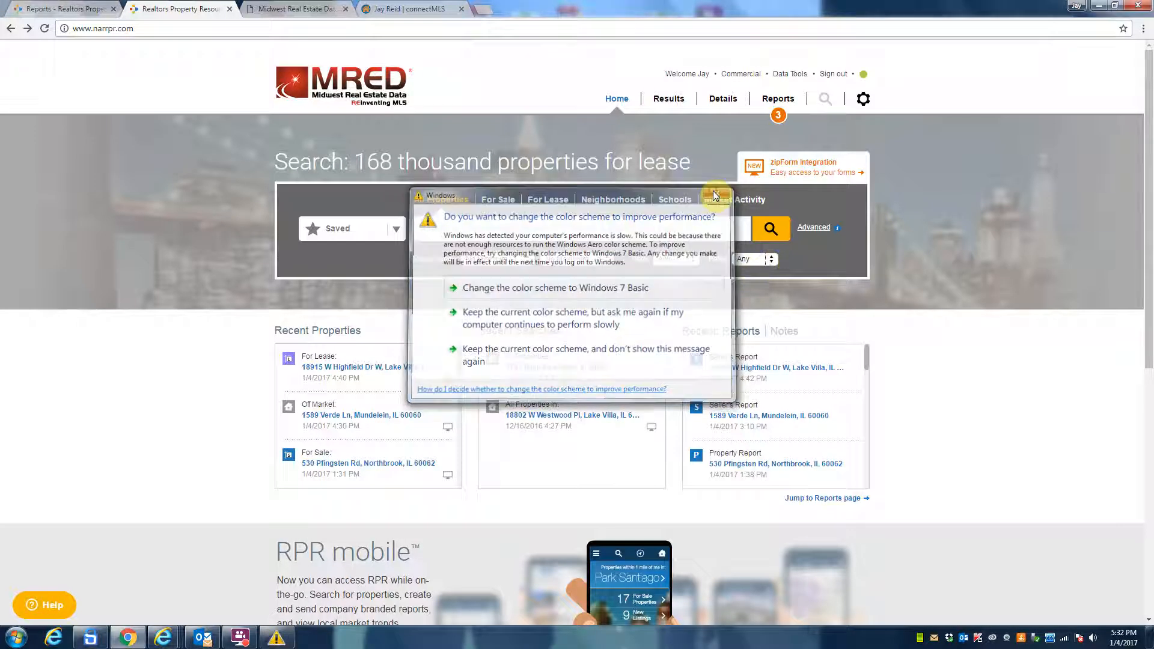
left_click(714, 197)
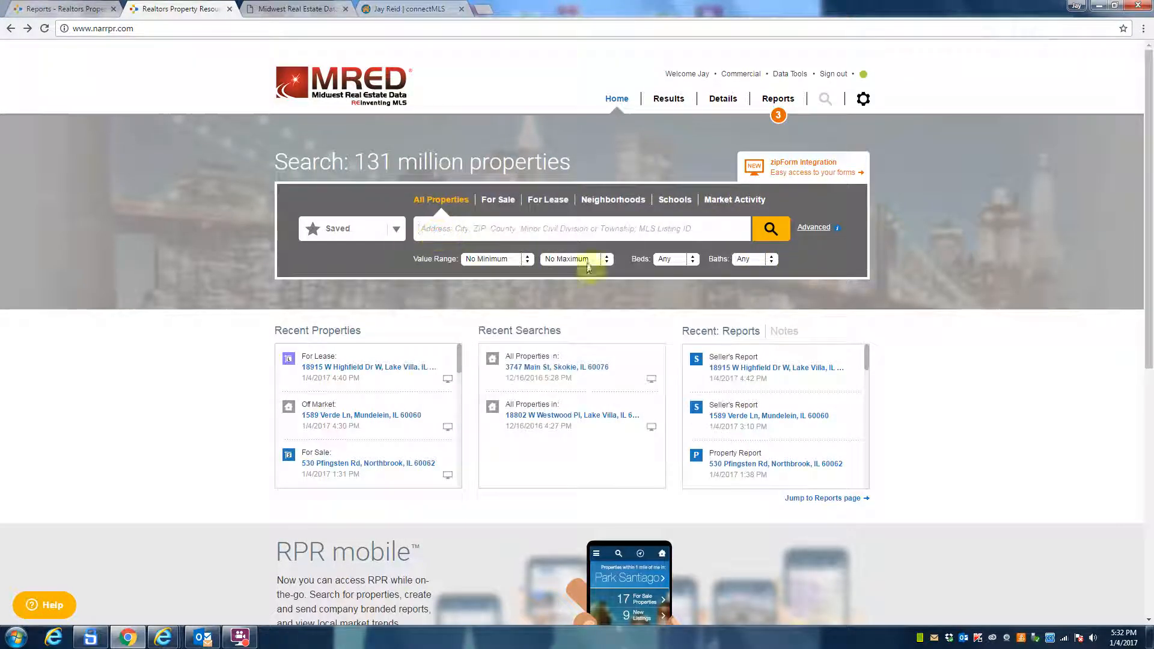
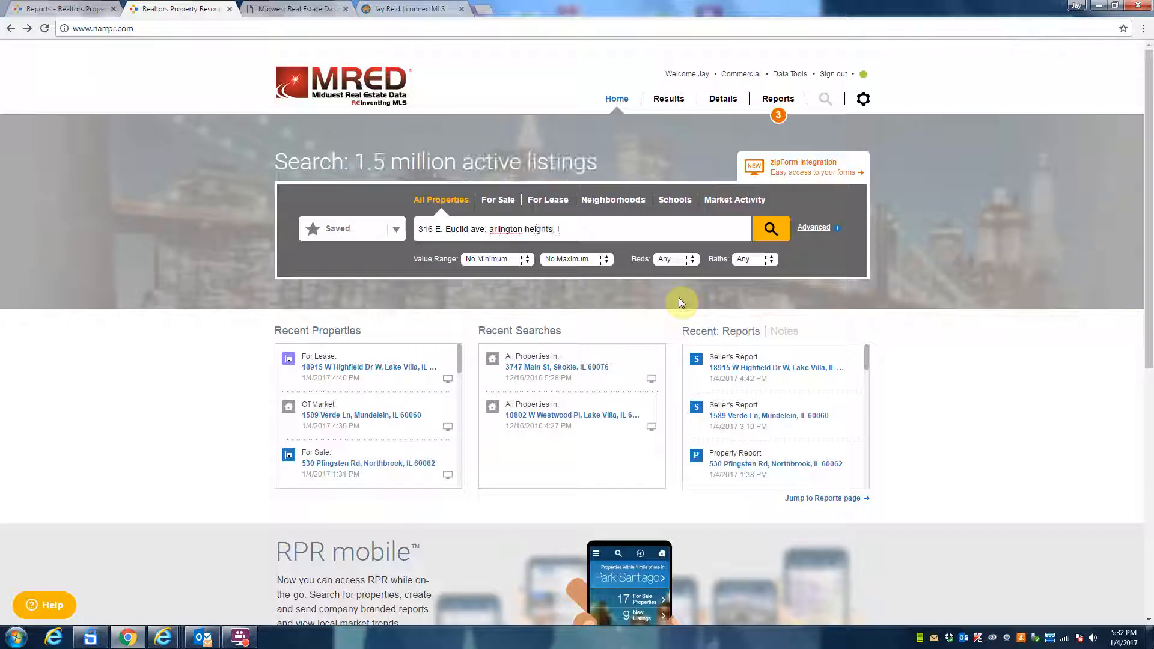
left_click(770, 229)
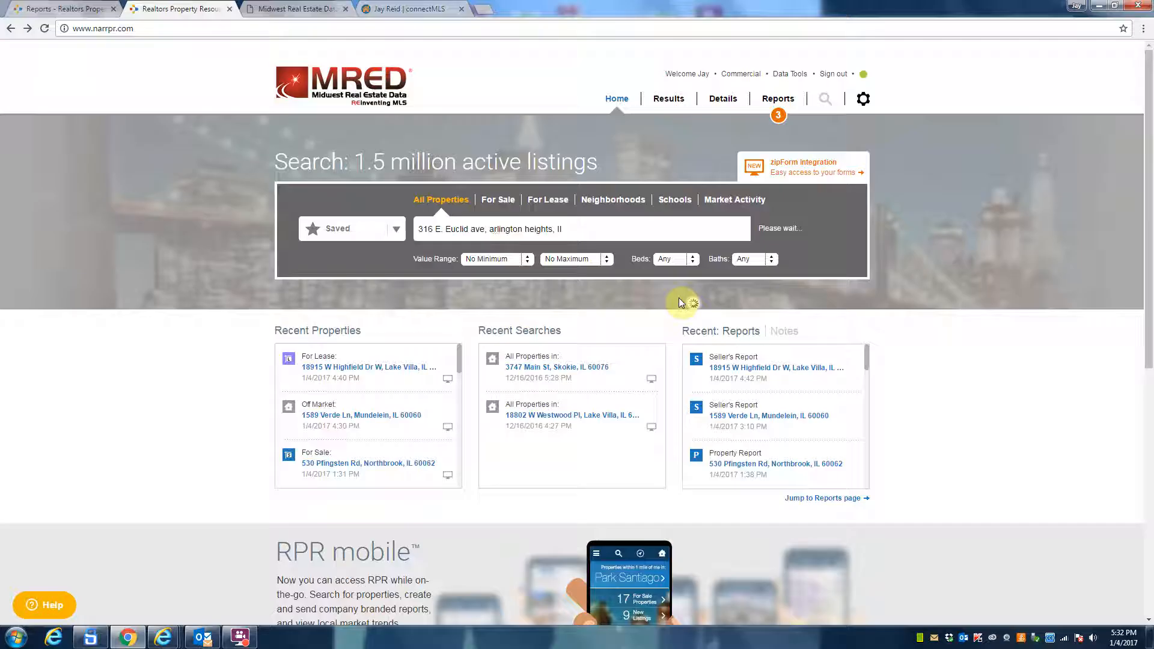
left_click(734, 199)
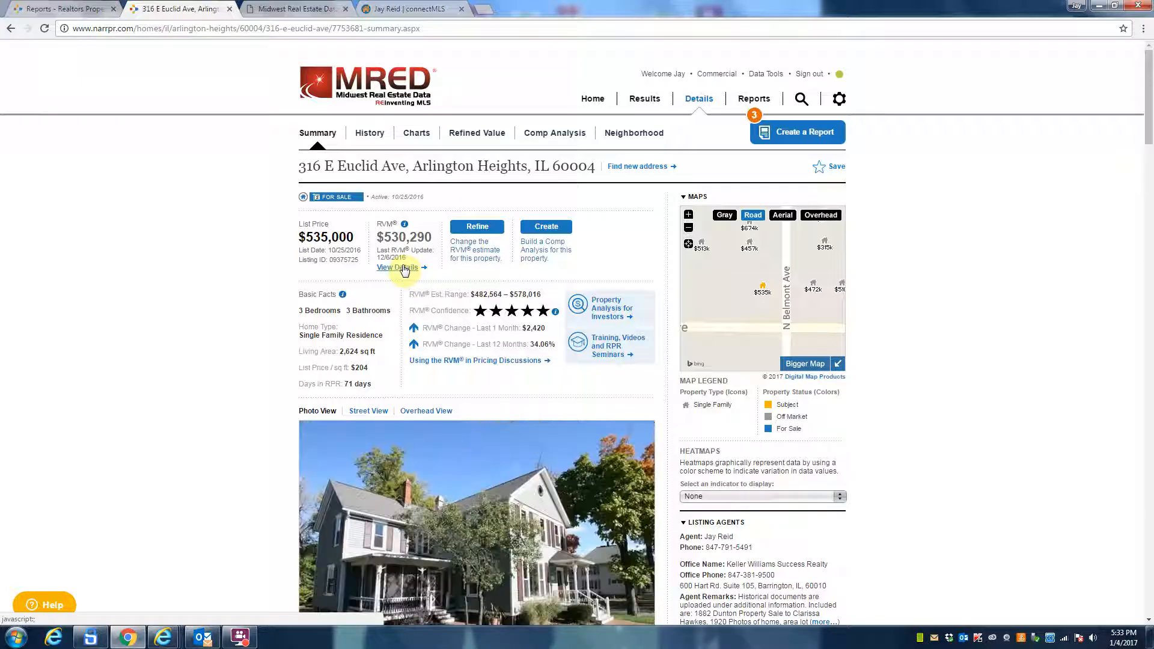
- Open the RVM Details and scroll through the sold and for-sale comparables
left_click(397, 267)
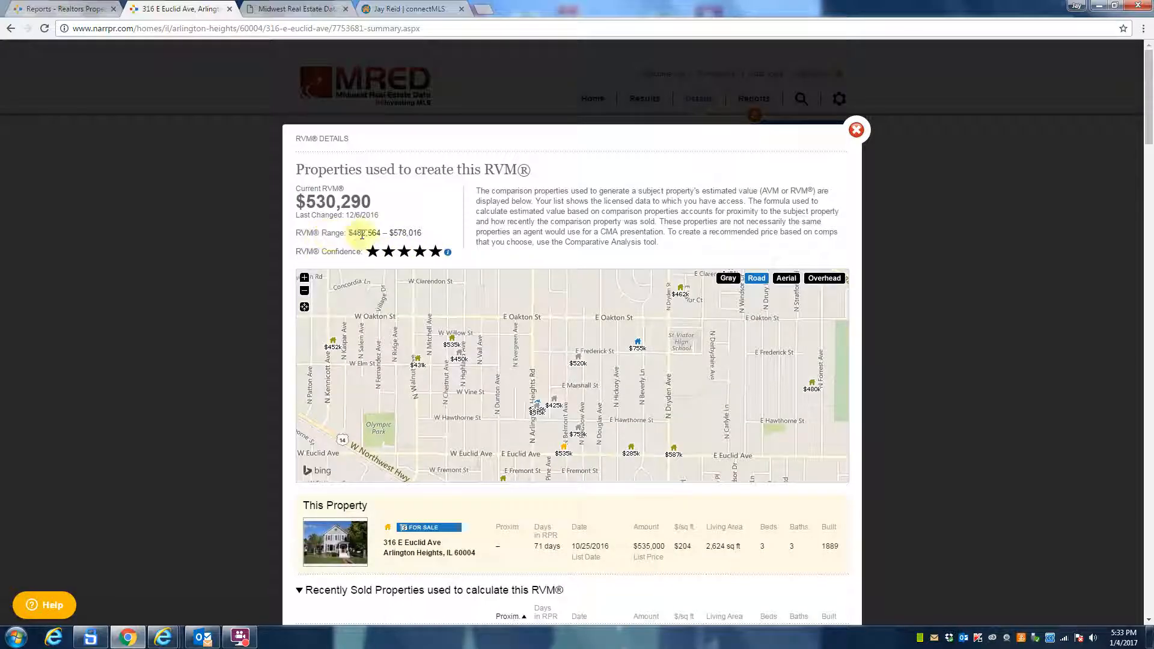
mouse_move(505, 279)
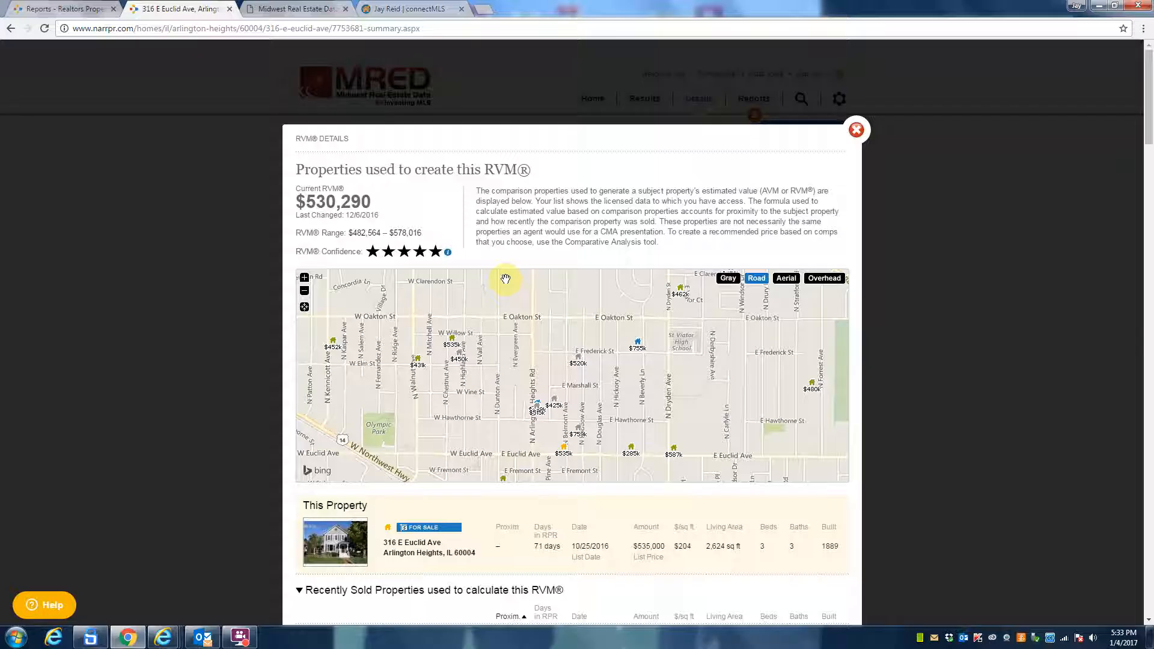
mouse_move(404, 232)
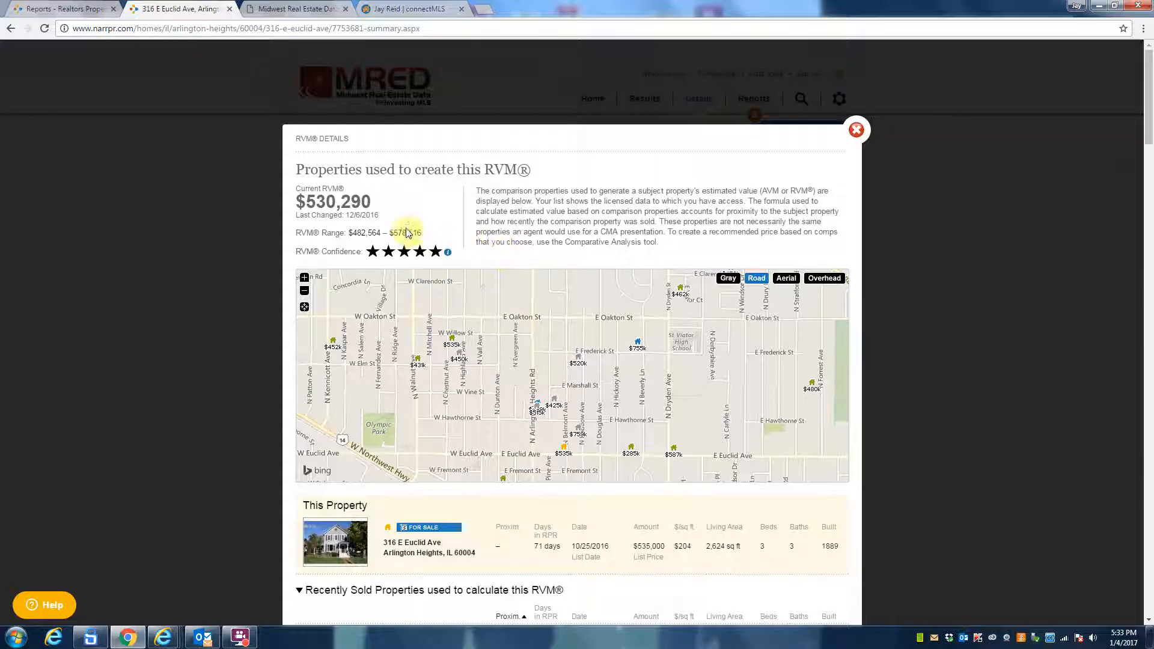
mouse_move(365, 236)
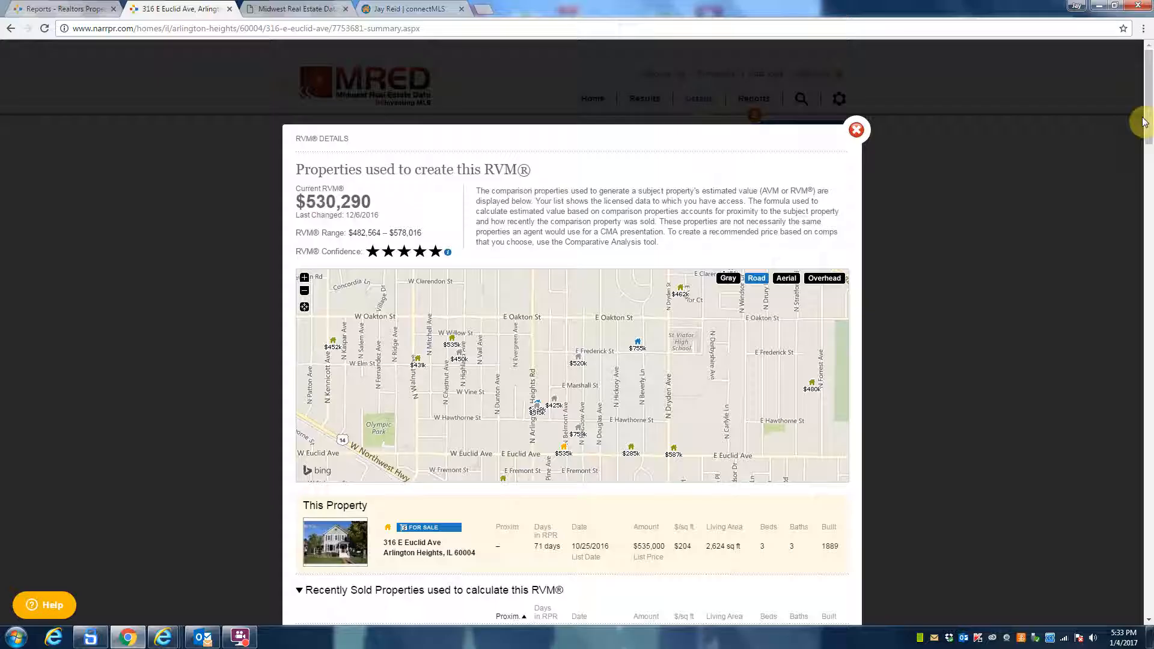
scroll("down", 3)
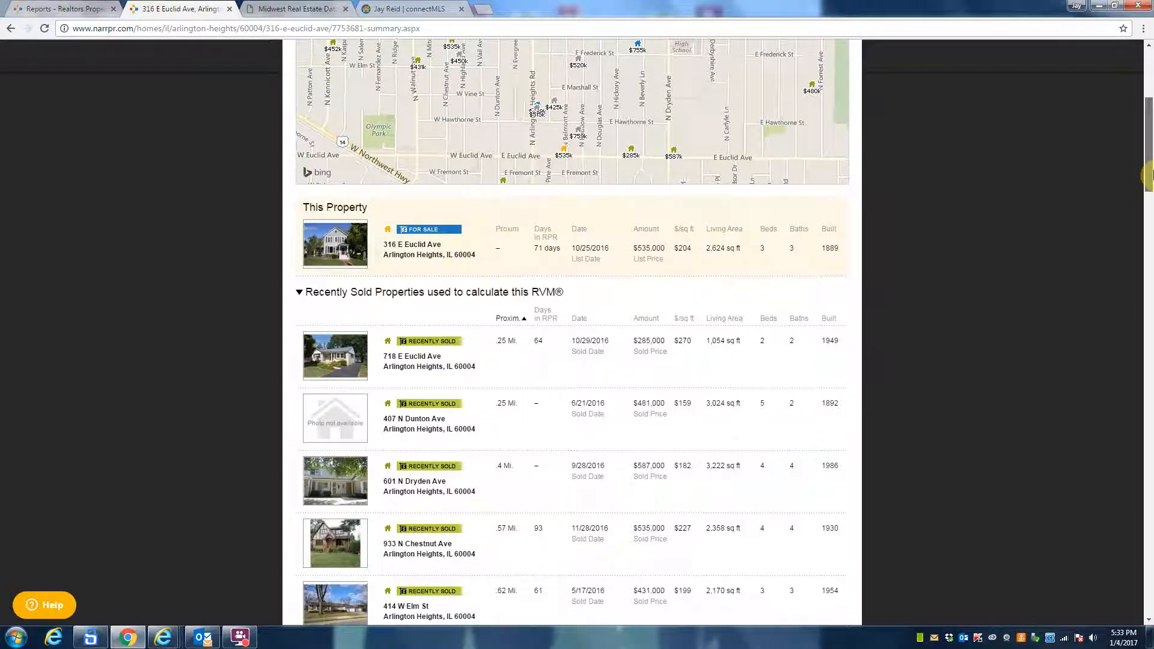
scroll("down", 3)
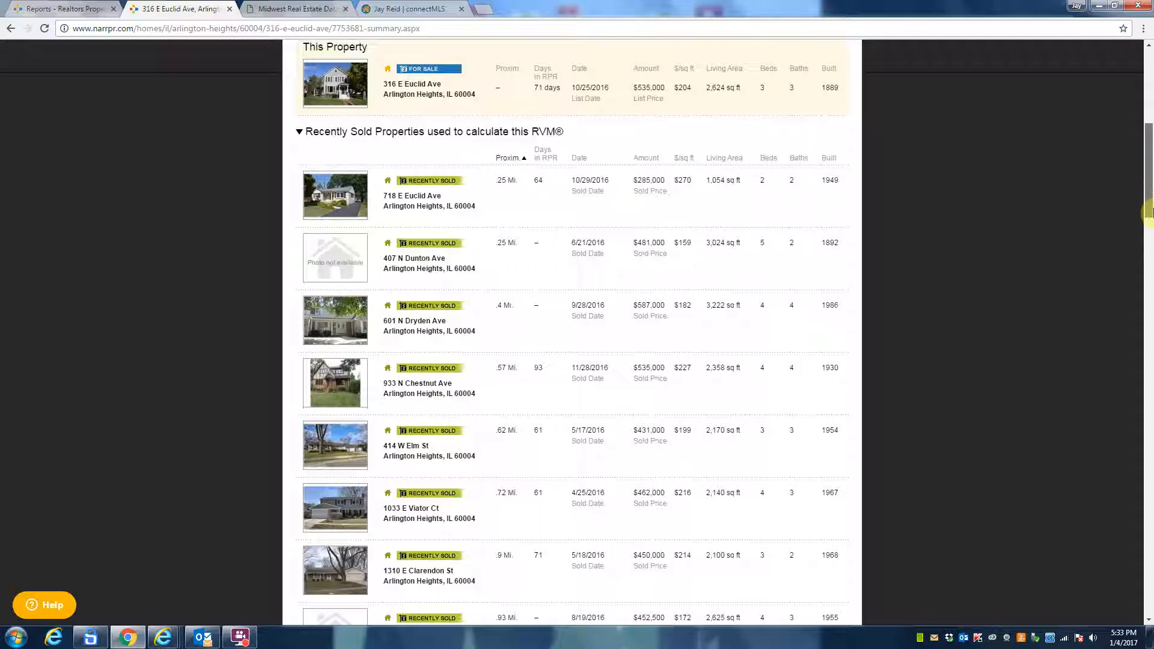
scroll("down", 3)
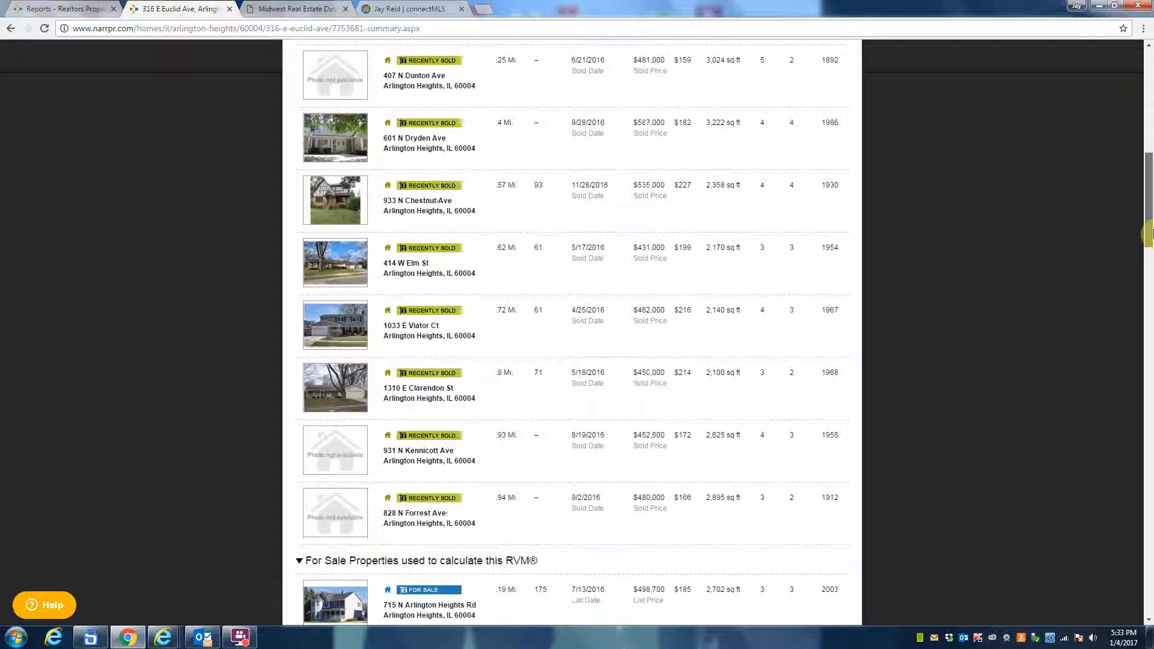
scroll("up", 3)
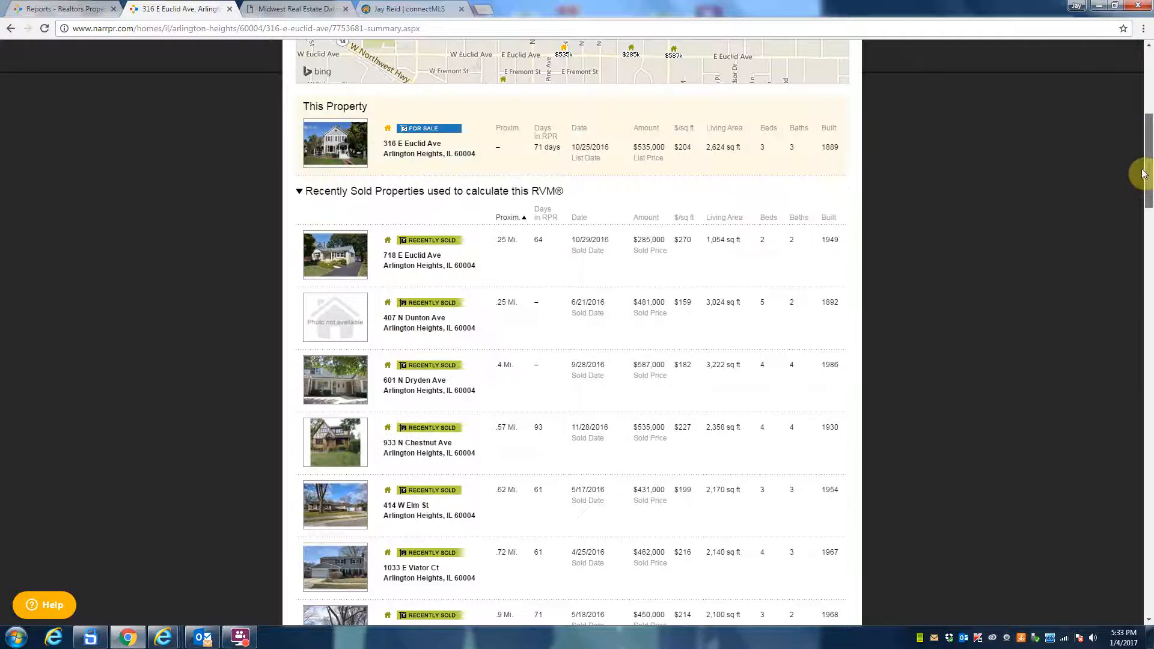
scroll("up", 3)
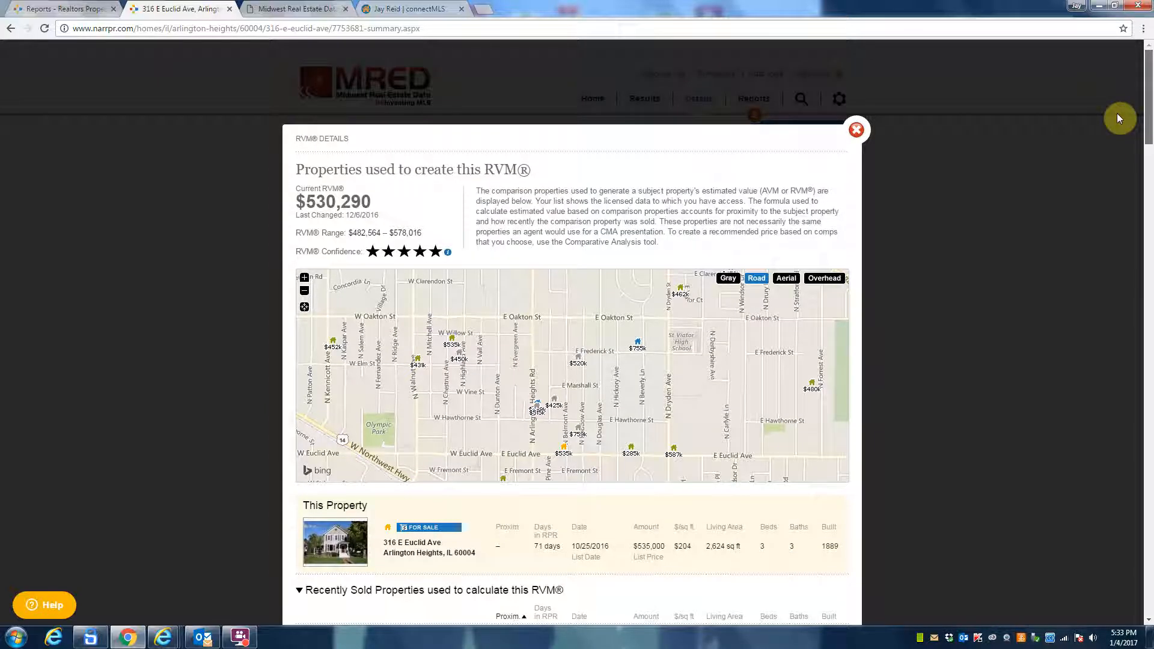
mouse_move(856, 130)
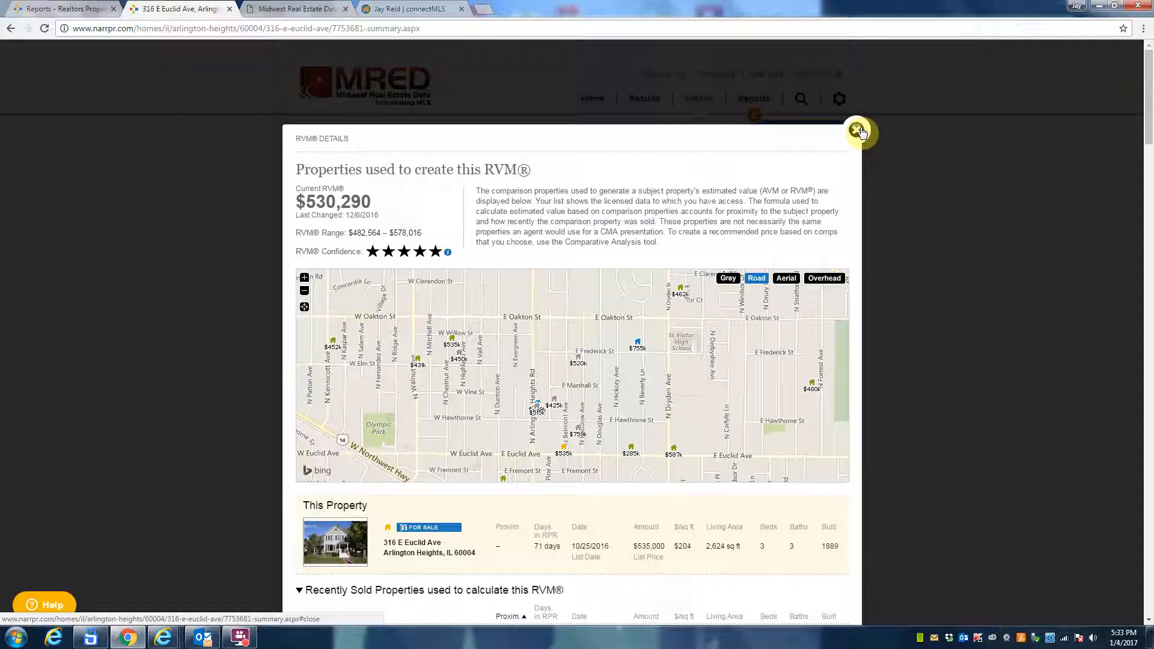
left_click(856, 130)
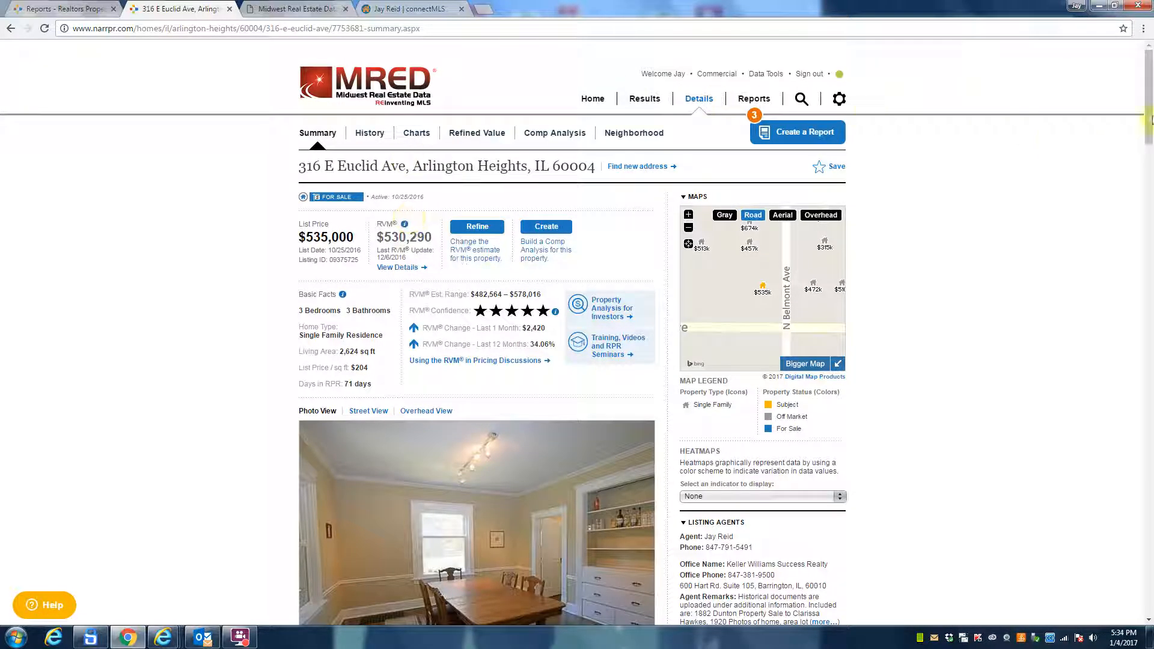
scroll("down", 3)
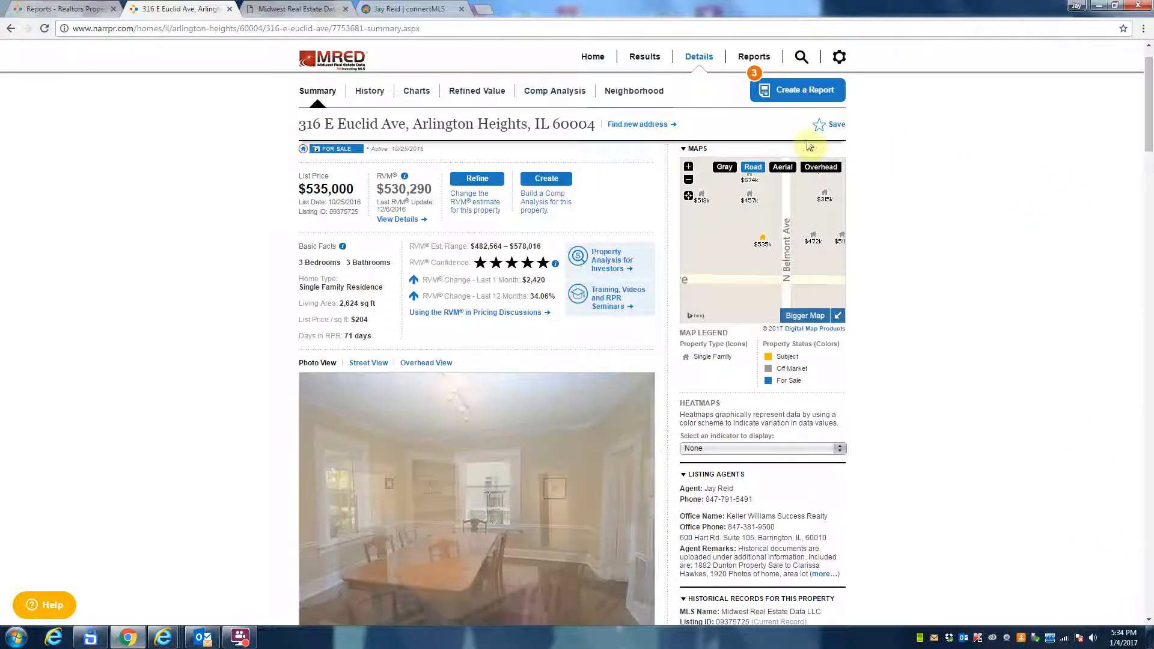
mouse_move(875, 138)
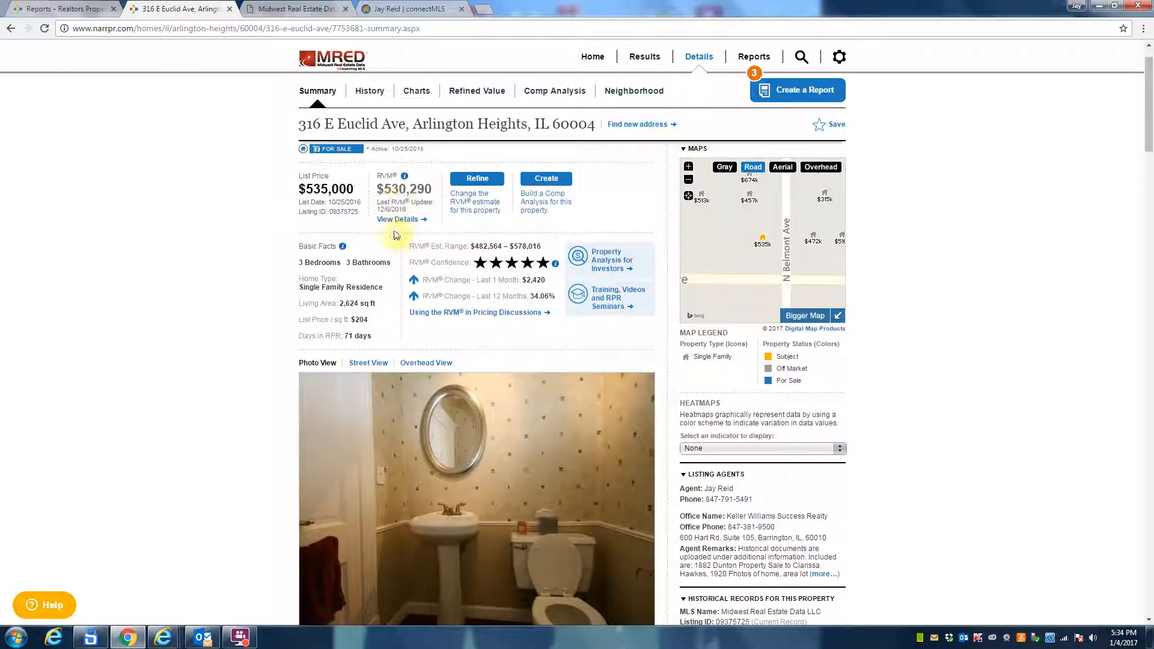
mouse_move(575, 177)
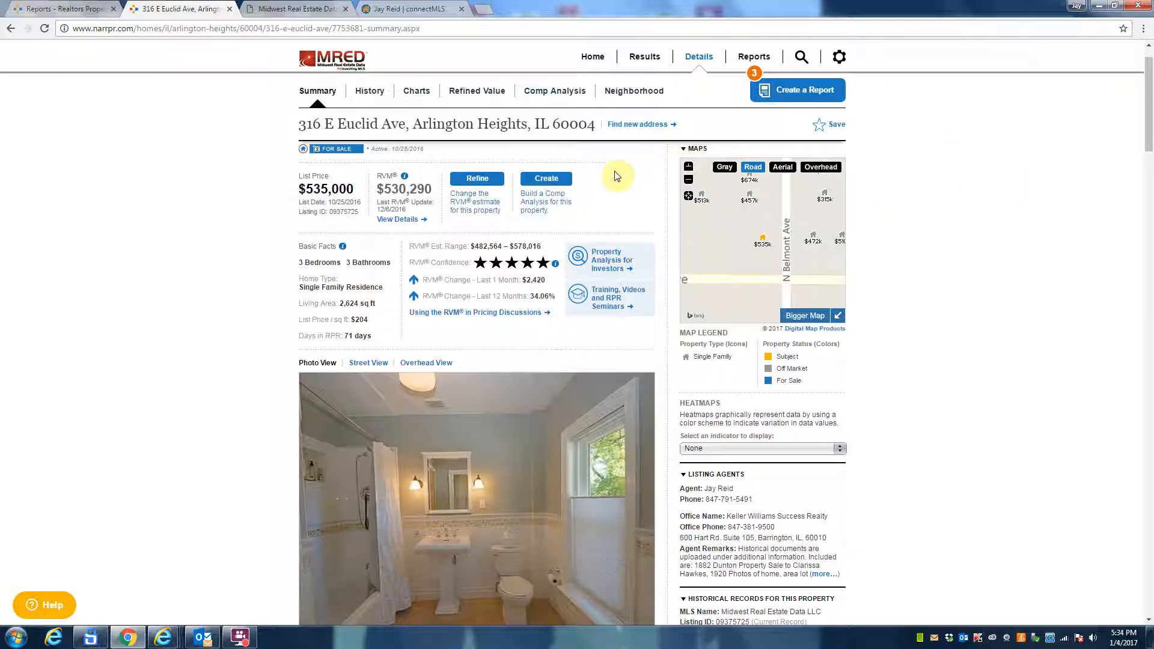
mouse_move(1089, 150)
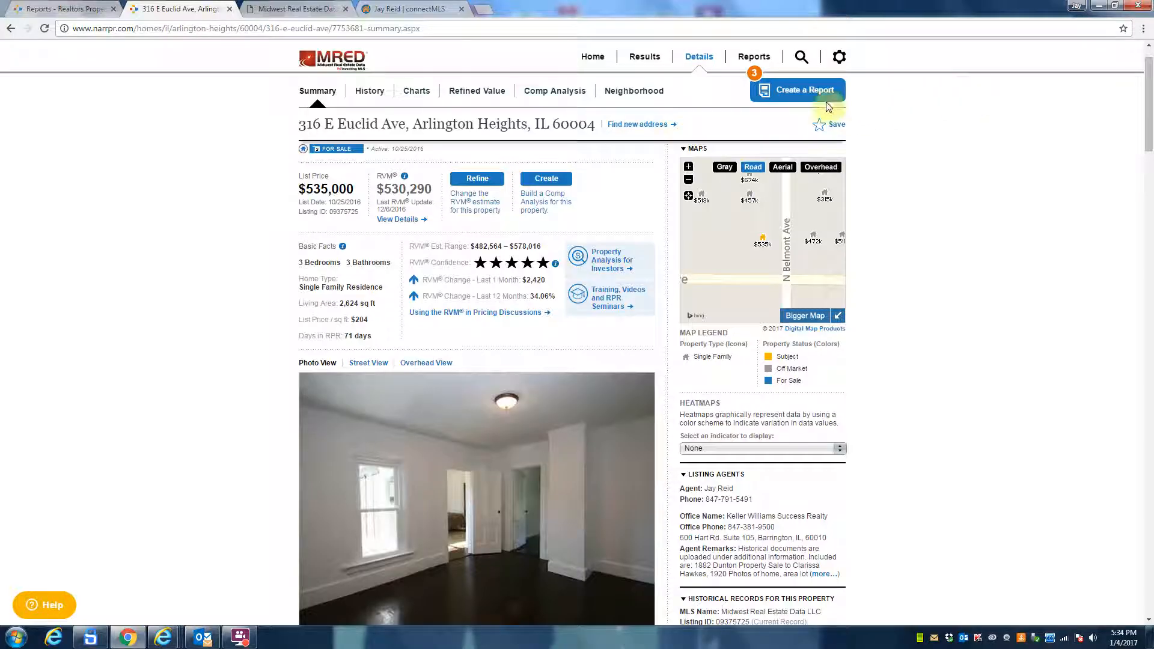
left_click(797, 89)
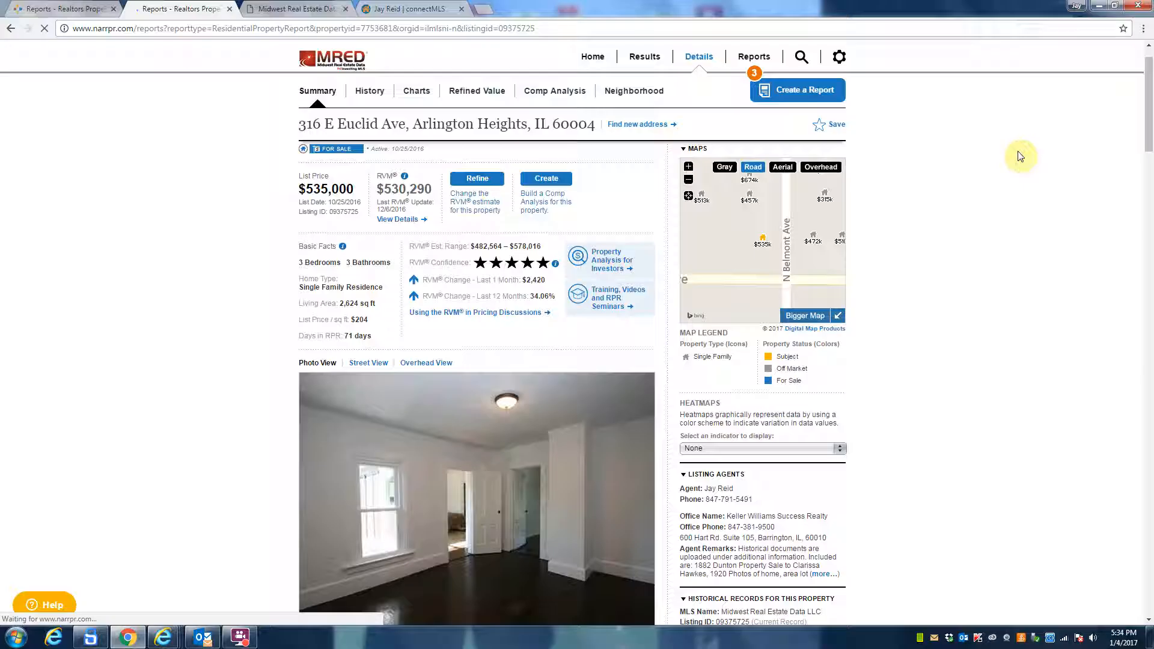
left_click(797, 89)
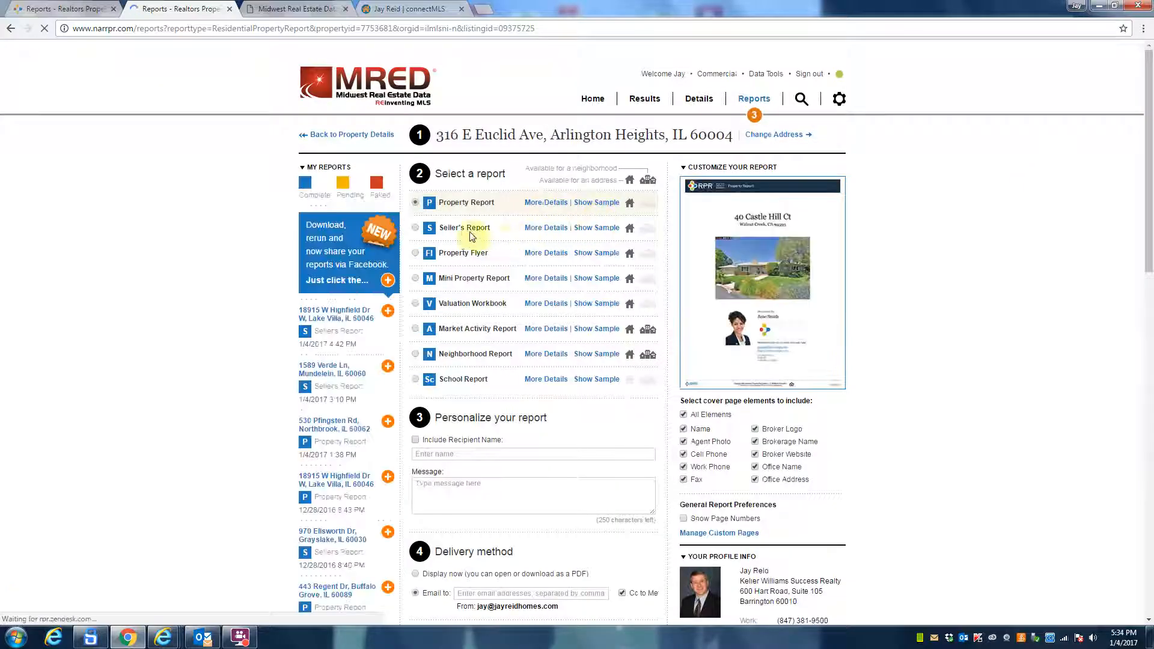
left_click(415, 227)
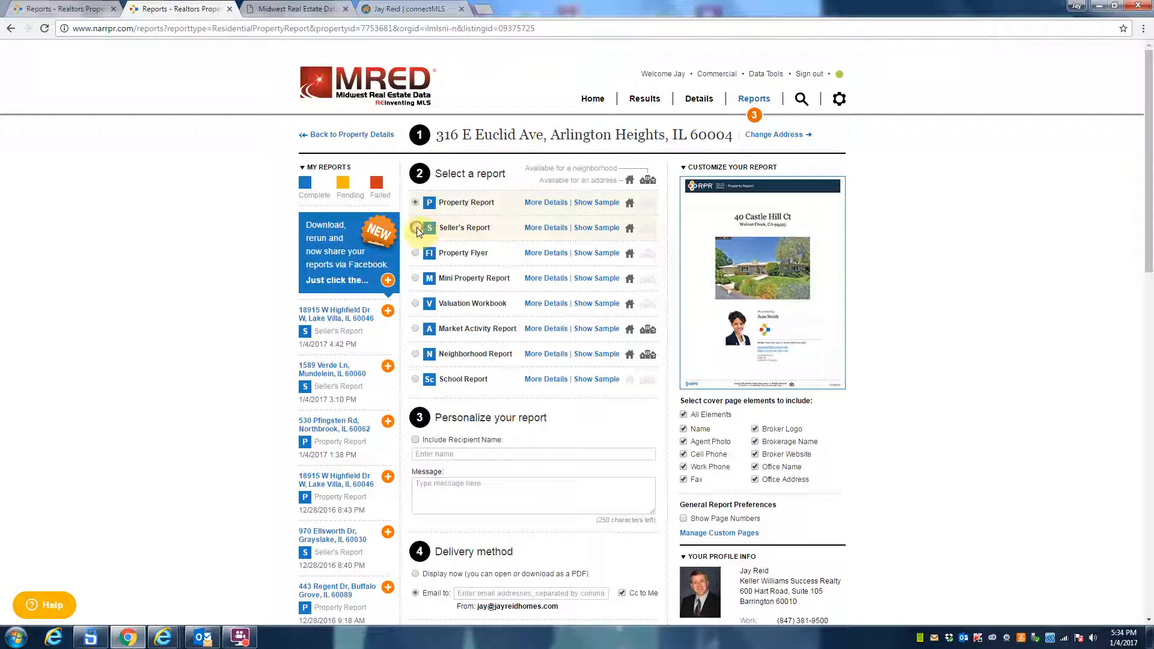
left_click(416, 227)
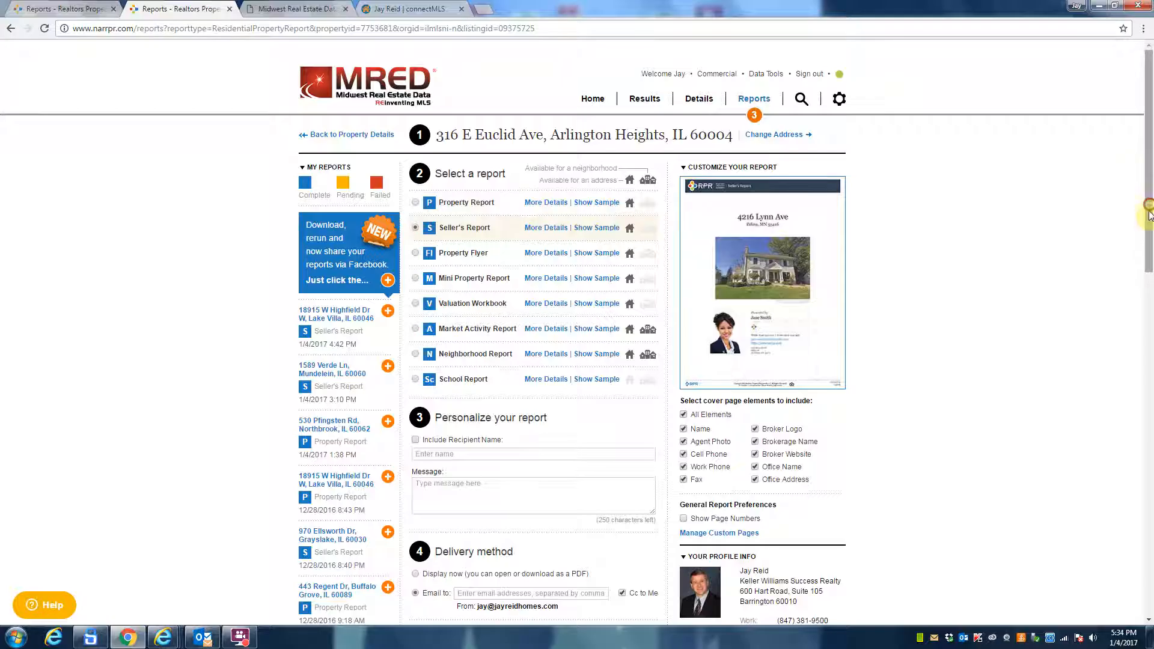
scroll("down", 3)
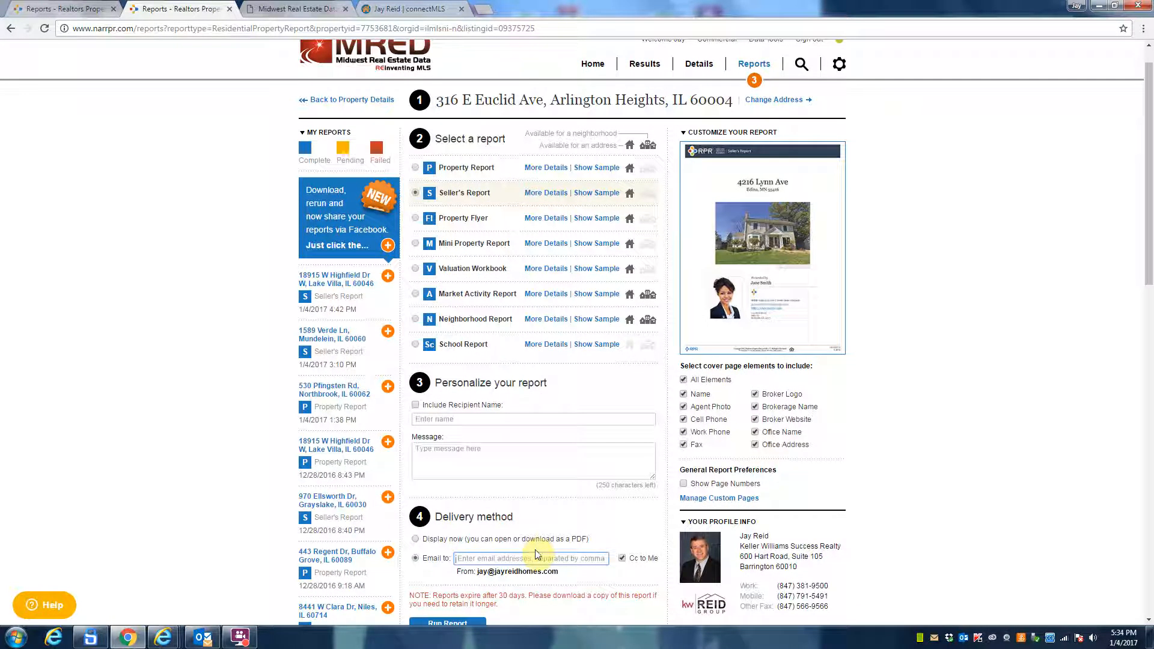
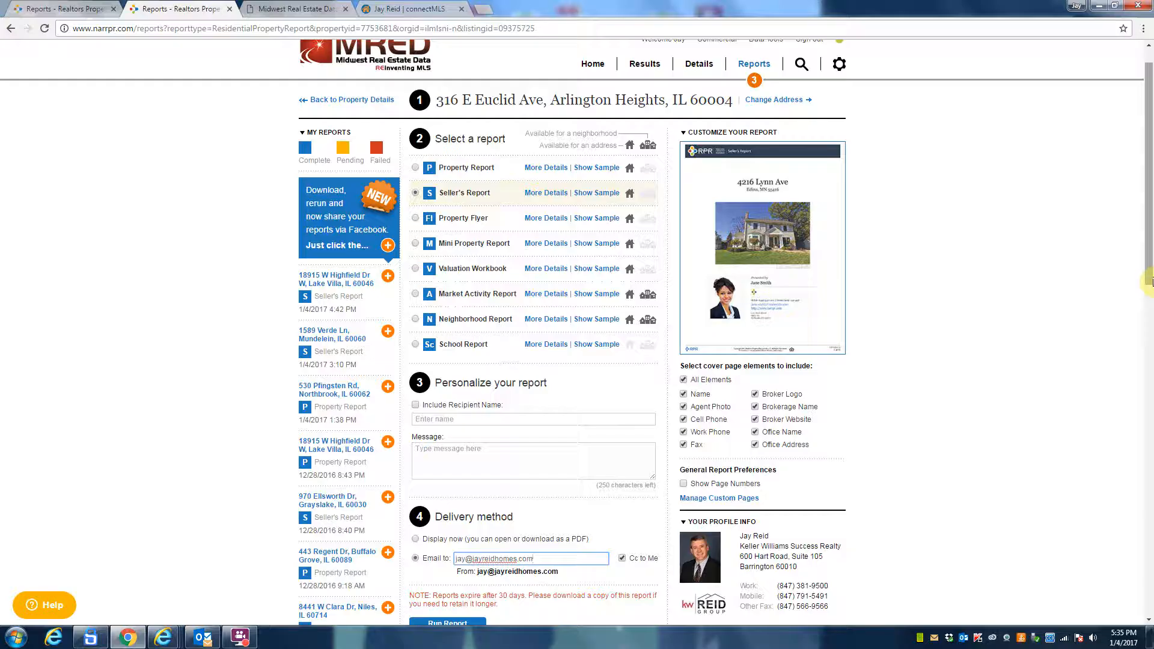
- Run the Seller's Report and dismiss the report-generating notice
scroll("down", 3)
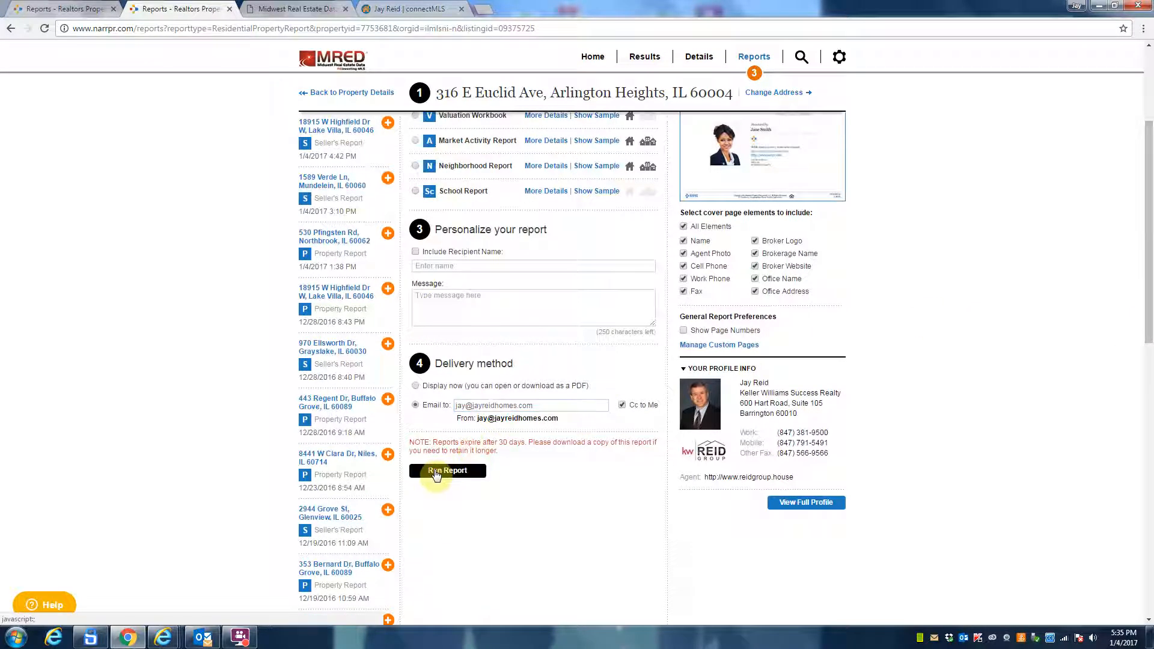
left_click(447, 470)
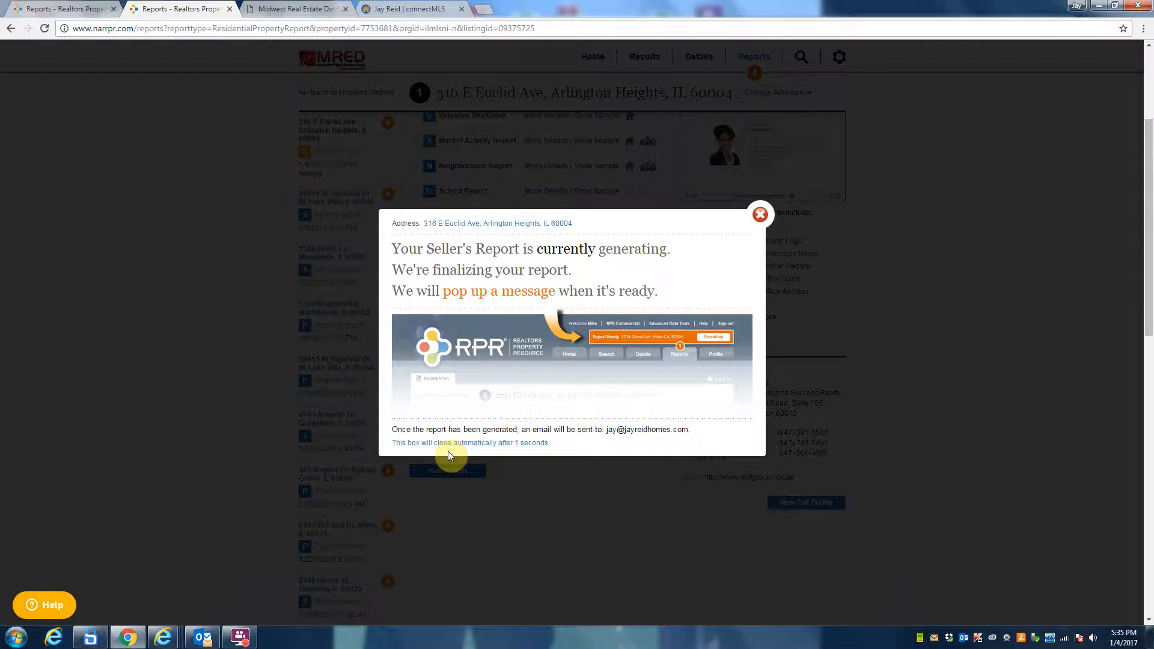
left_click(759, 214)
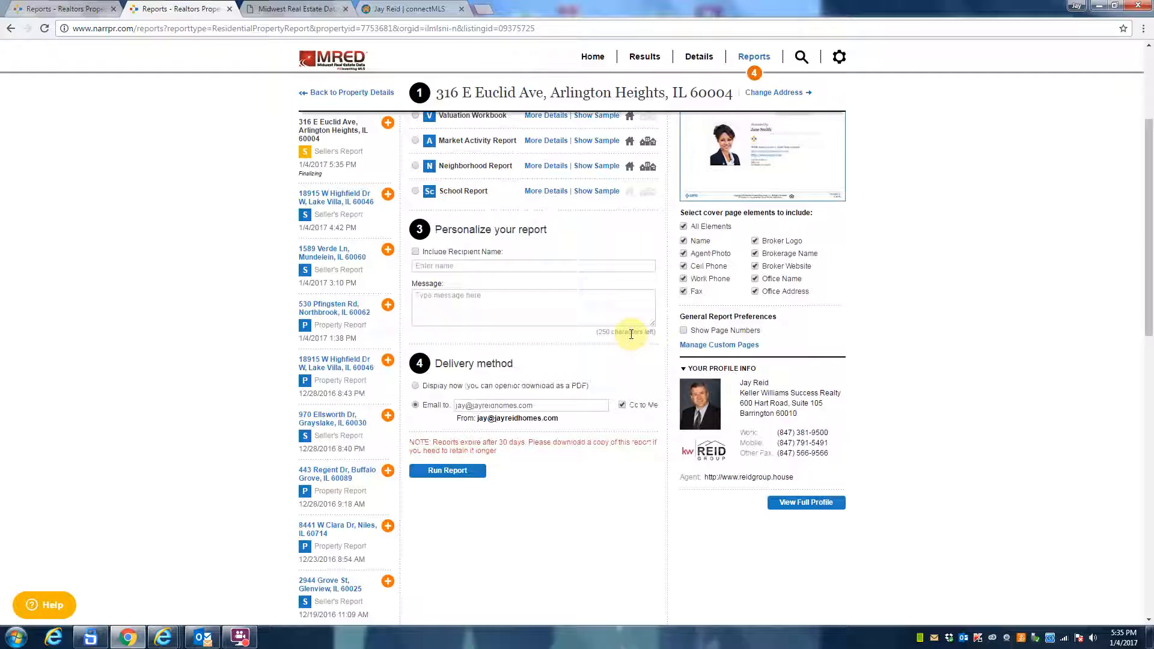
mouse_move(381, 383)
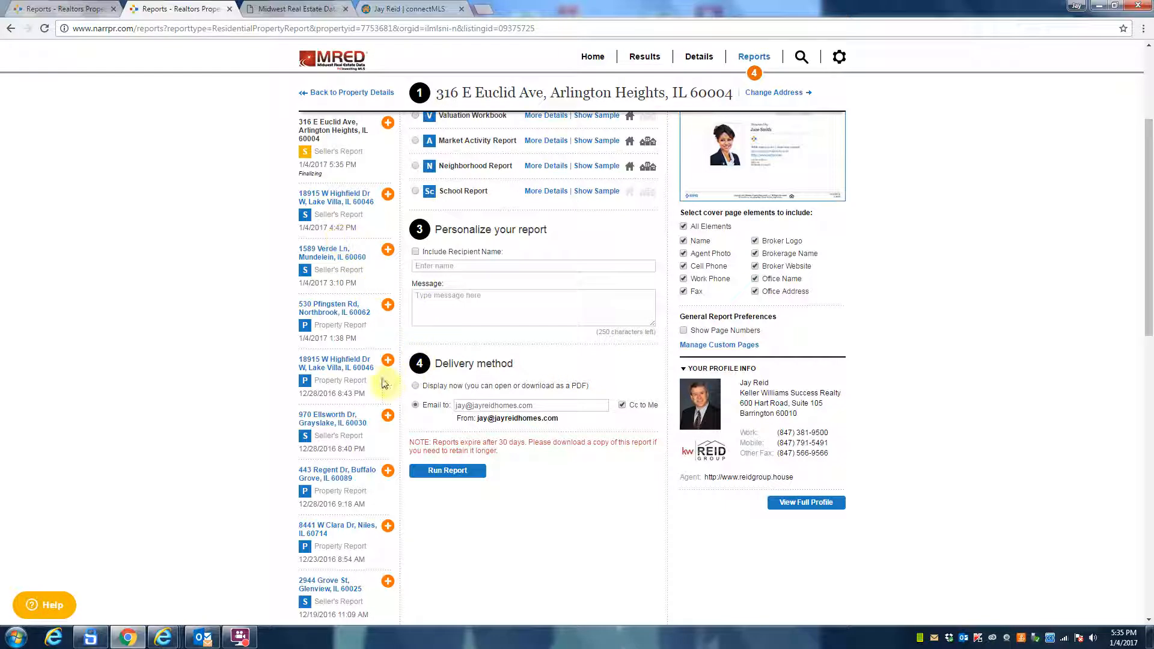
mouse_move(1058, 259)
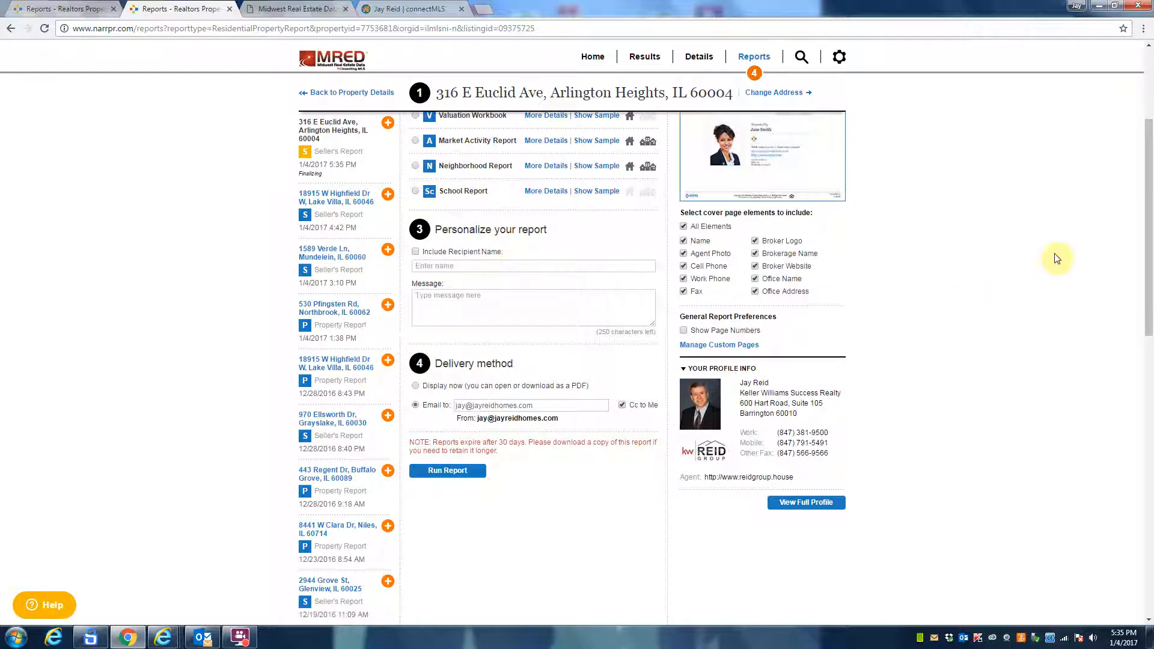
mouse_move(1147, 250)
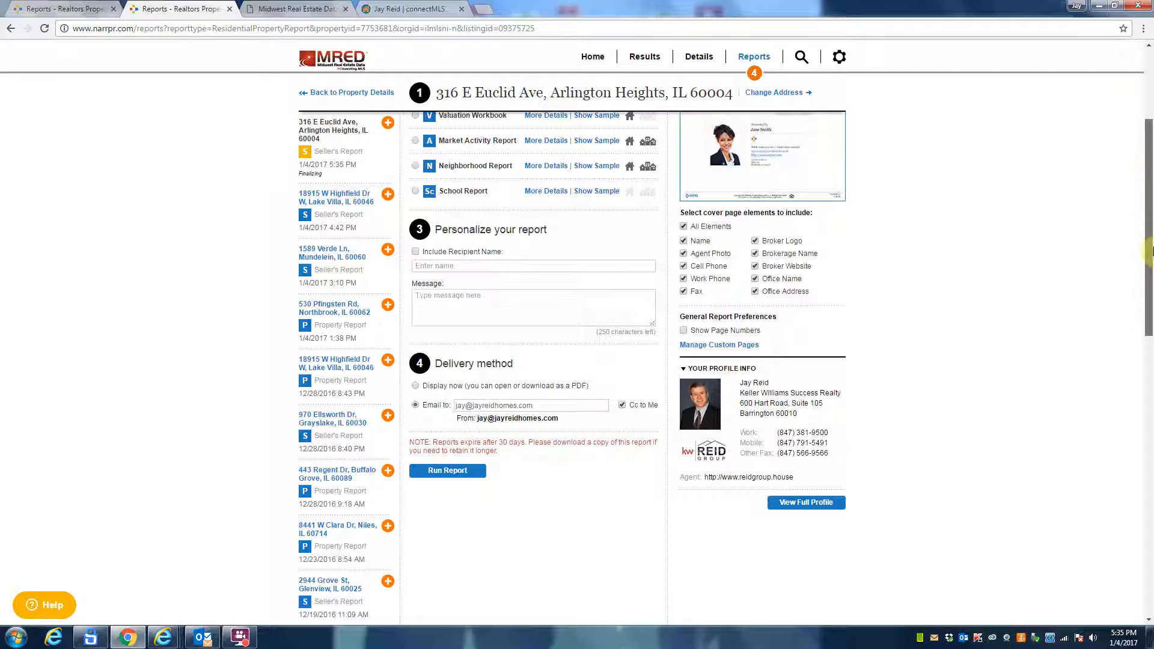
scroll("up", 3)
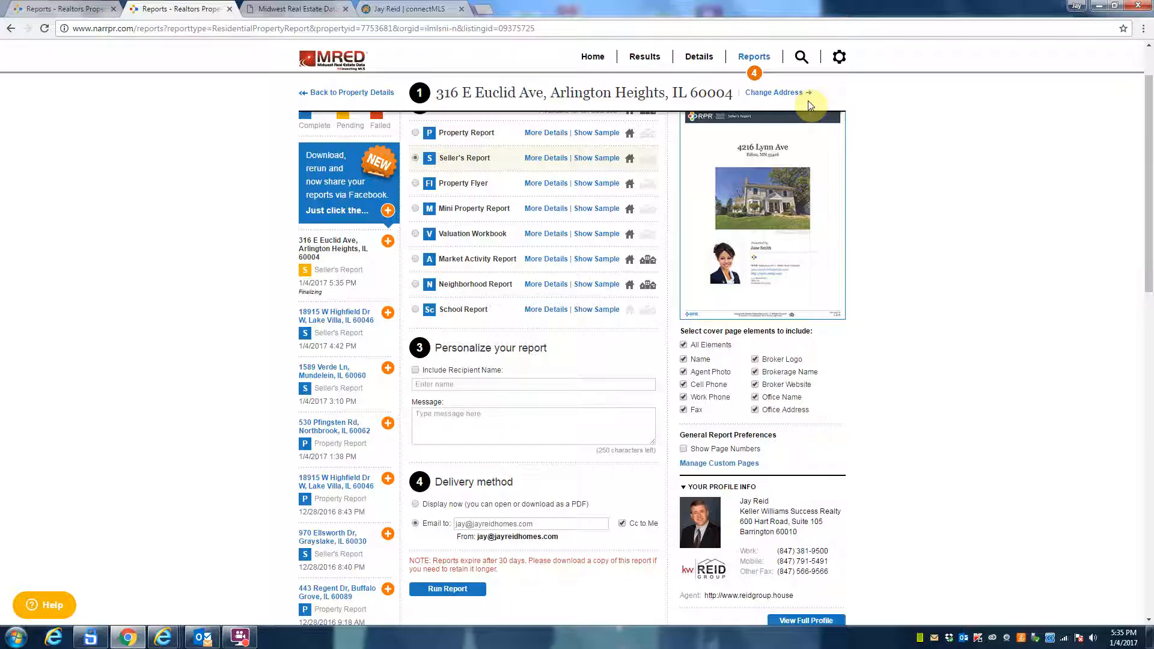
mouse_move(1026, 6)
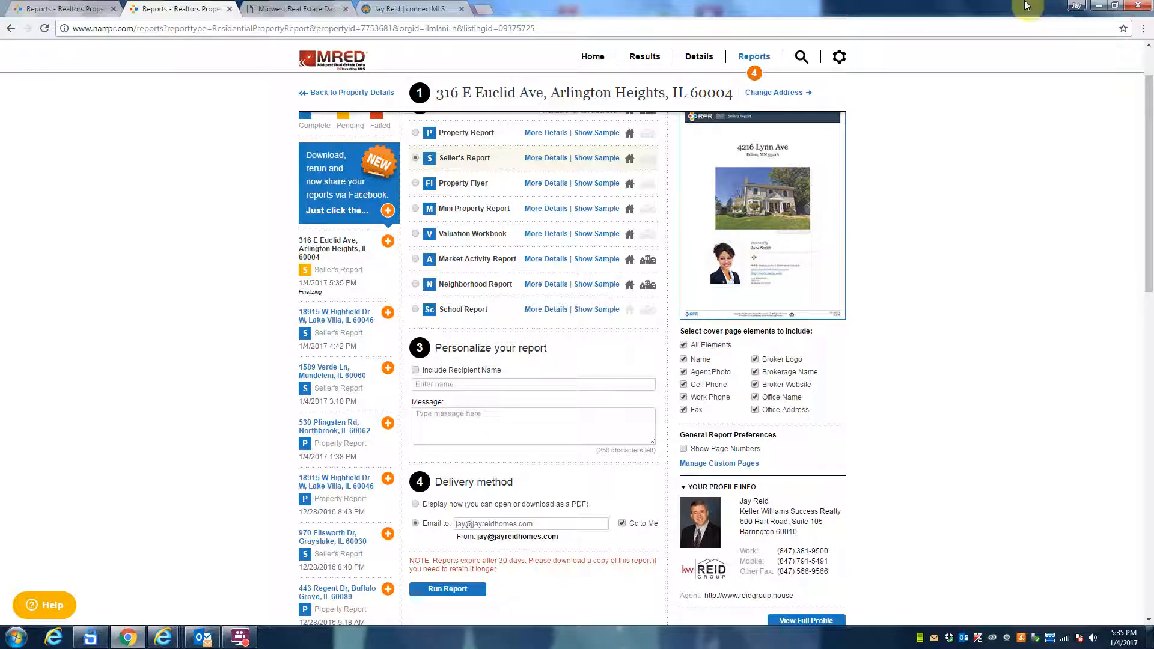
mouse_move(813, 525)
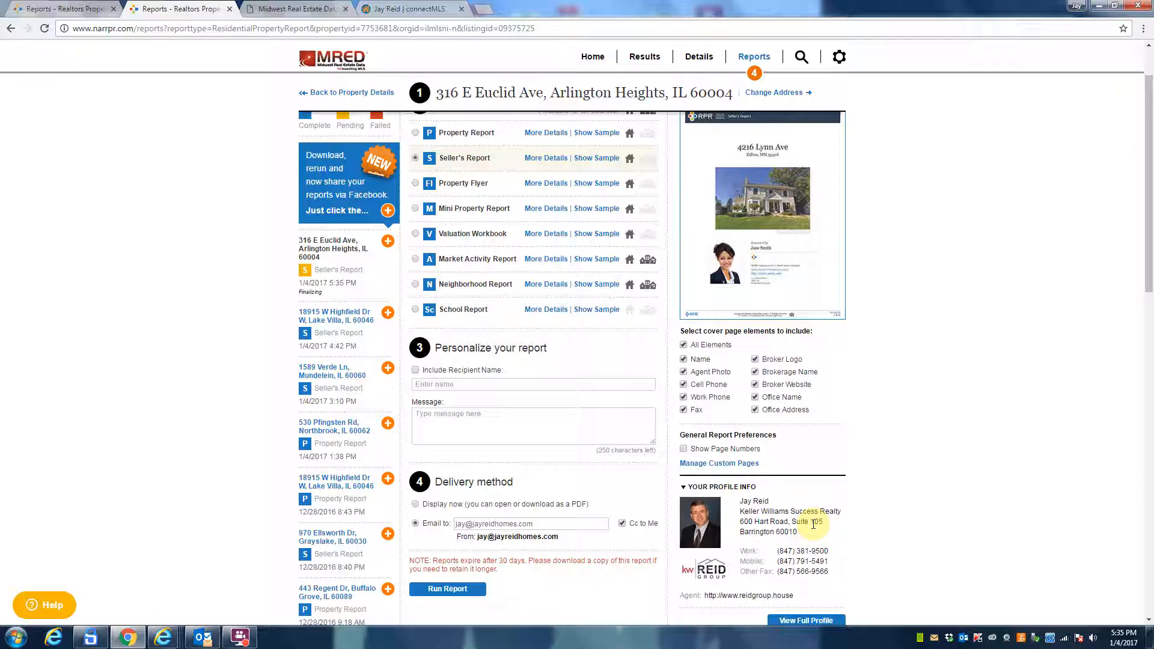
scroll("down", 3)
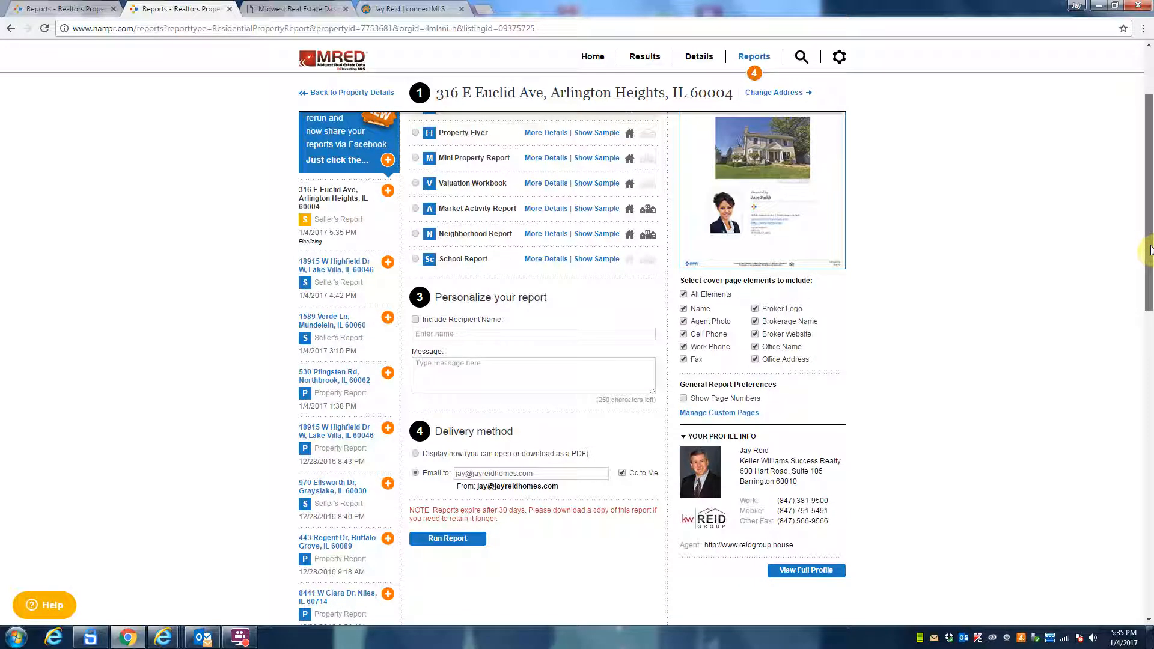
scroll("up", 3)
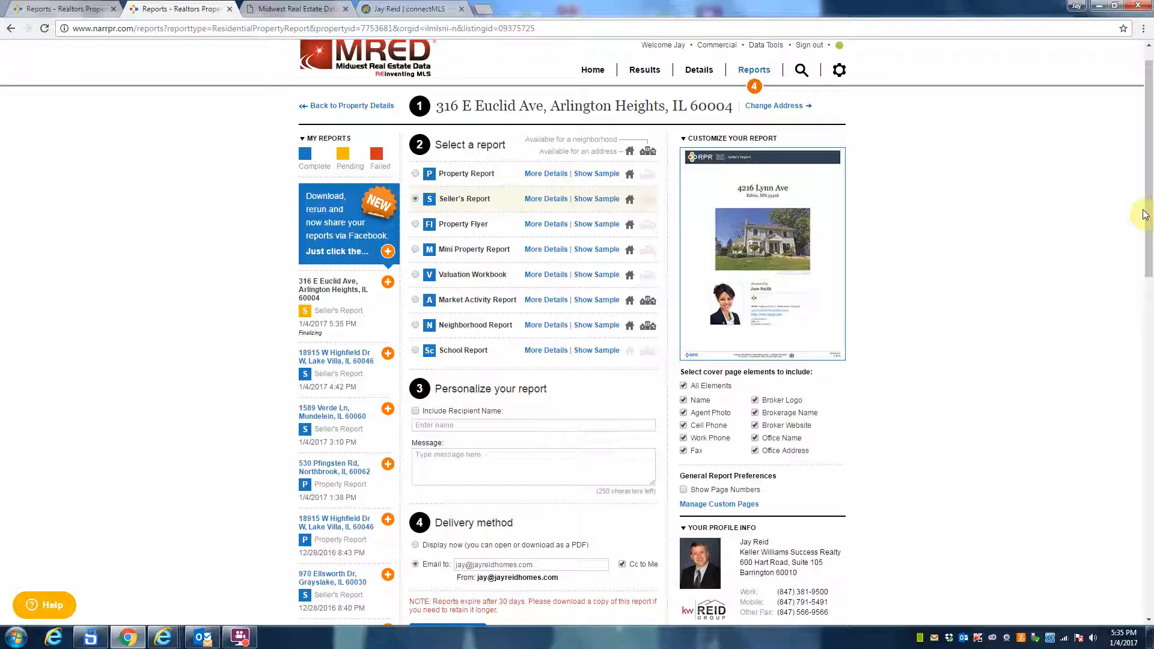
scroll("down", 3)
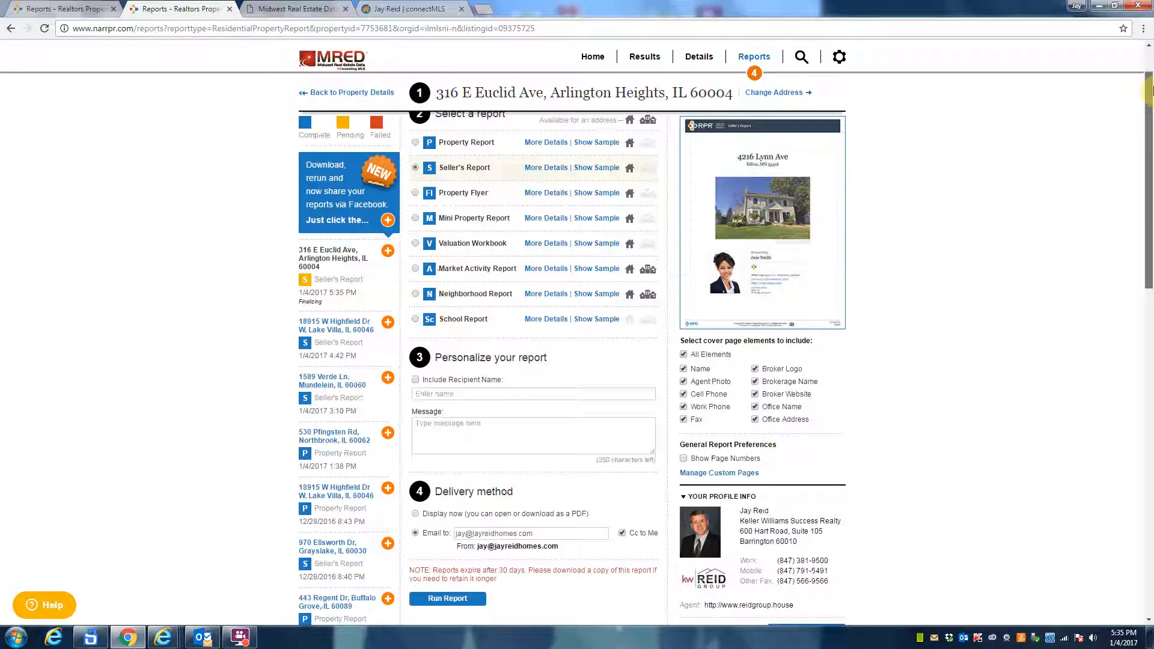
scroll("down", 3)
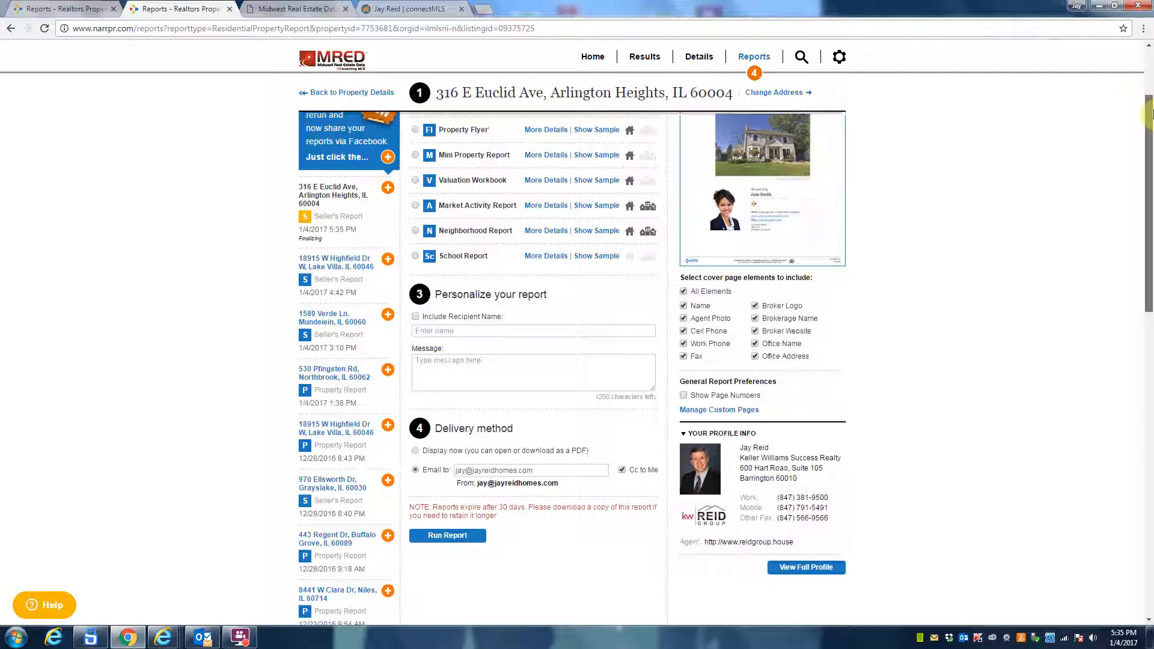
scroll("up", 3)
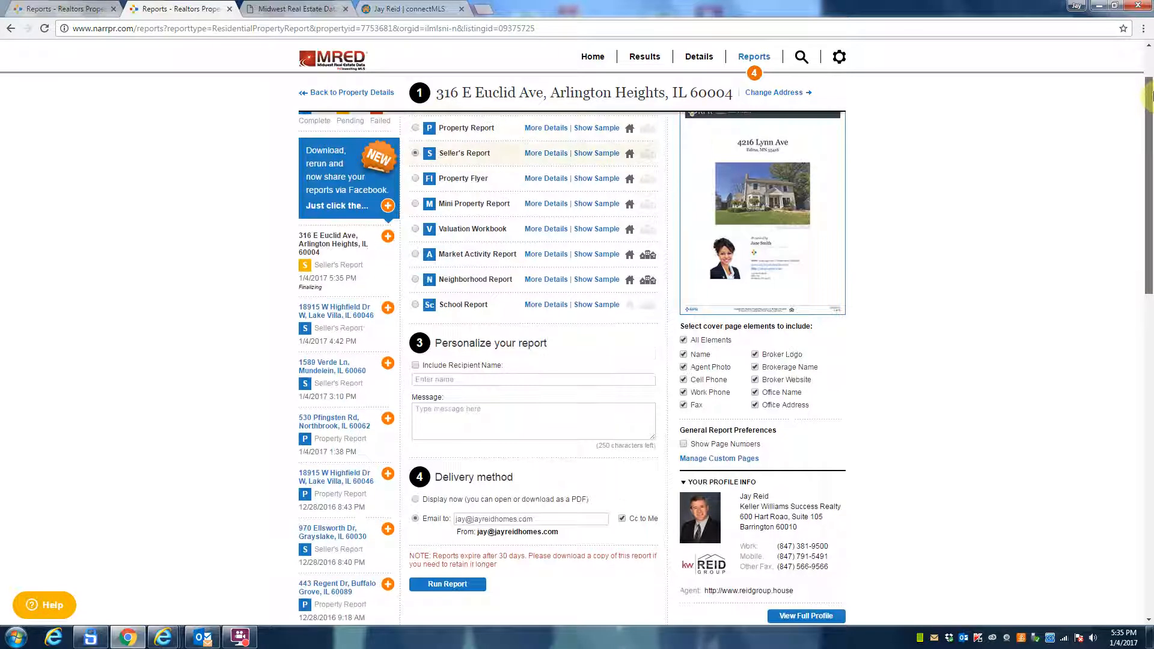
scroll("up", 3)
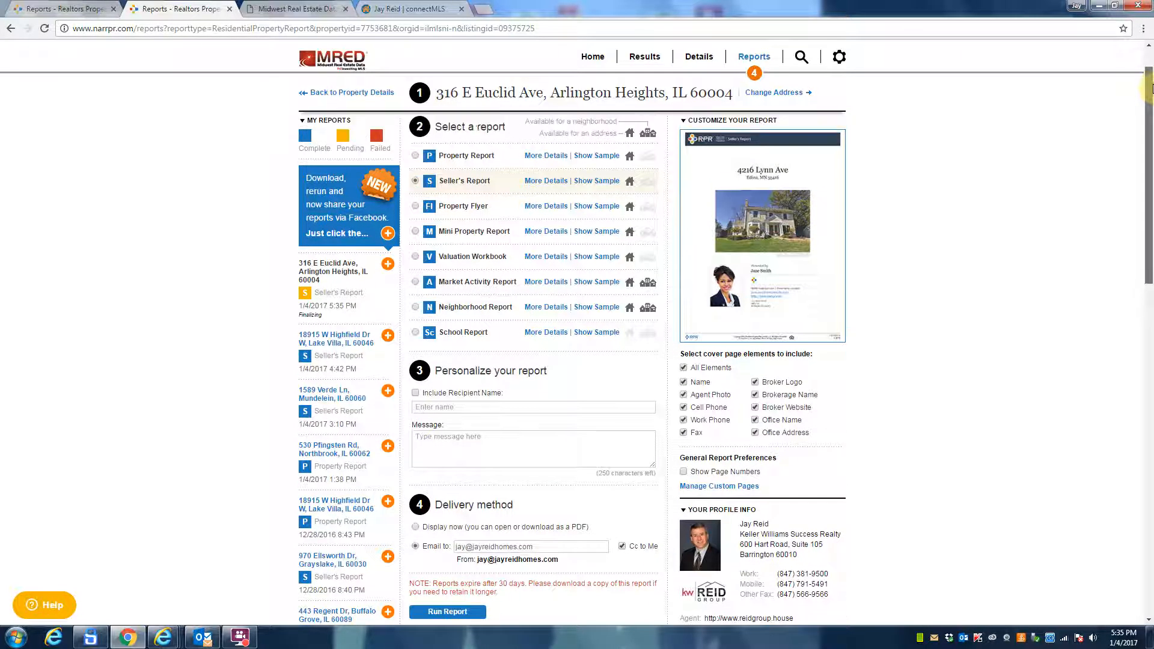
scroll("down", 3)
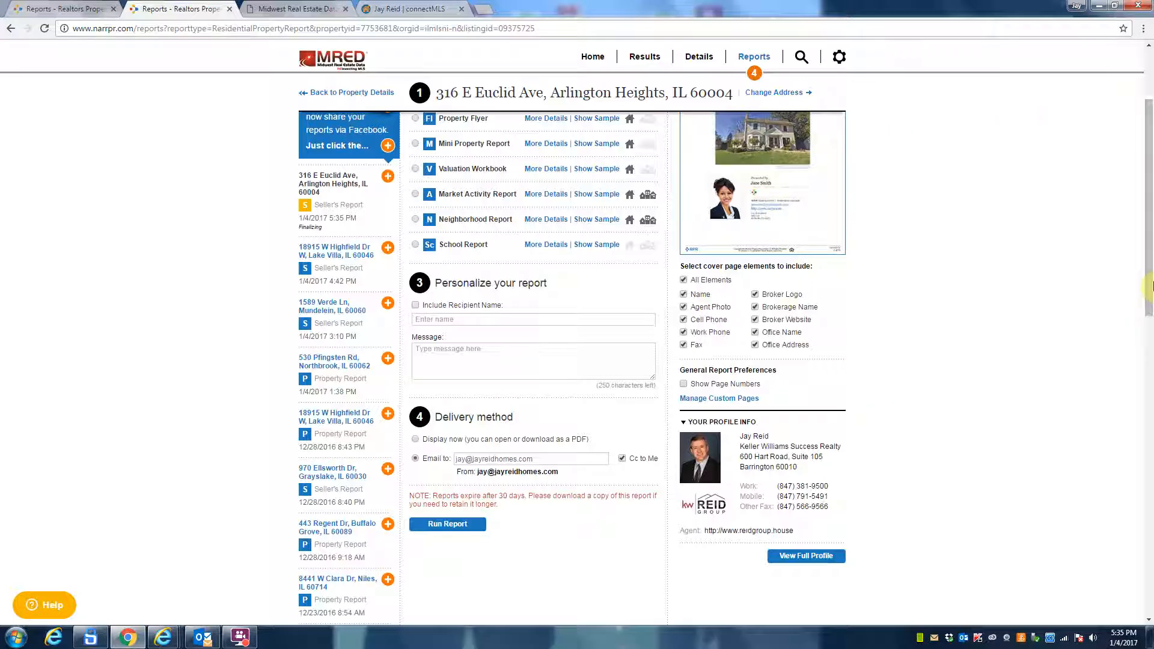
scroll("up", 3)
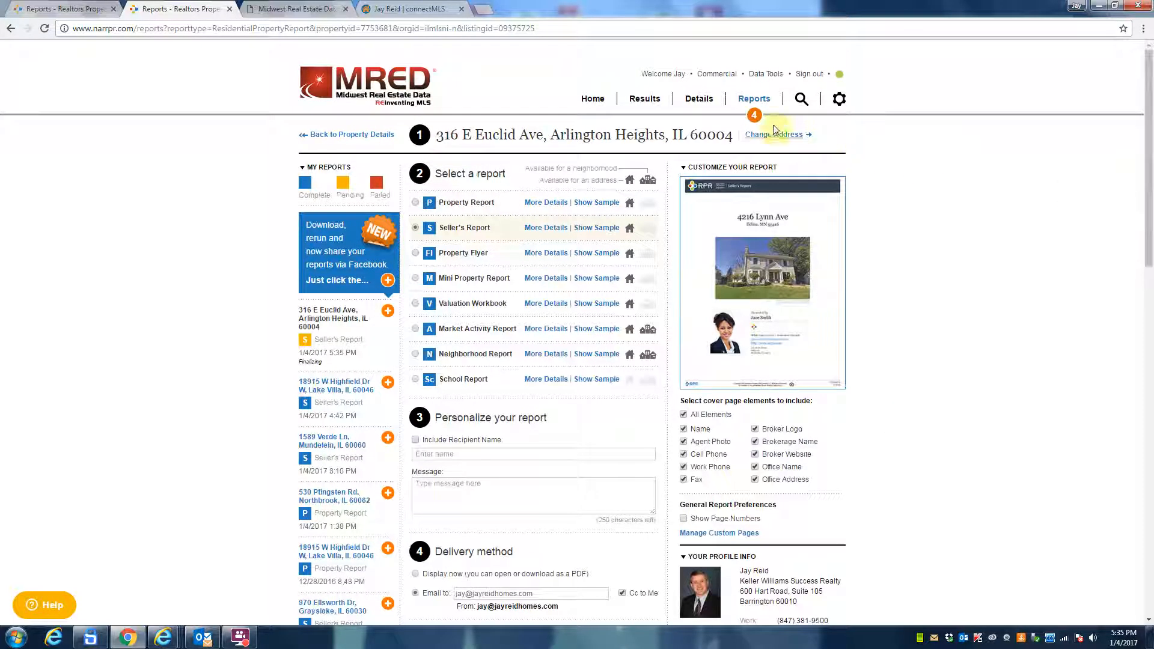
- Check today's reports notification for the Seller's Report status
left_click(753, 119)
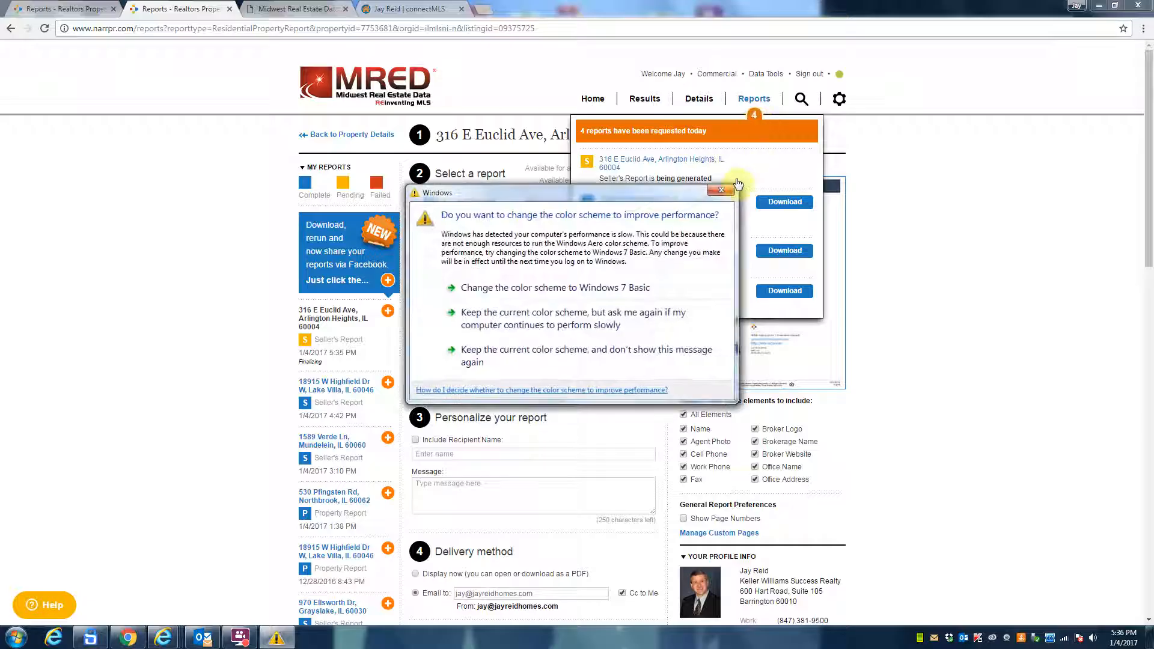
left_click(718, 191)
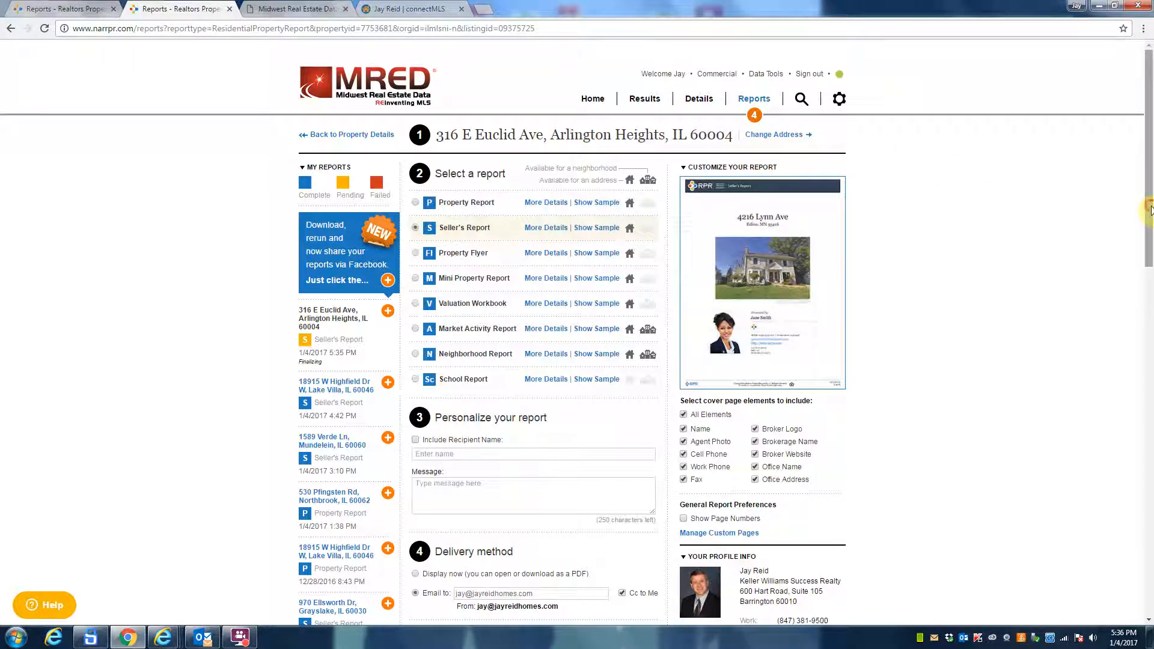
- Scroll through the Seller's Report setup page to review its options
scroll("down", 3)
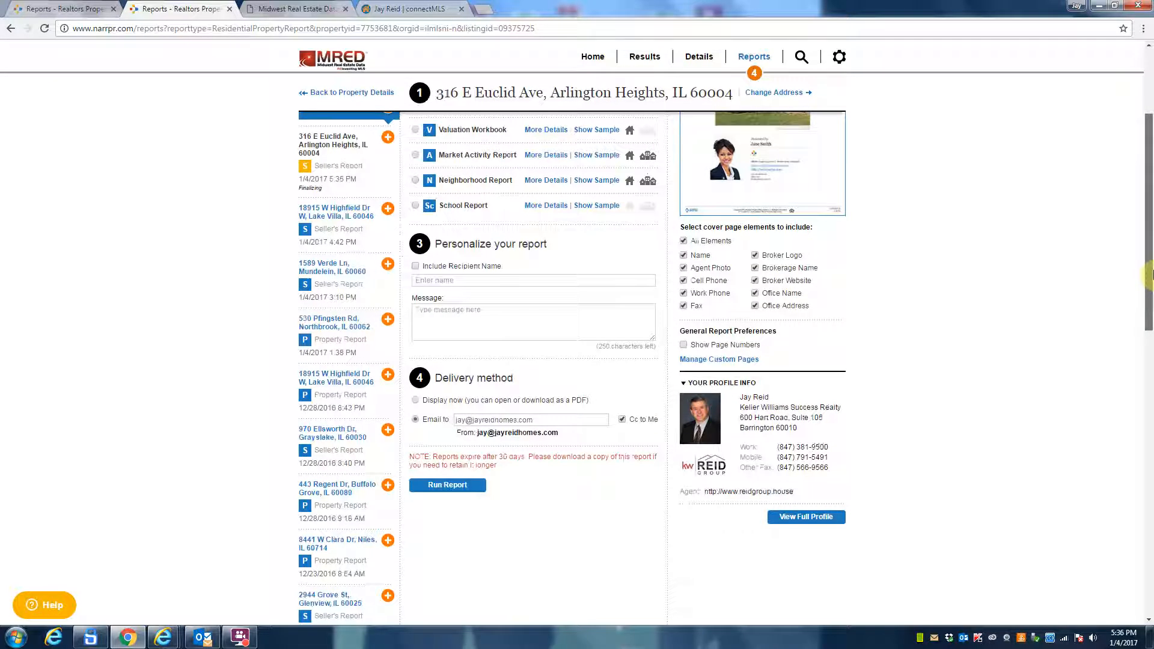
scroll("up", 3)
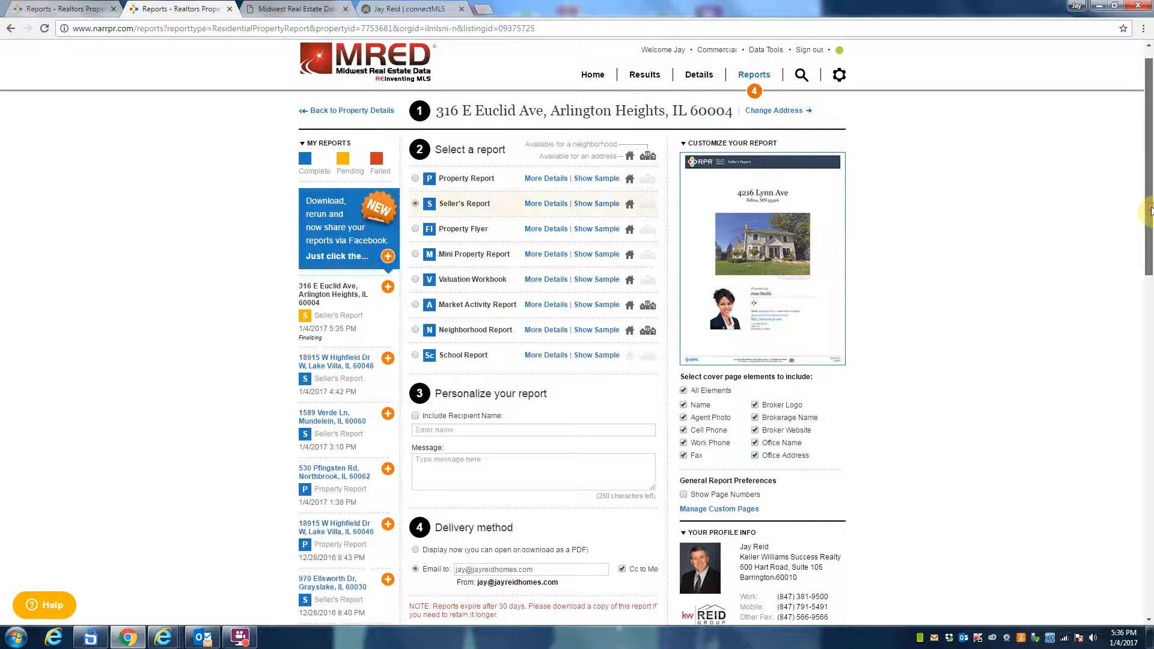
scroll("up", 3)
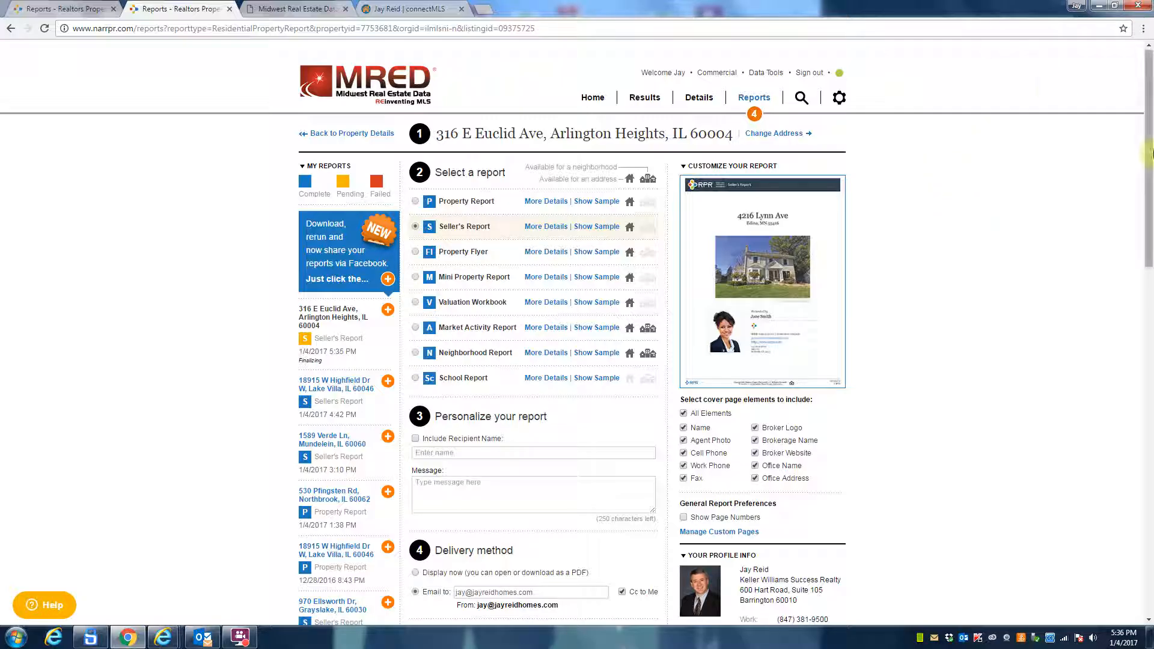
scroll("down", 3)
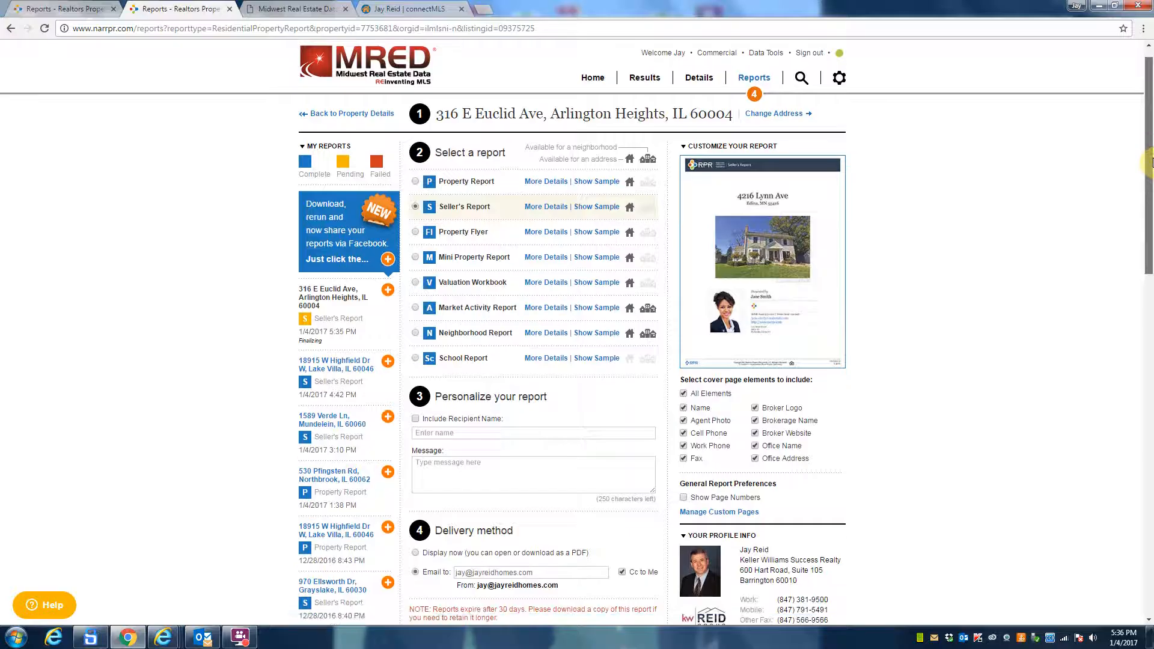
scroll("down", 3)
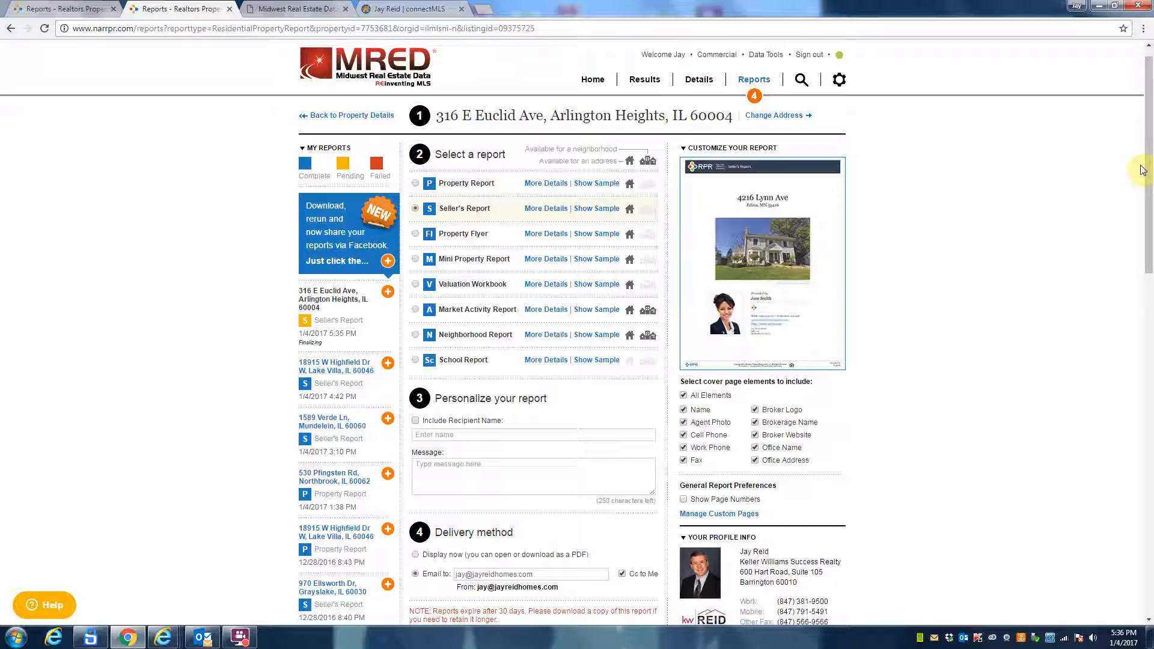
mouse_move(1137, 161)
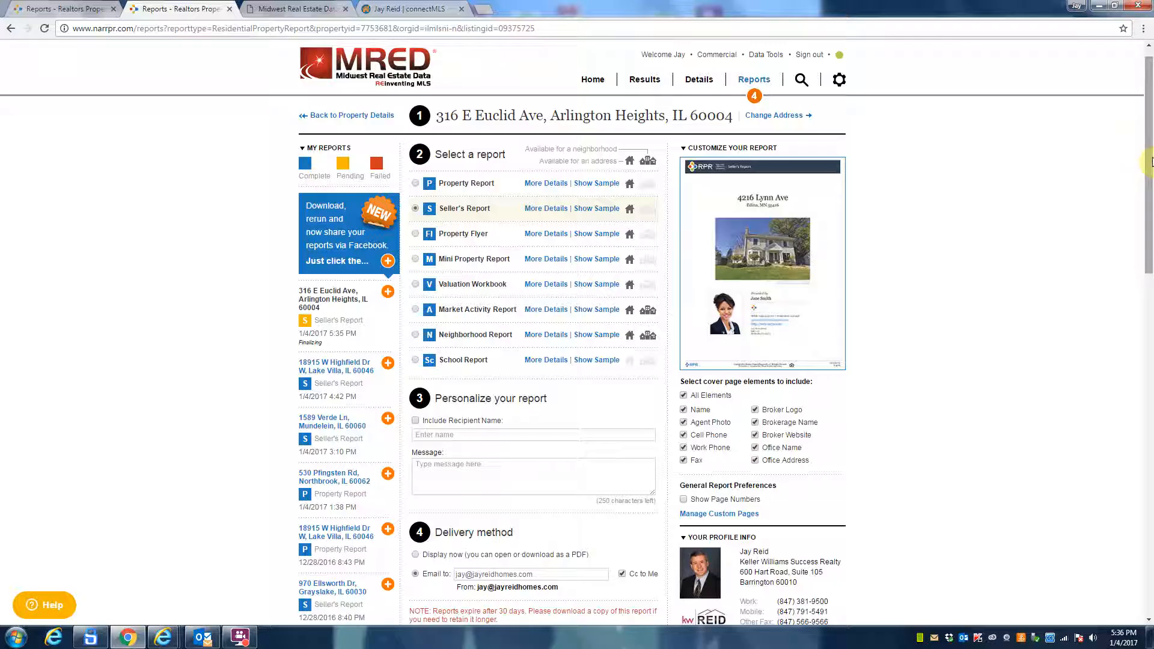
scroll("down", 3)
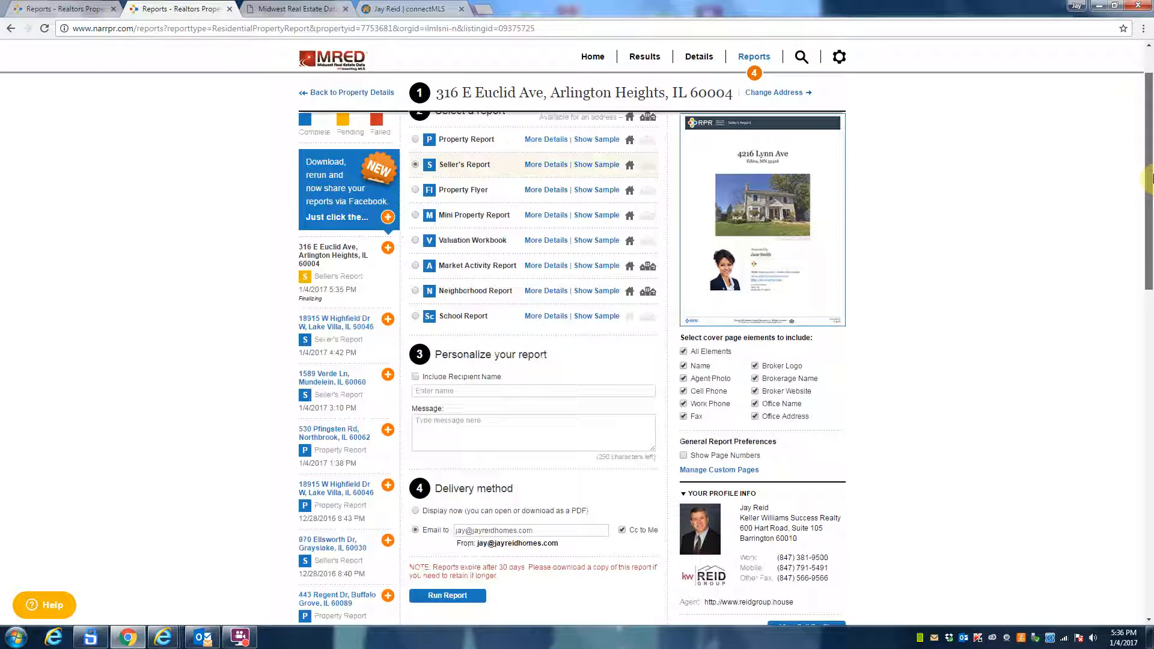
scroll("up", 3)
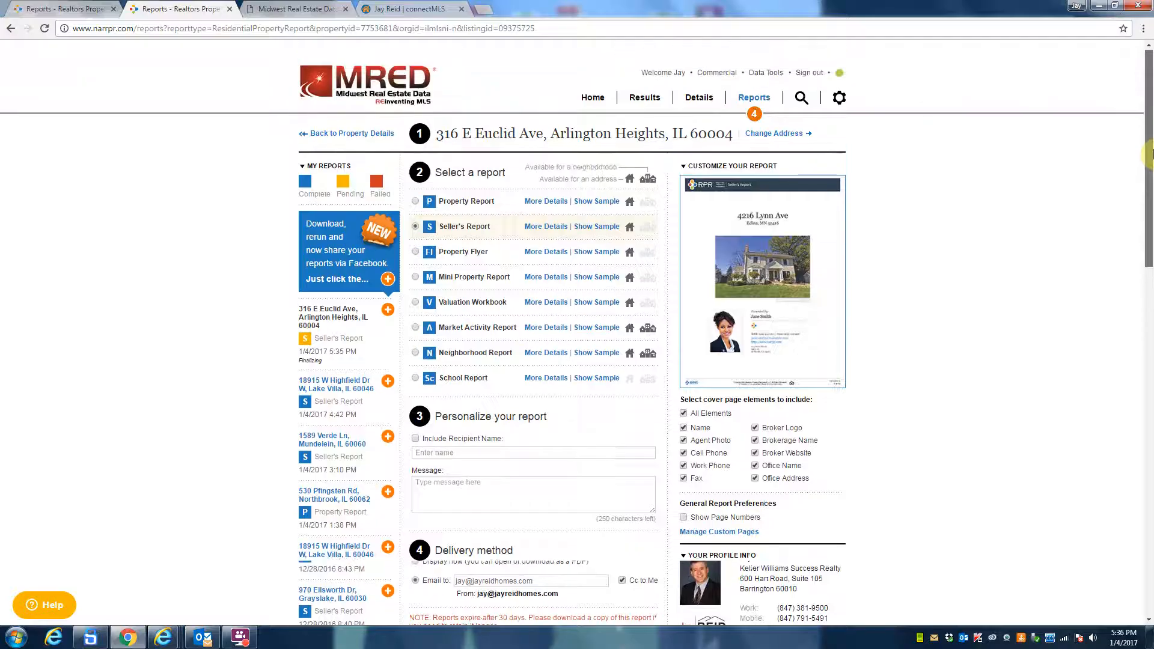
scroll("down", 3)
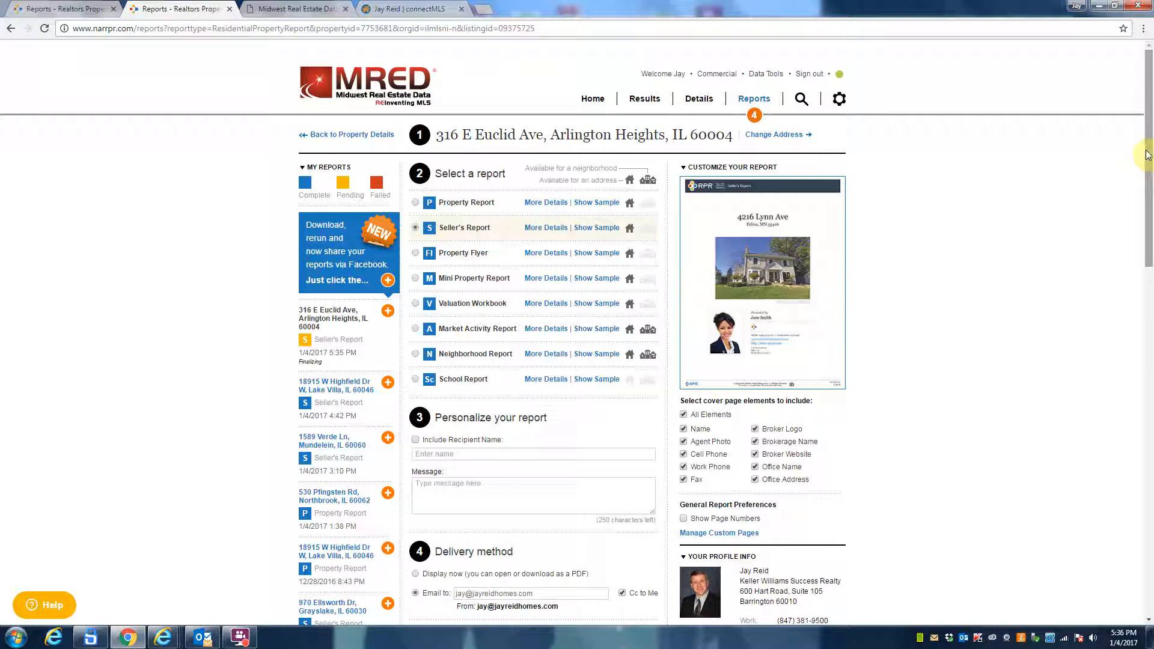
mouse_move(1100, 131)
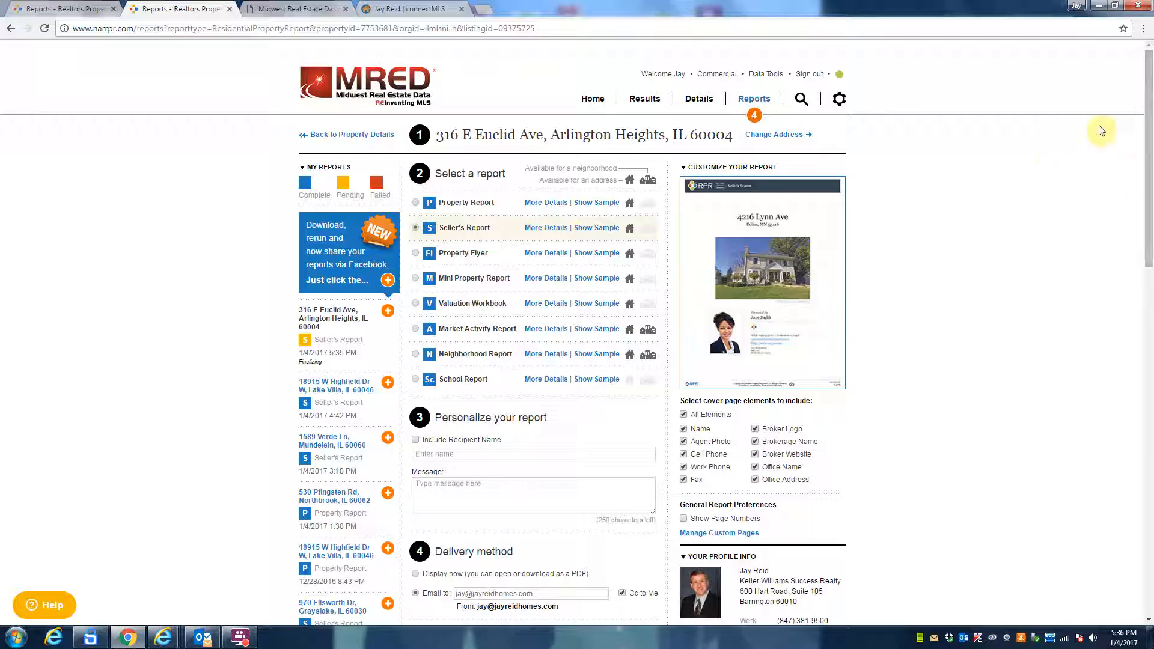
scroll("down", 3)
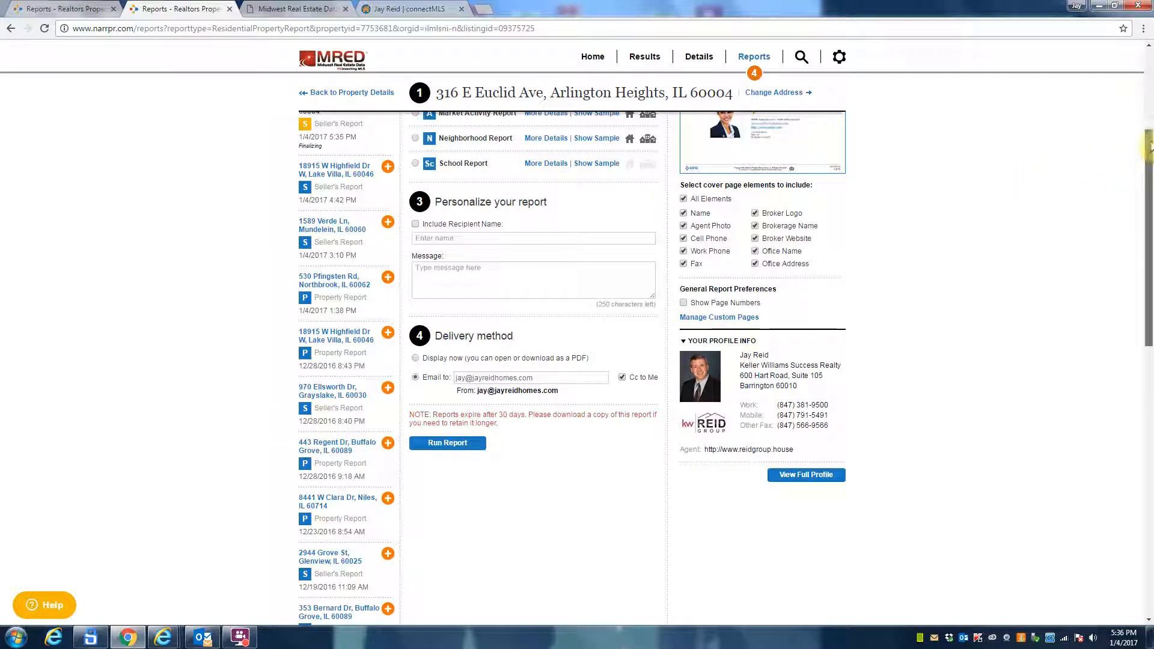
scroll("up", 3)
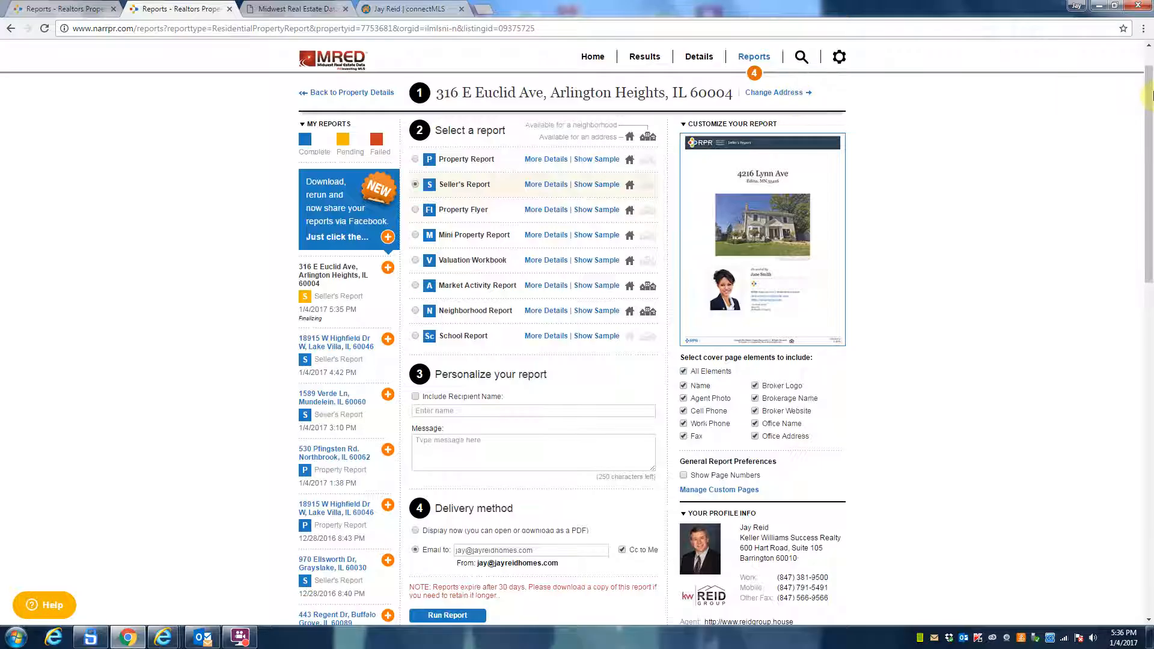
mouse_move(1042, 118)
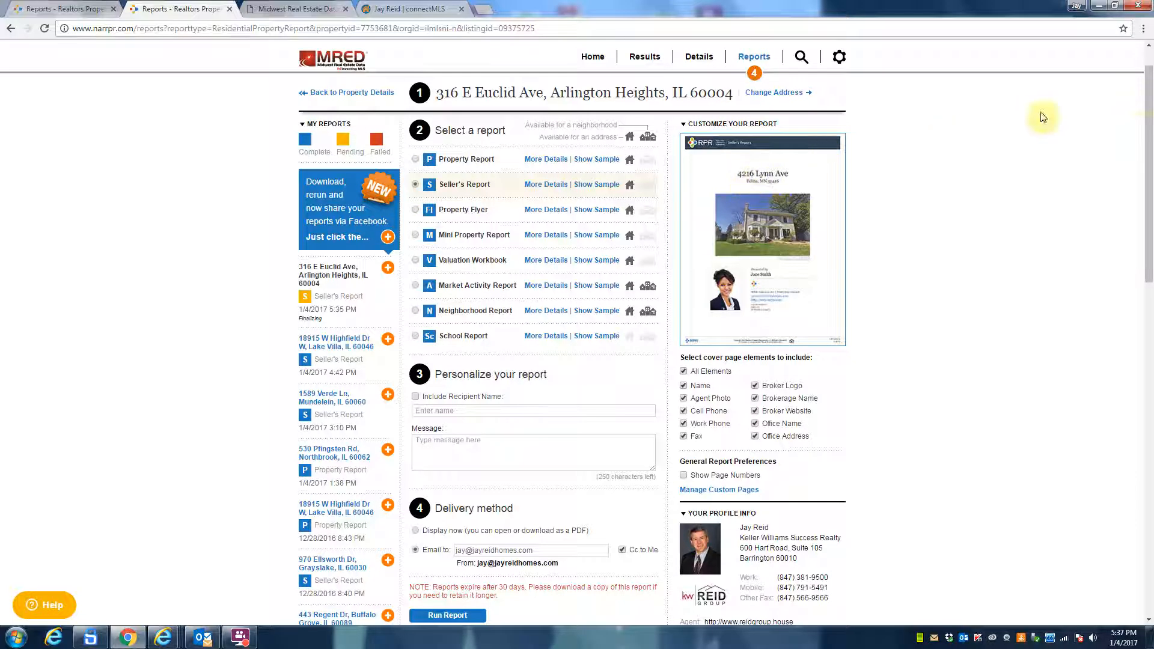
scroll("up", 3)
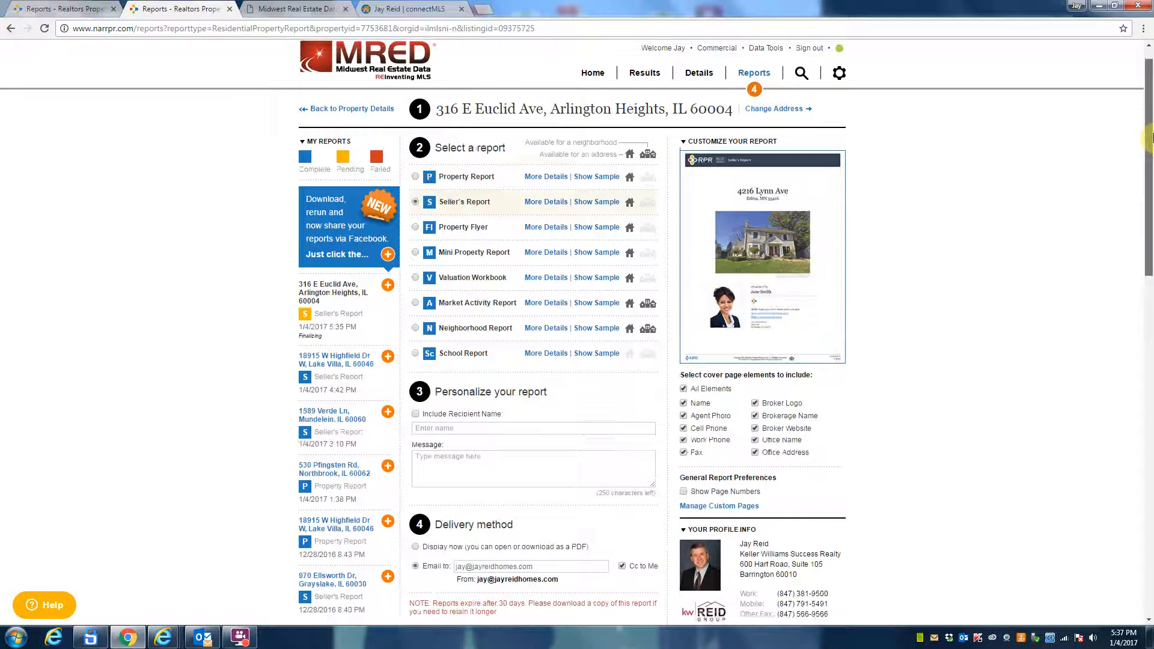
scroll("down", 3)
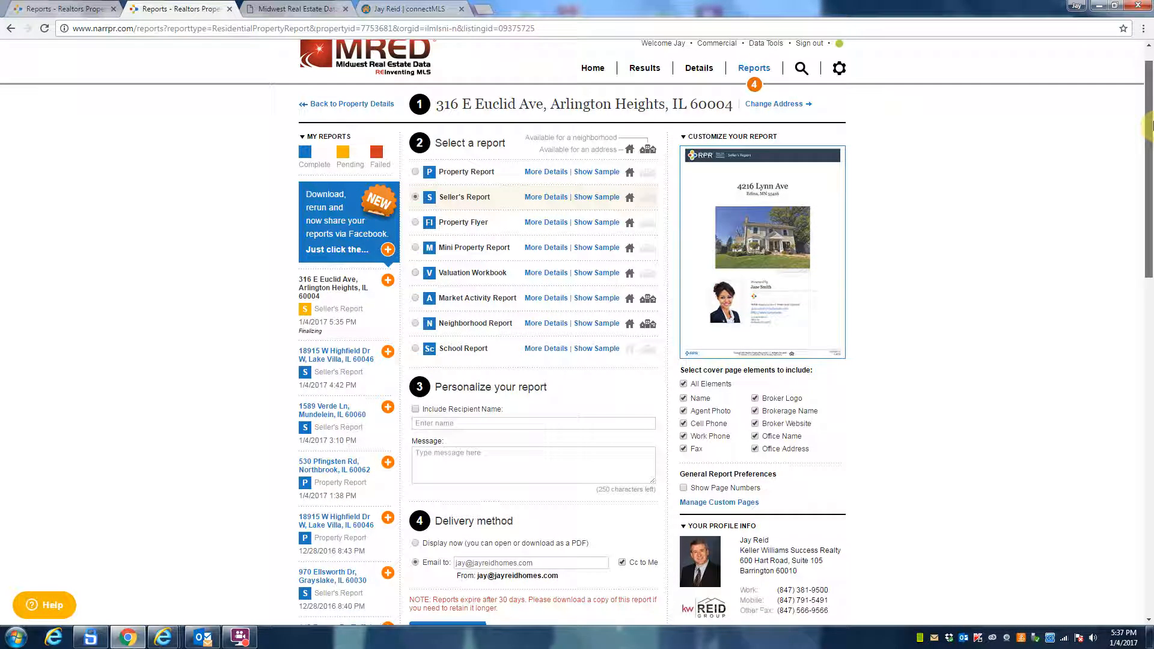
- Run the Seller's Report and open the finished 17-page PDF
scroll("down", 3)
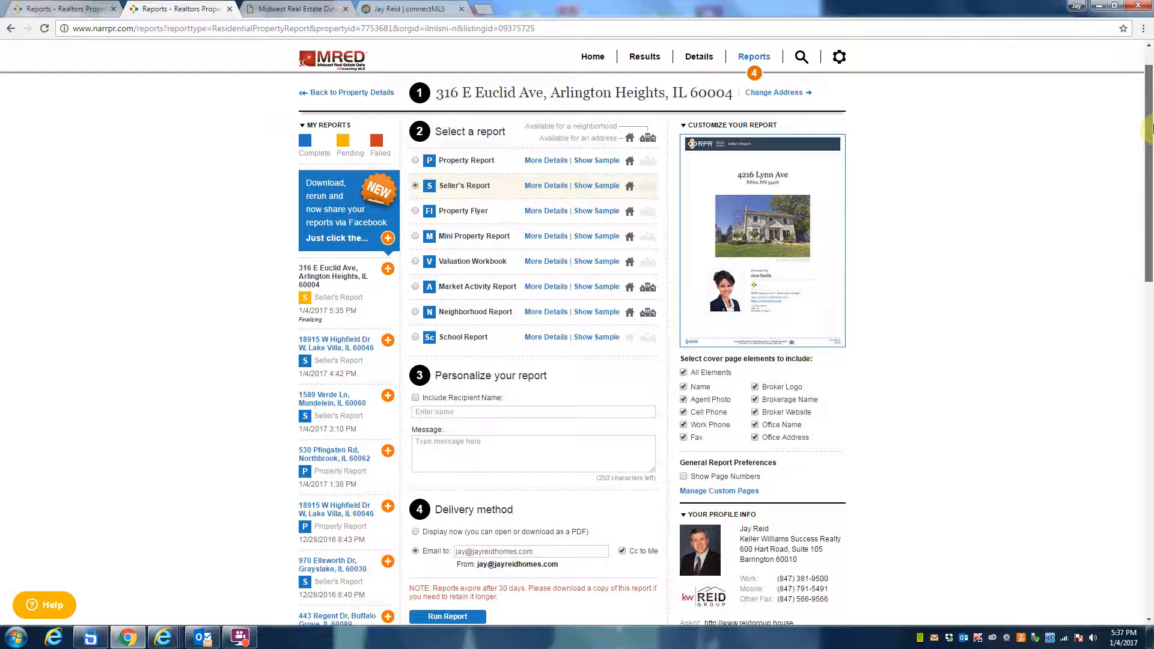
left_click(446, 616)
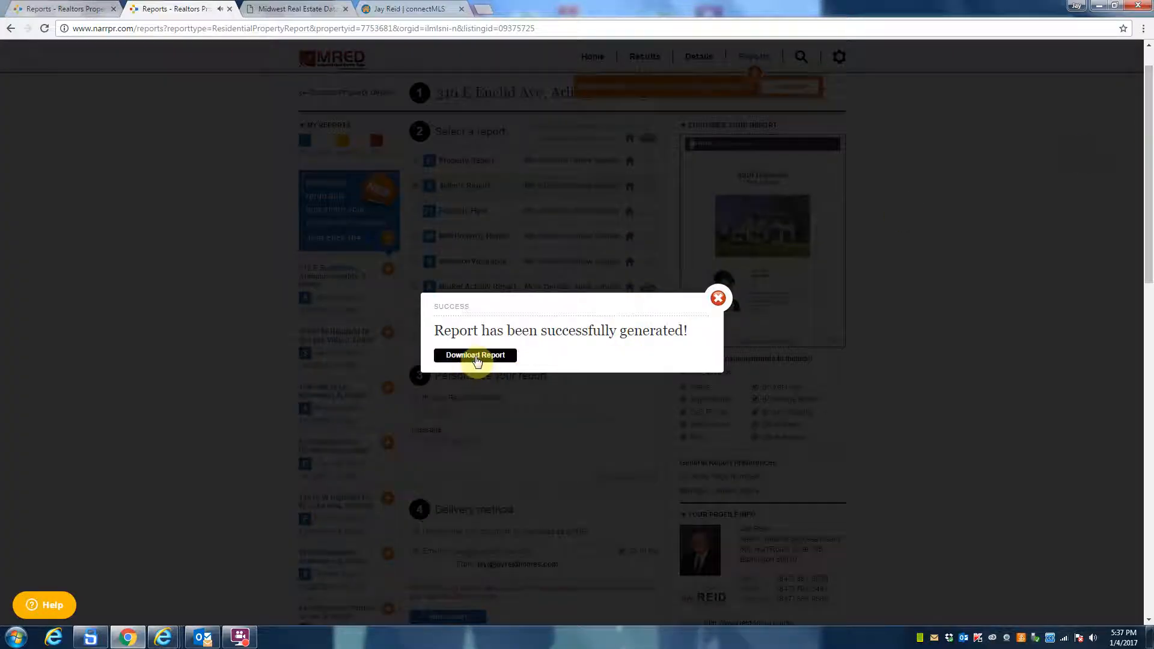
left_click(475, 356)
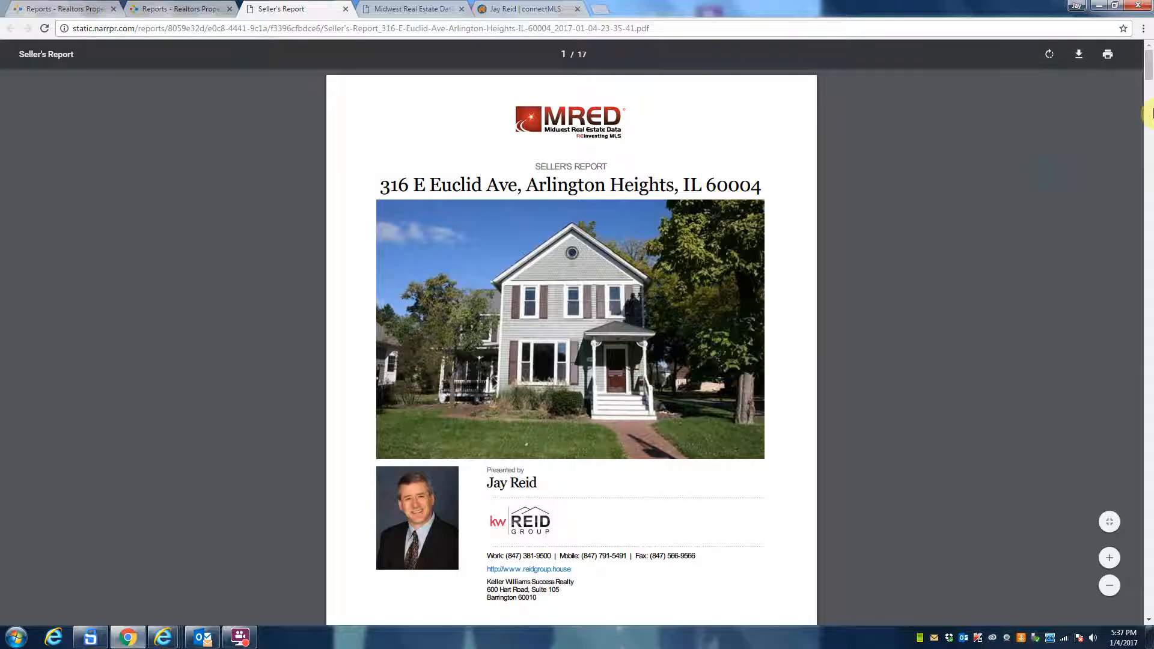
- Scroll the PDF past Home Facts and photos to Property History
scroll("down", 3)
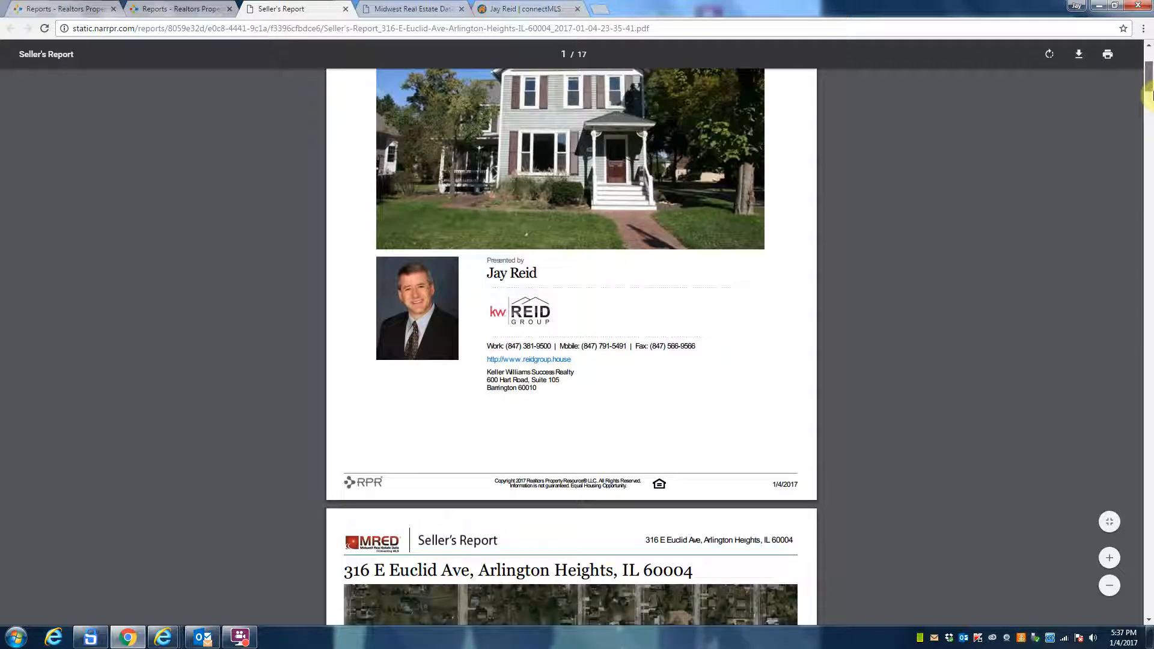
scroll("down", 3)
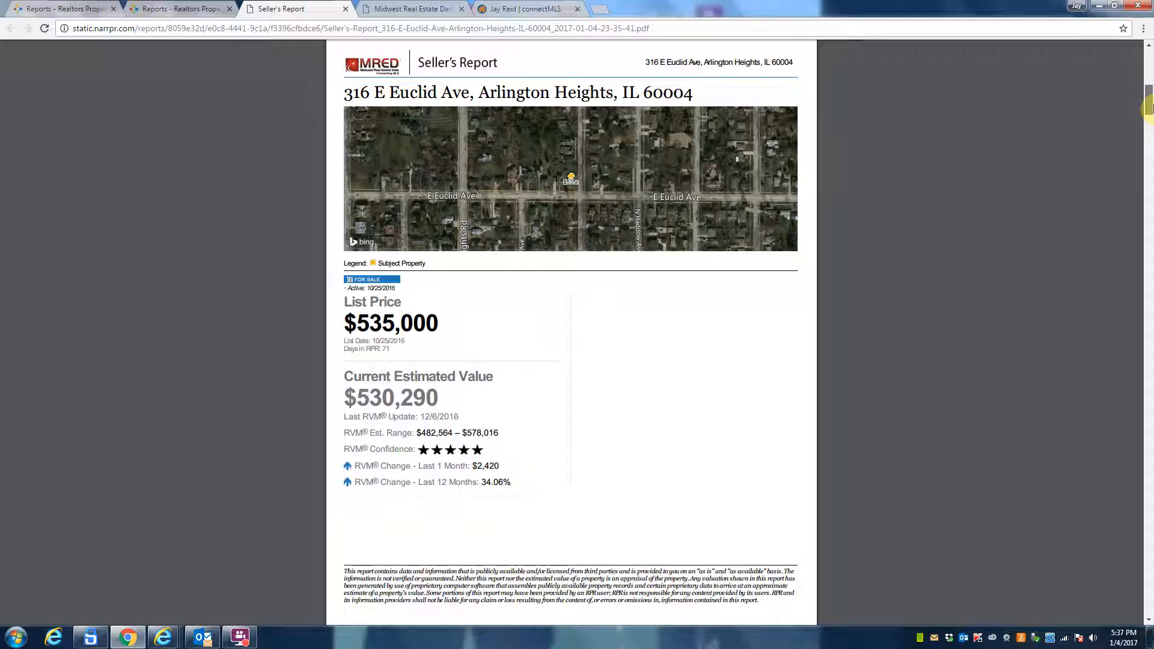
scroll("down", 3)
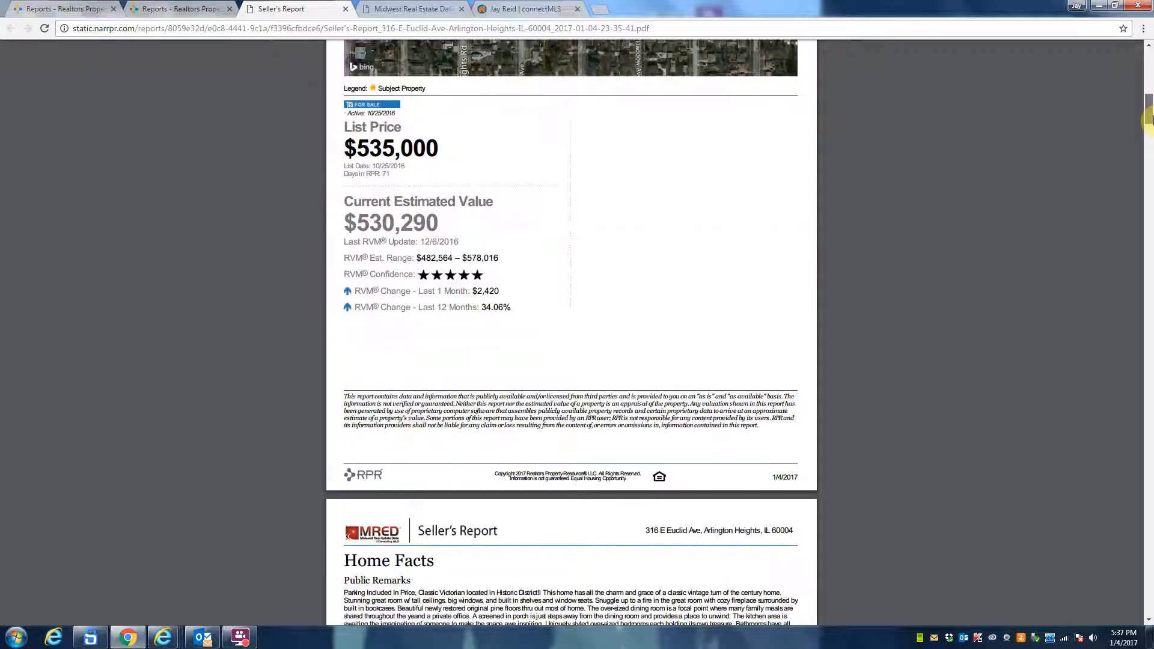
scroll("down", 3)
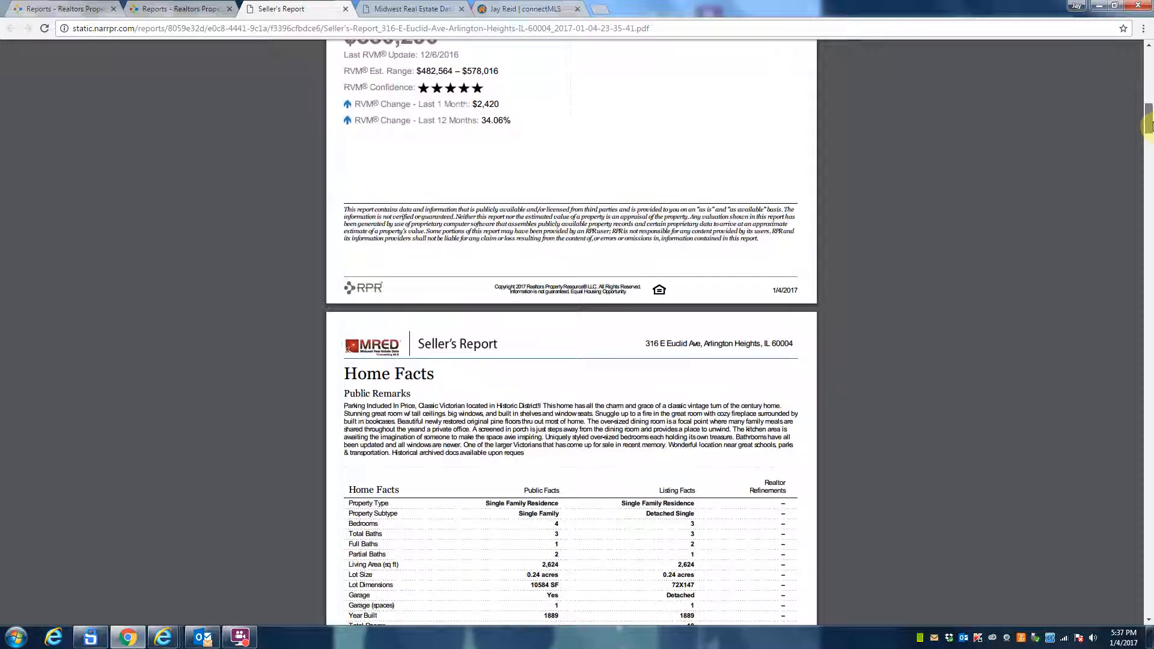
scroll("up", 3)
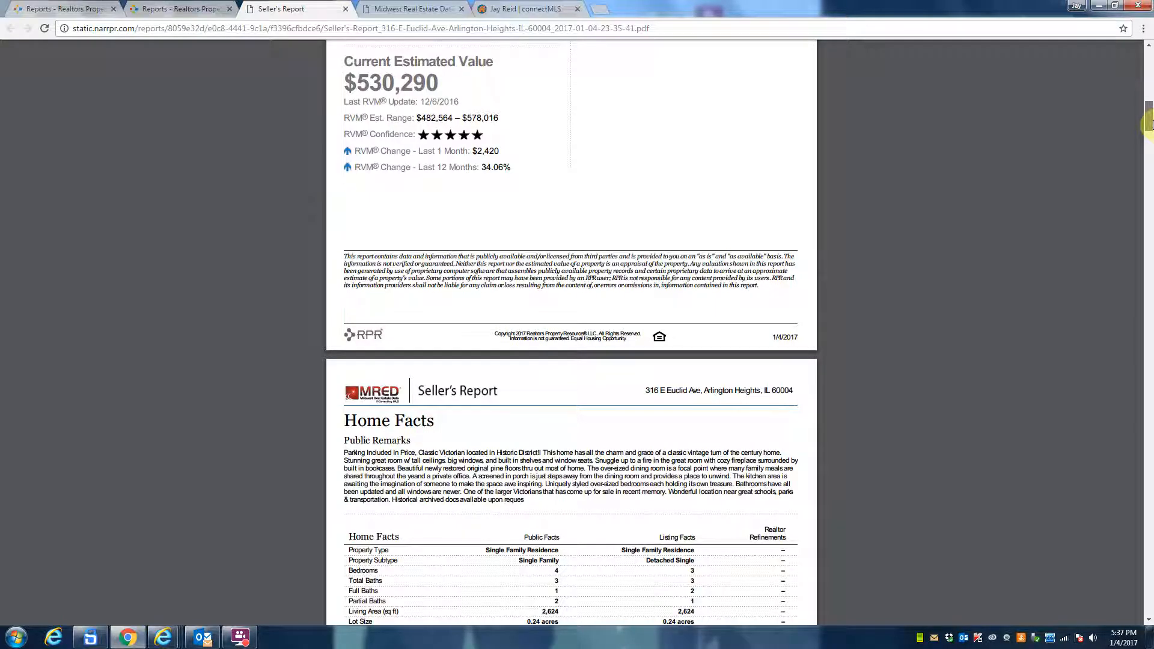
scroll("down", 3)
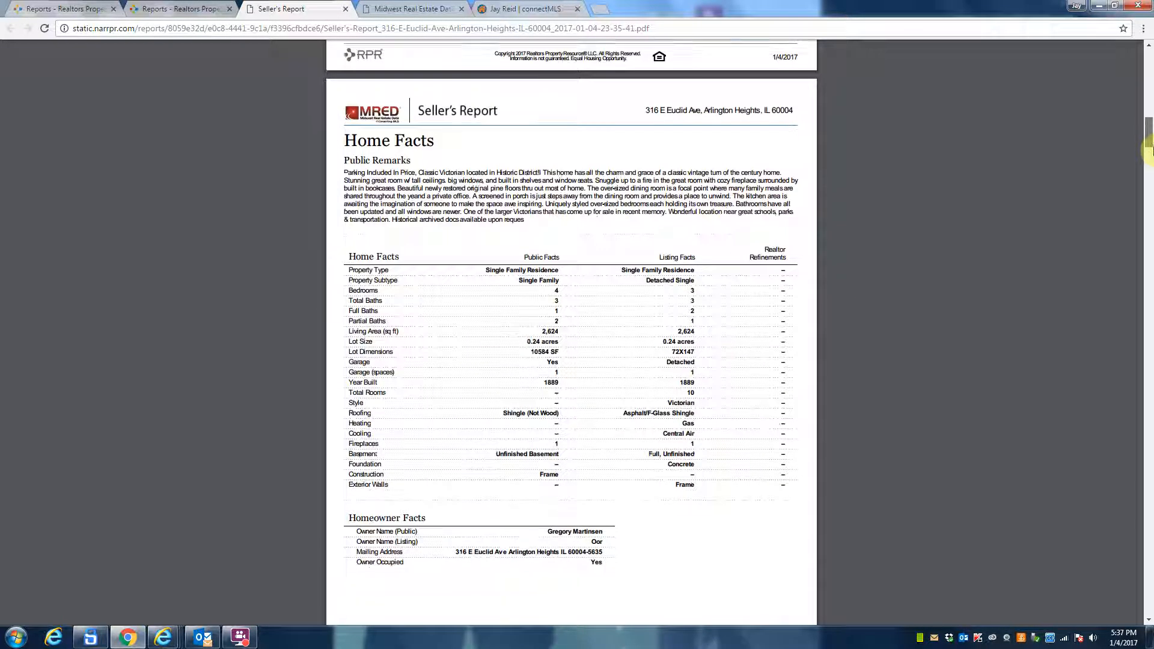
scroll("down", 3)
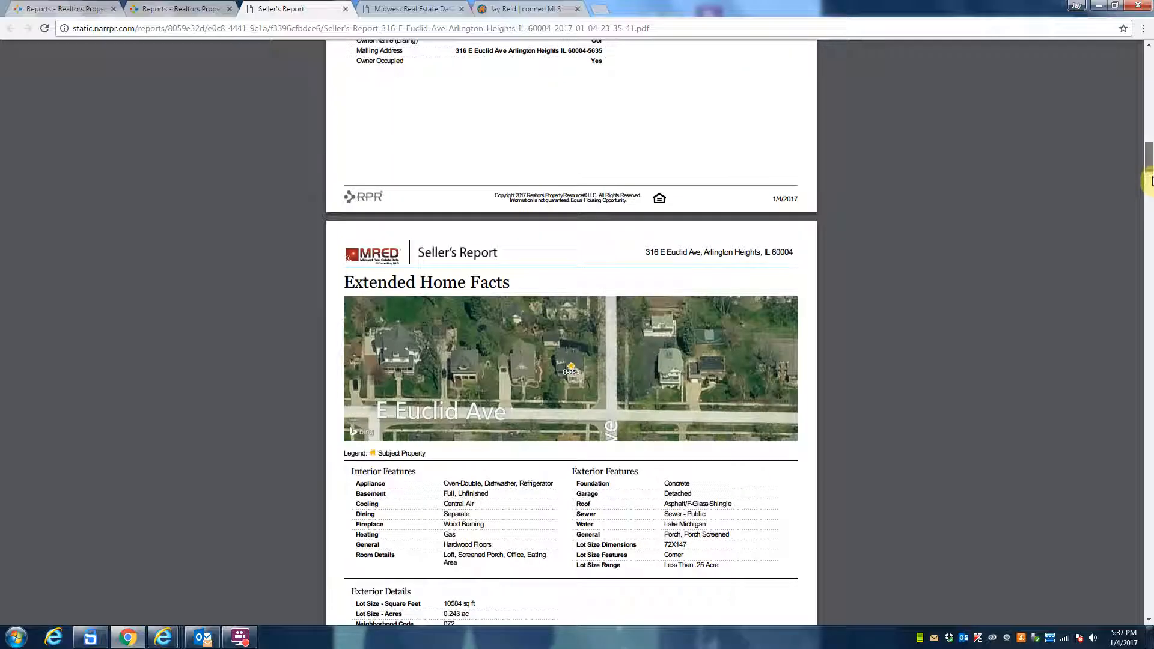
scroll("down", 3)
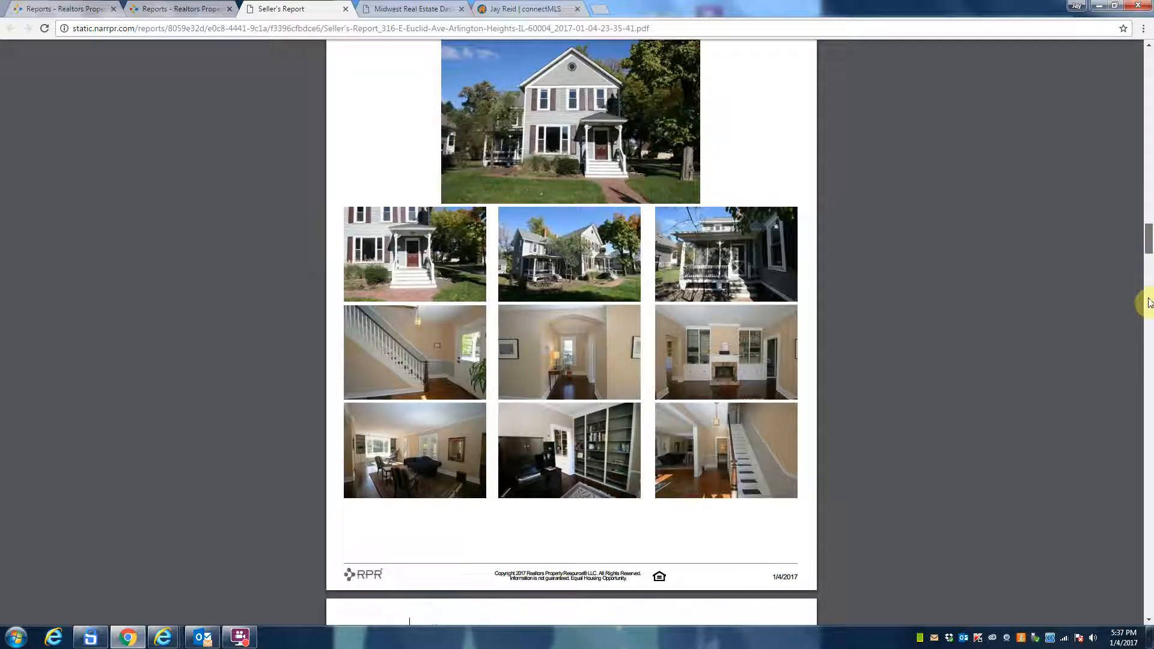
scroll("down", 3)
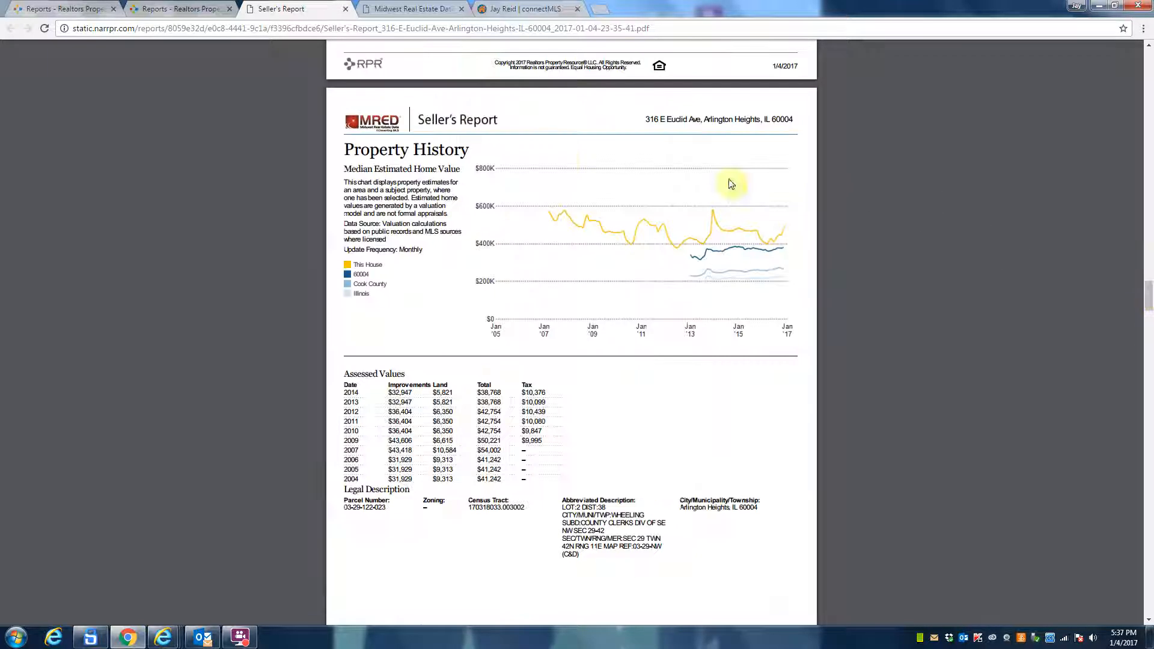
mouse_move(1144, 267)
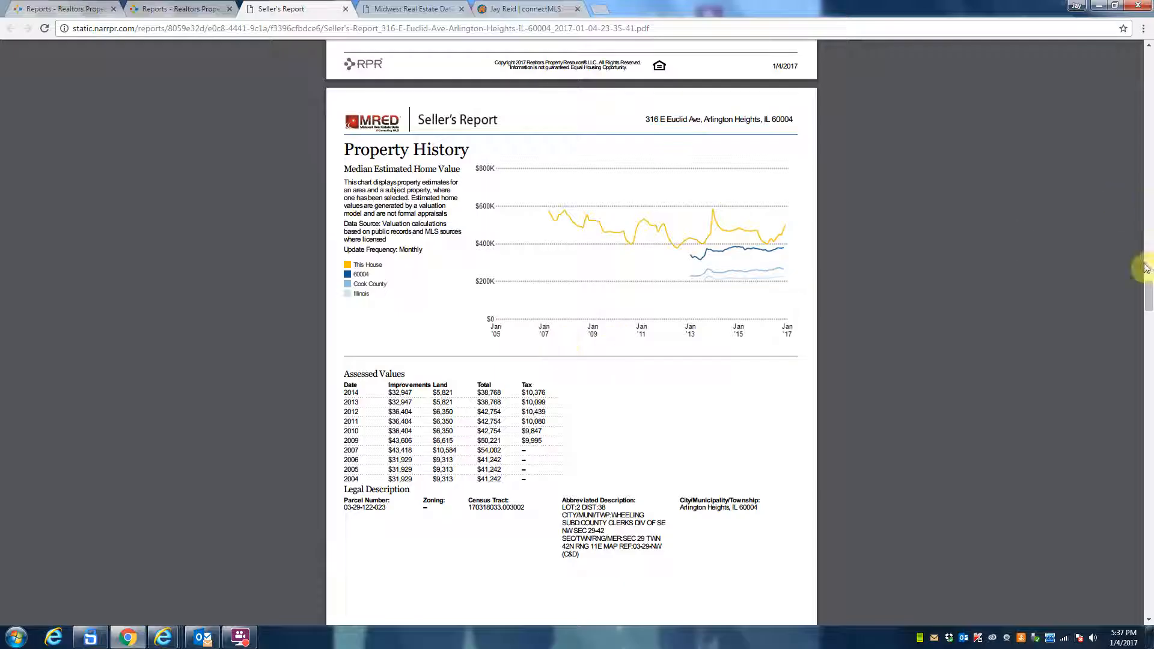
- Scroll past mortgage records and price charts to Market Health Charts and Comparisons
scroll("down", 3)
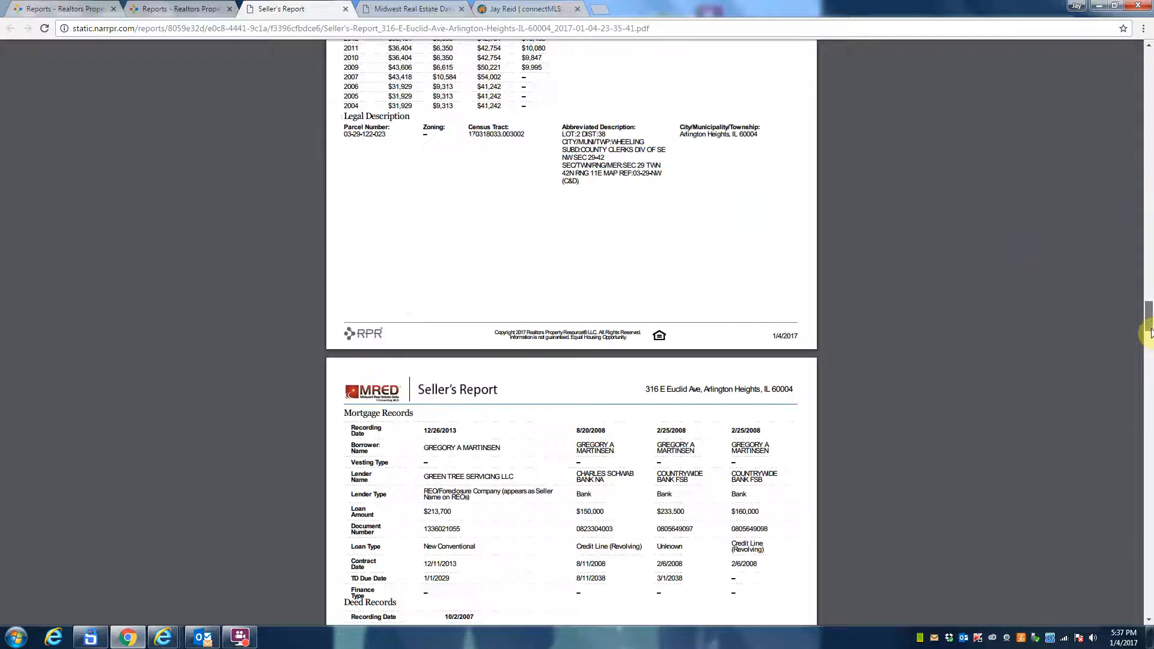
scroll("down", 3)
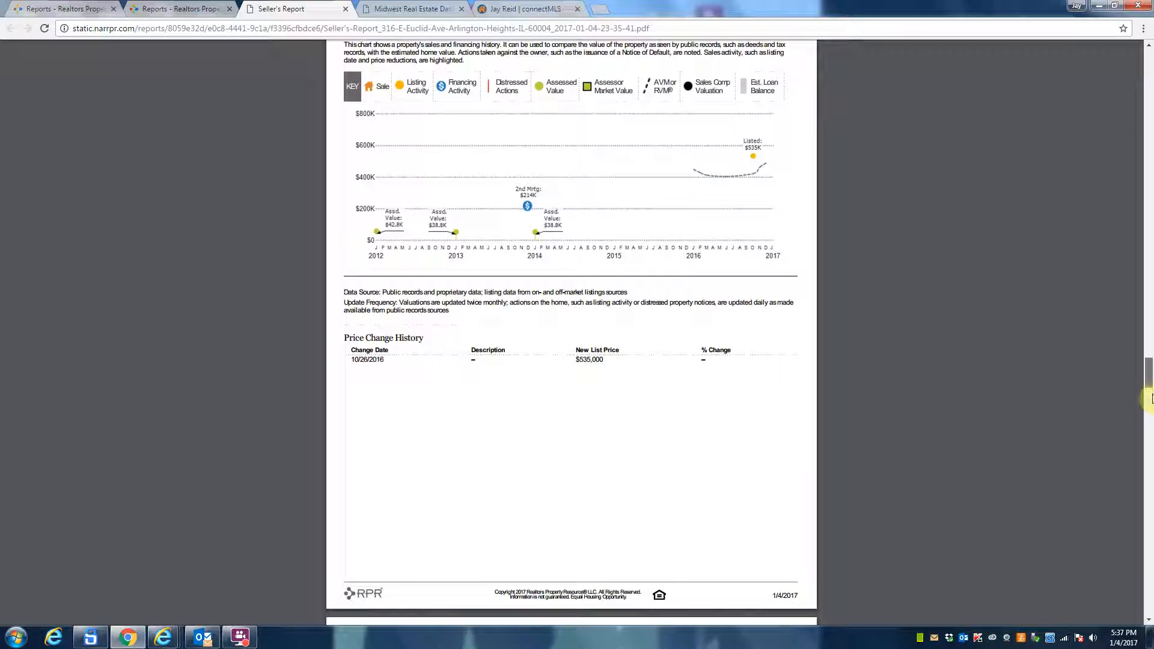
scroll("down", 3)
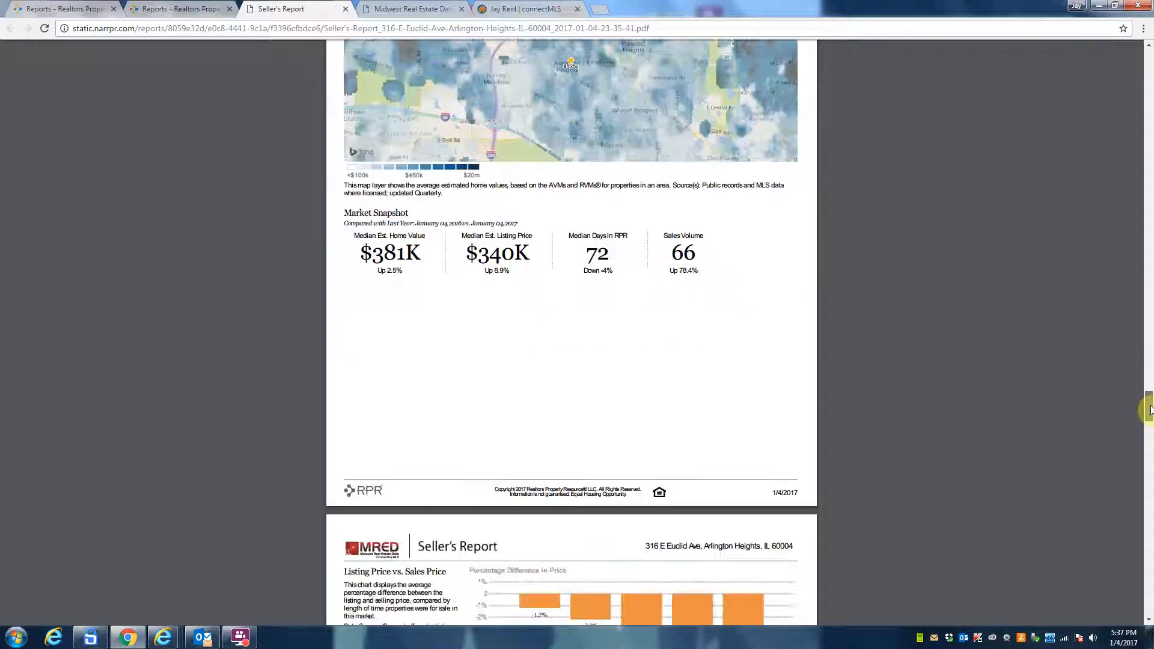
scroll("down", 3)
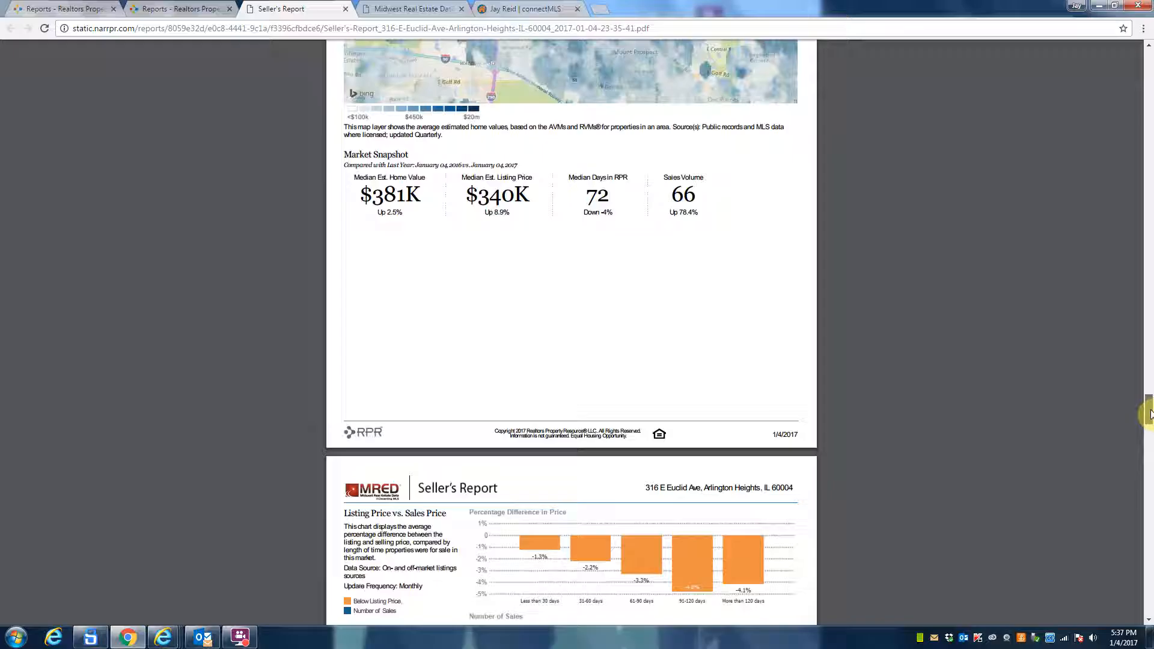
scroll("down", 3)
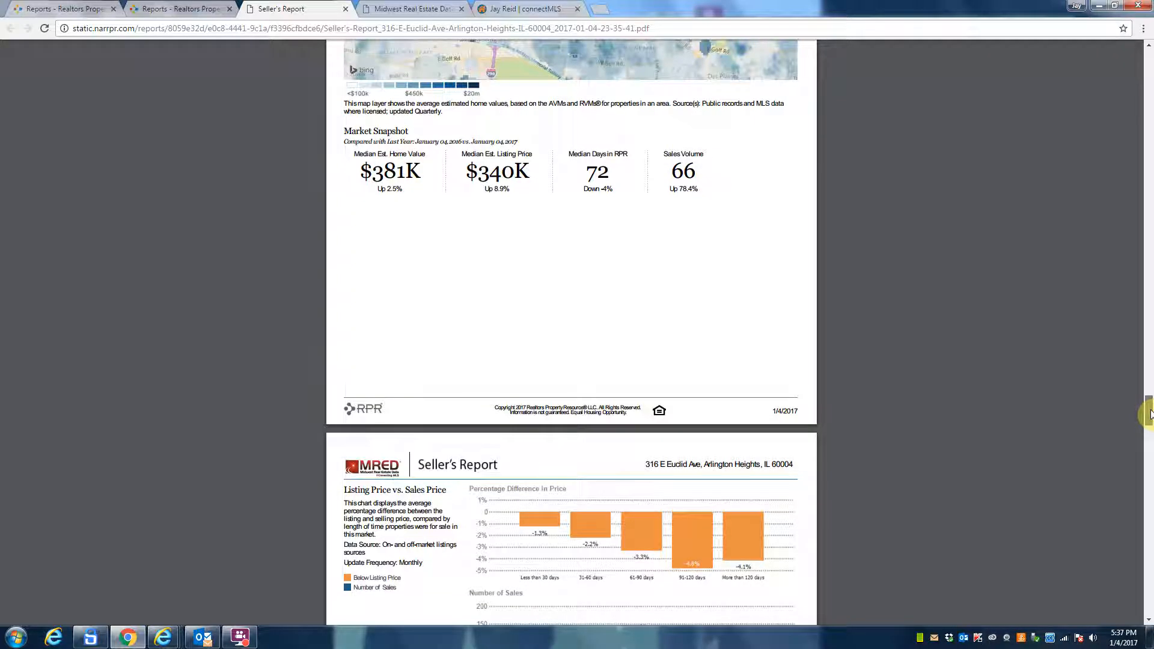
scroll("down", 3)
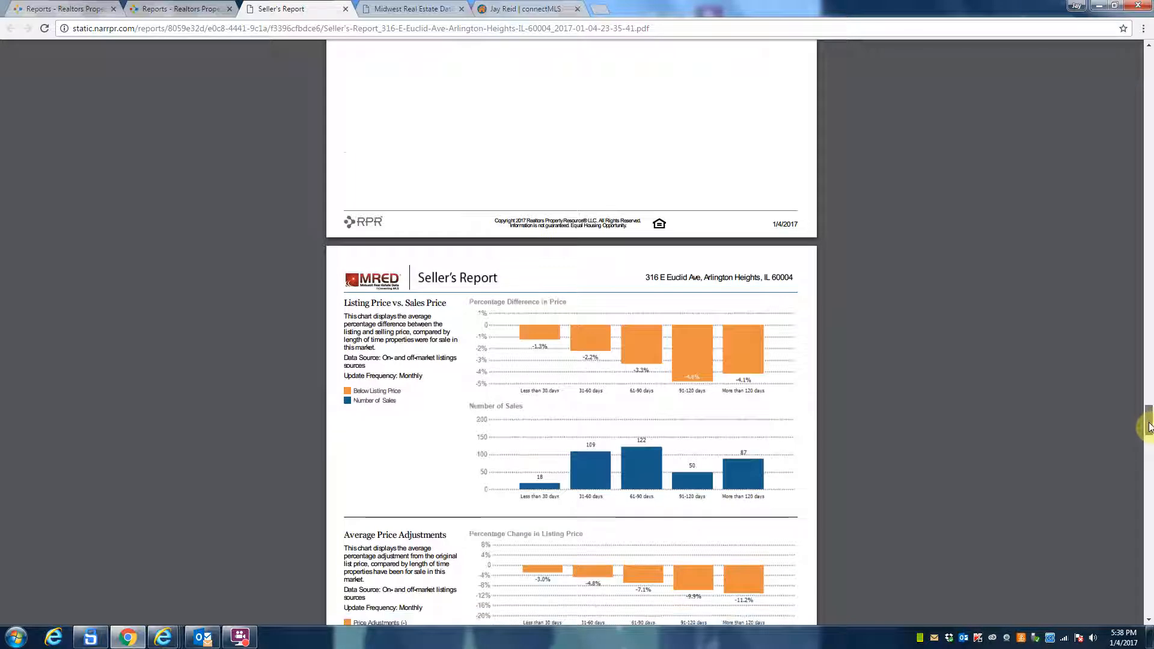
scroll("down", 3)
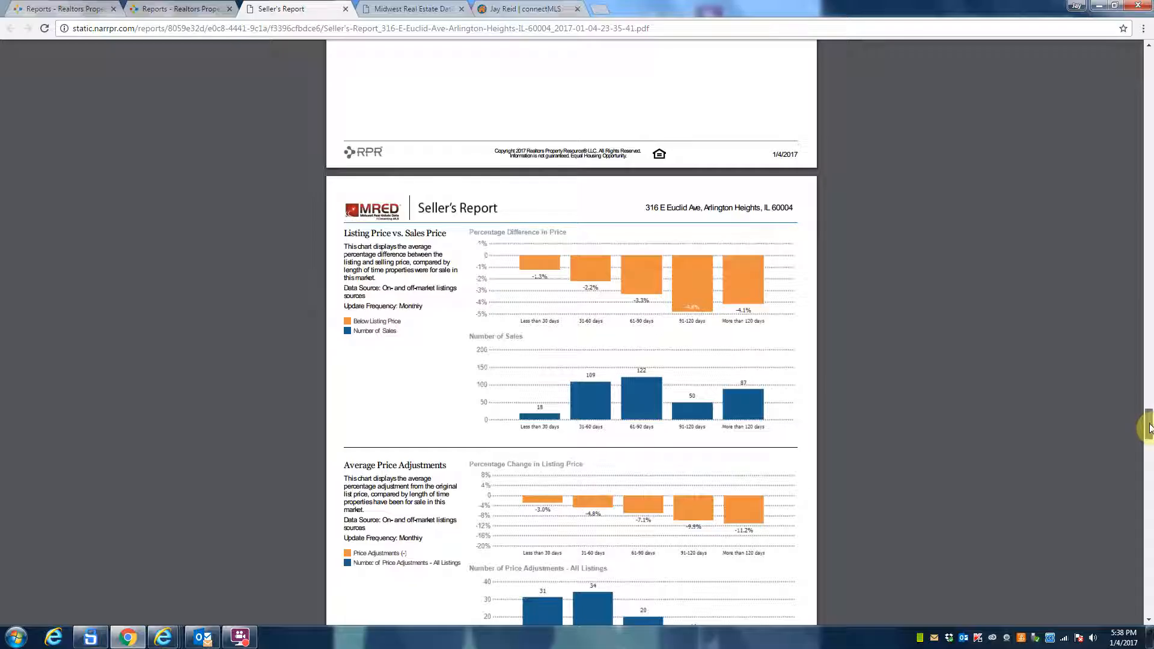
scroll("down", 3)
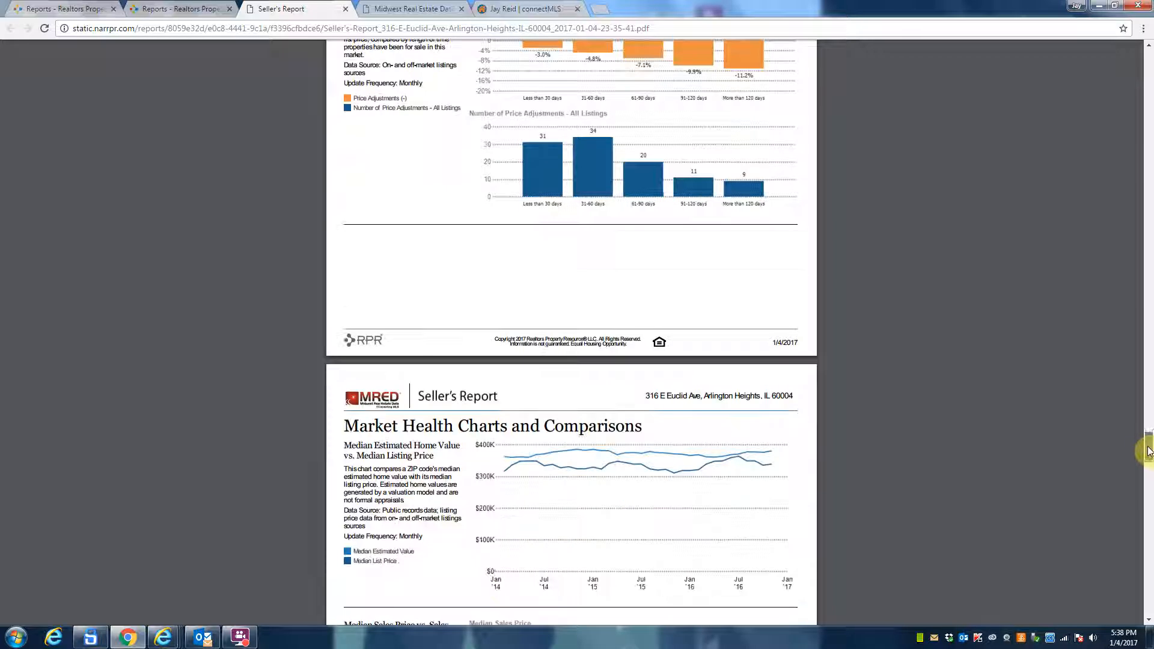
- Scroll past the Recommended Pricing Strategy to the Schools page
scroll("down", 3)
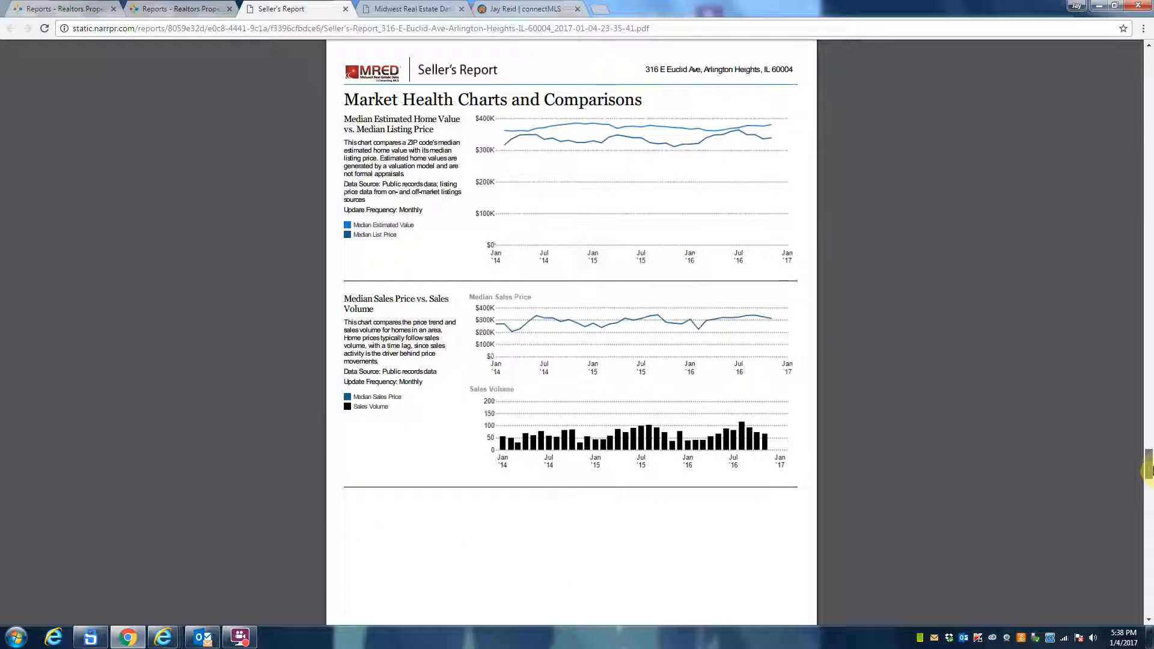
scroll("down", 3)
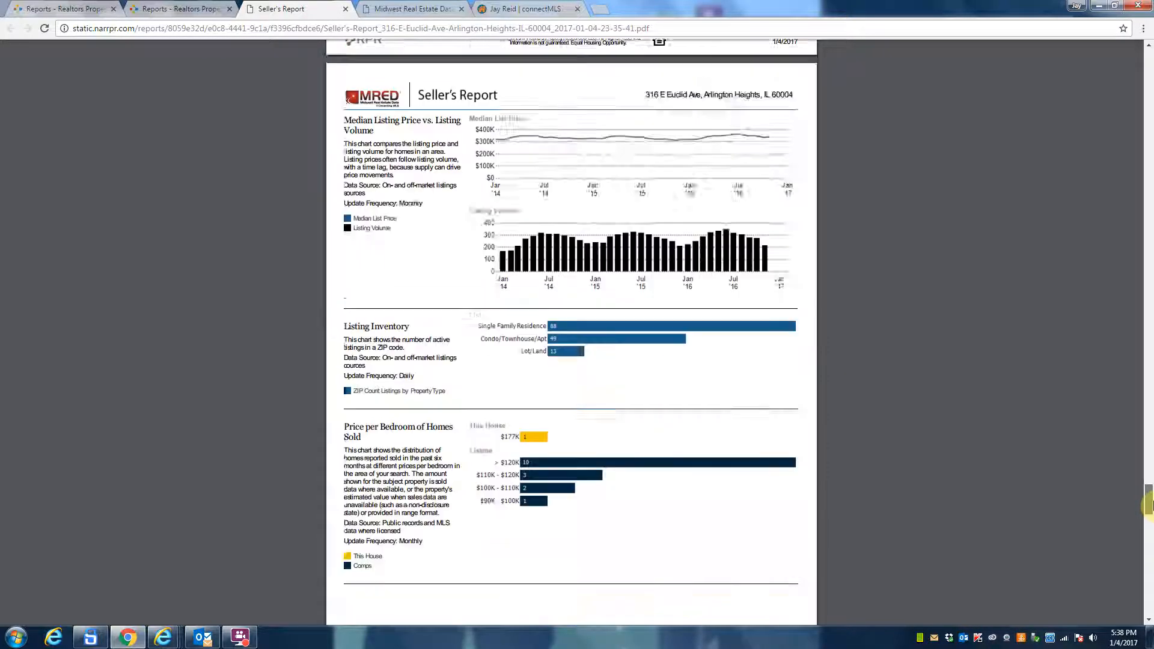
scroll("down", 3)
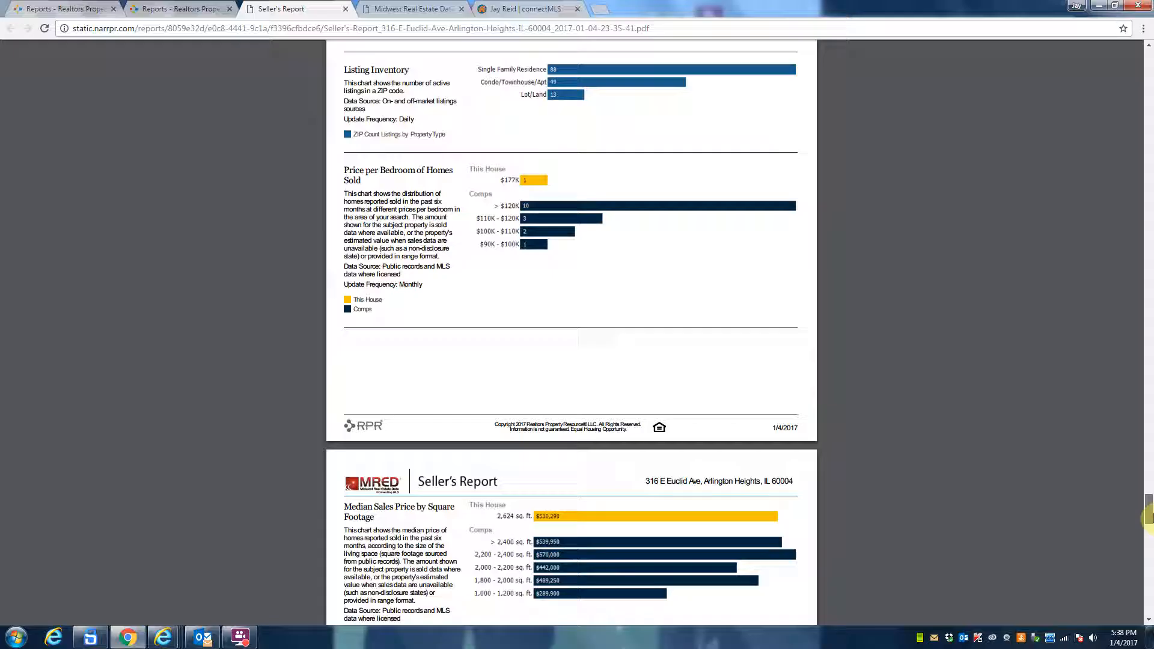
scroll("down", 3)
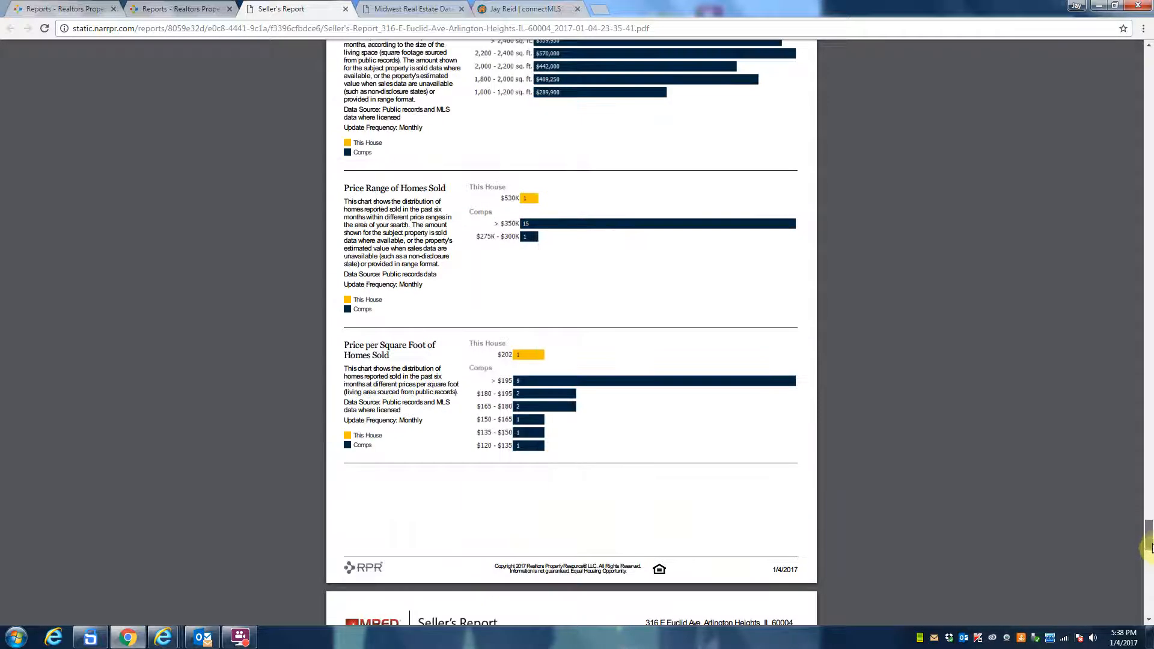
scroll("down", 3)
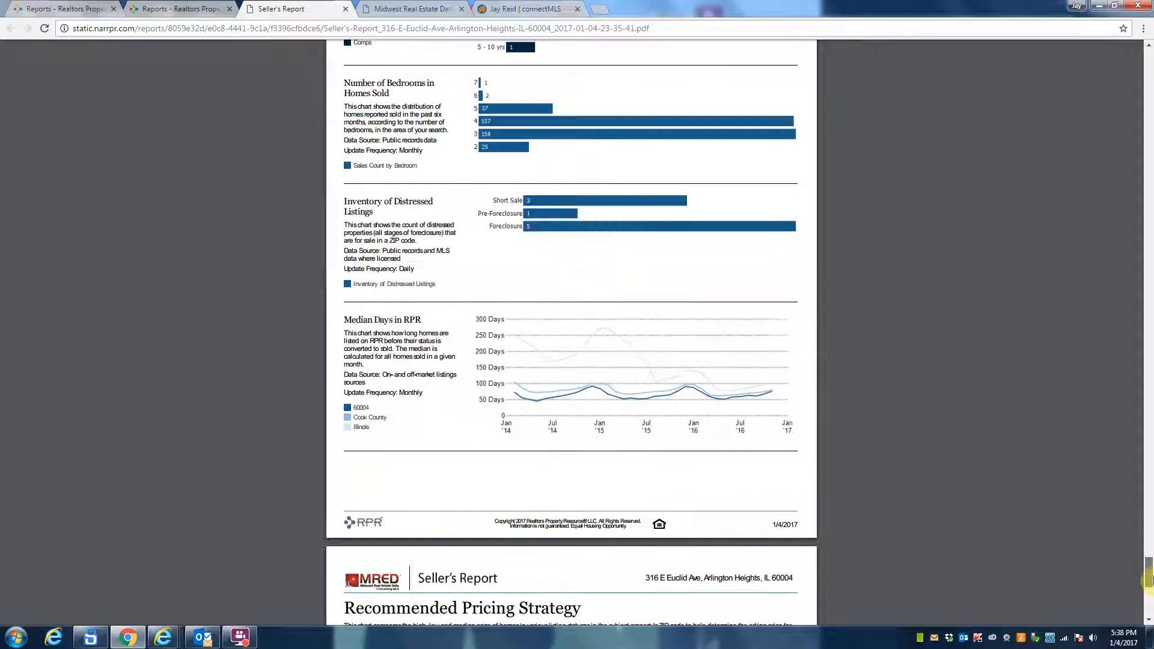
scroll("down", 3)
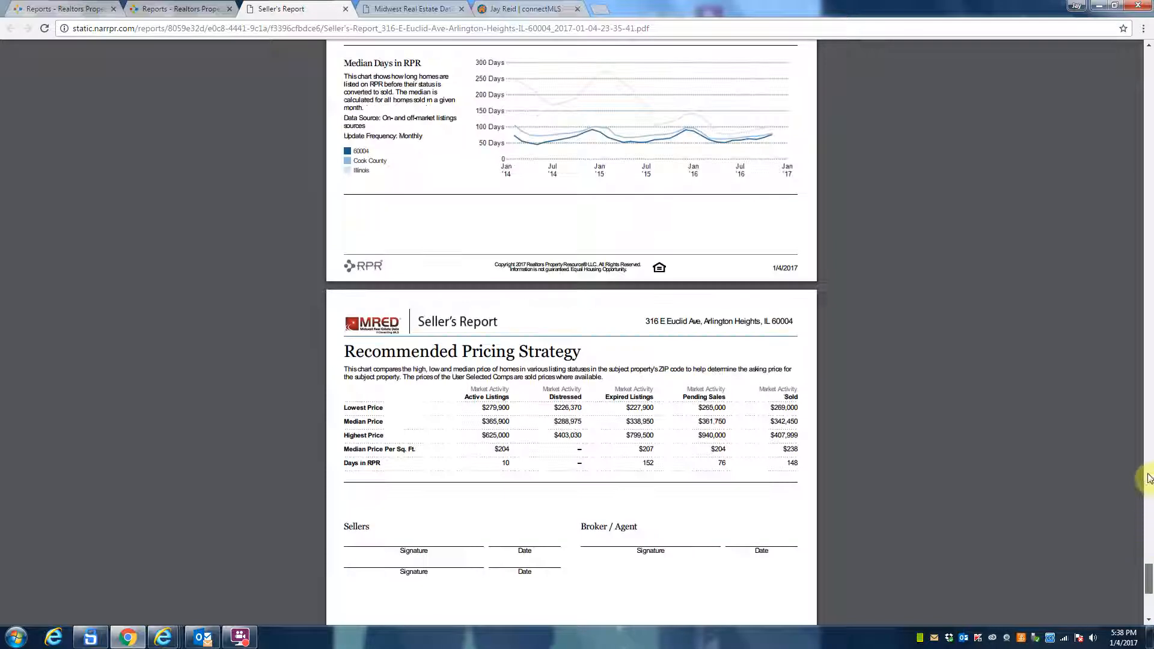
scroll("down", 3)
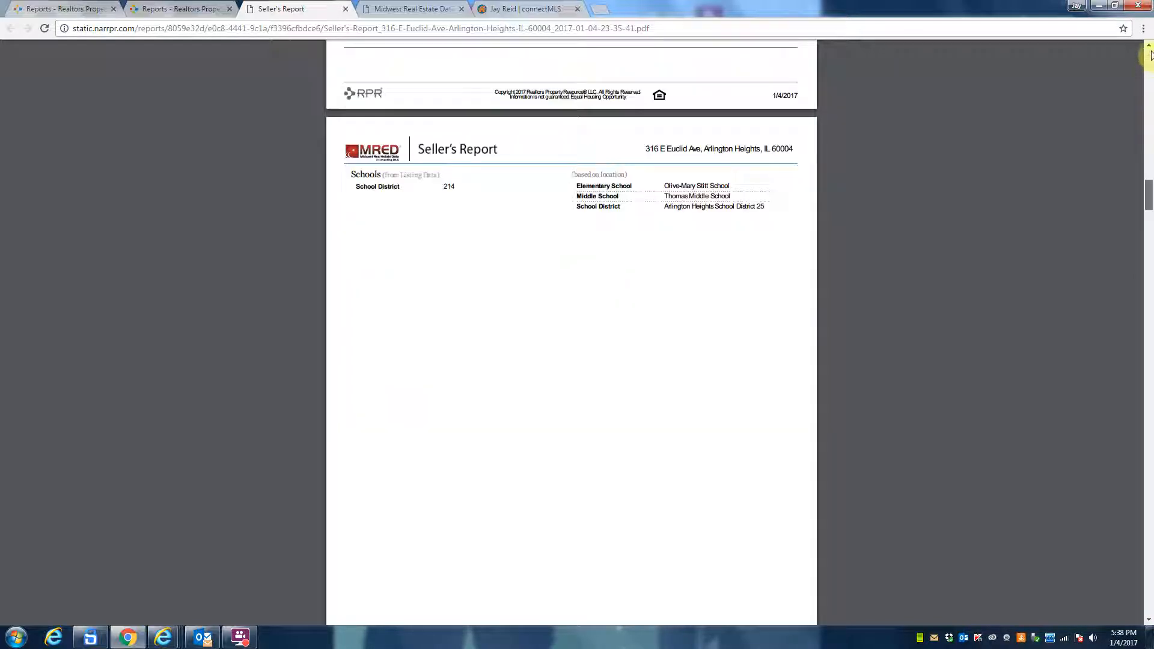
scroll("up", 3)
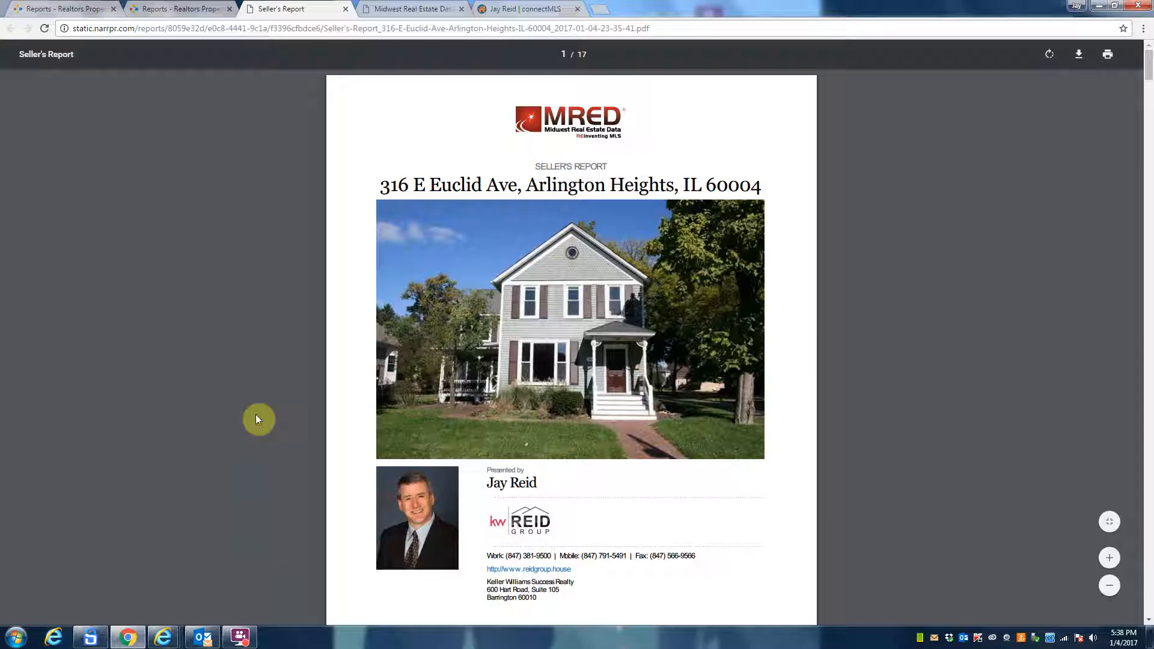
mouse_move(447, 324)
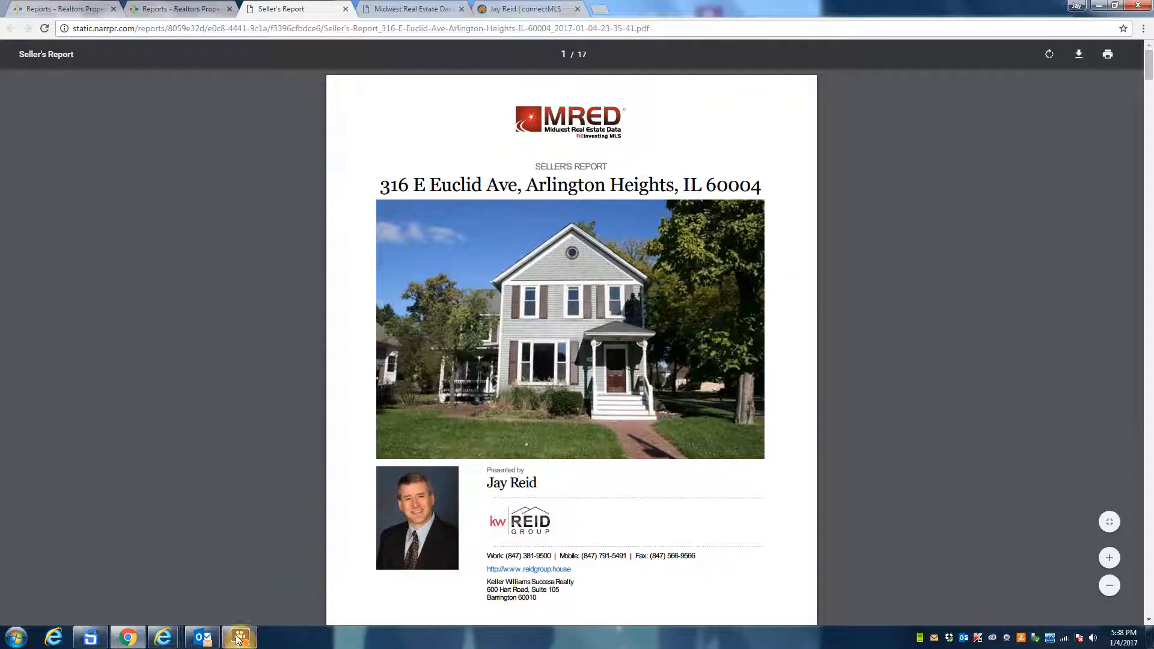
mouse_move(937, 517)
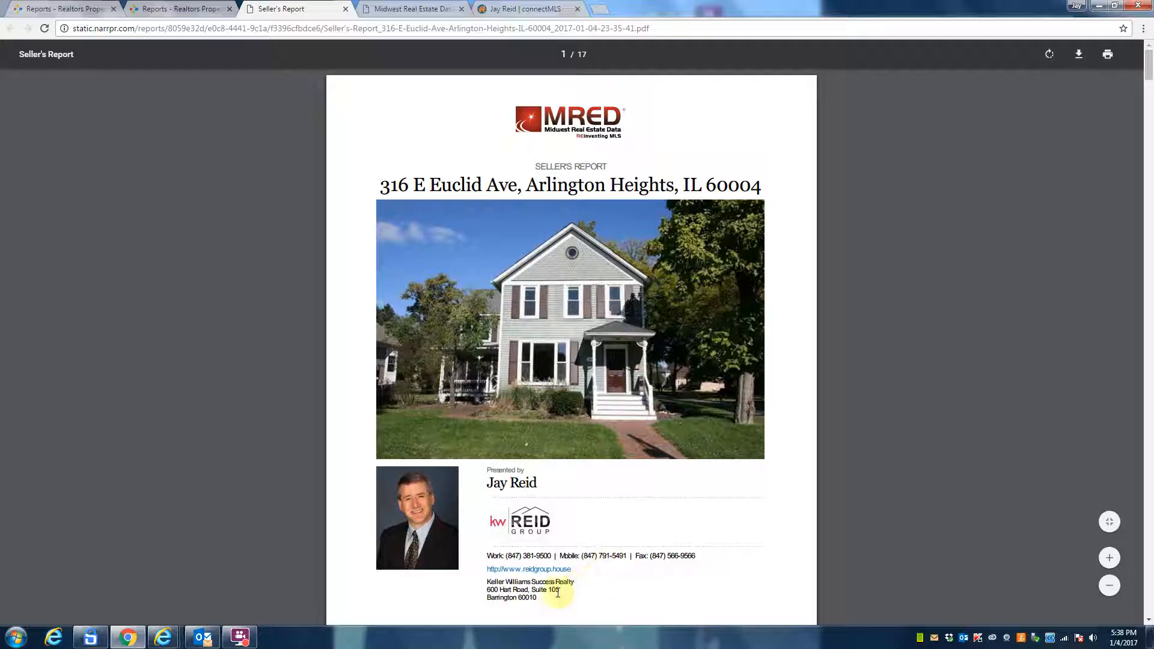
mouse_move(489, 580)
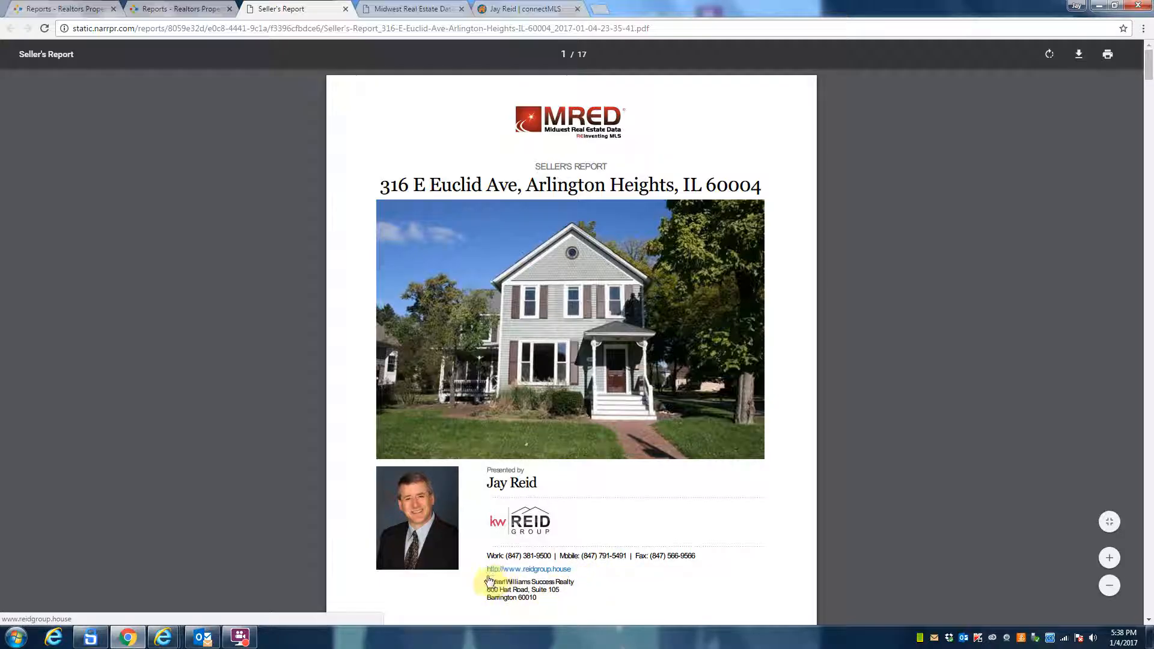
mouse_move(356, 618)
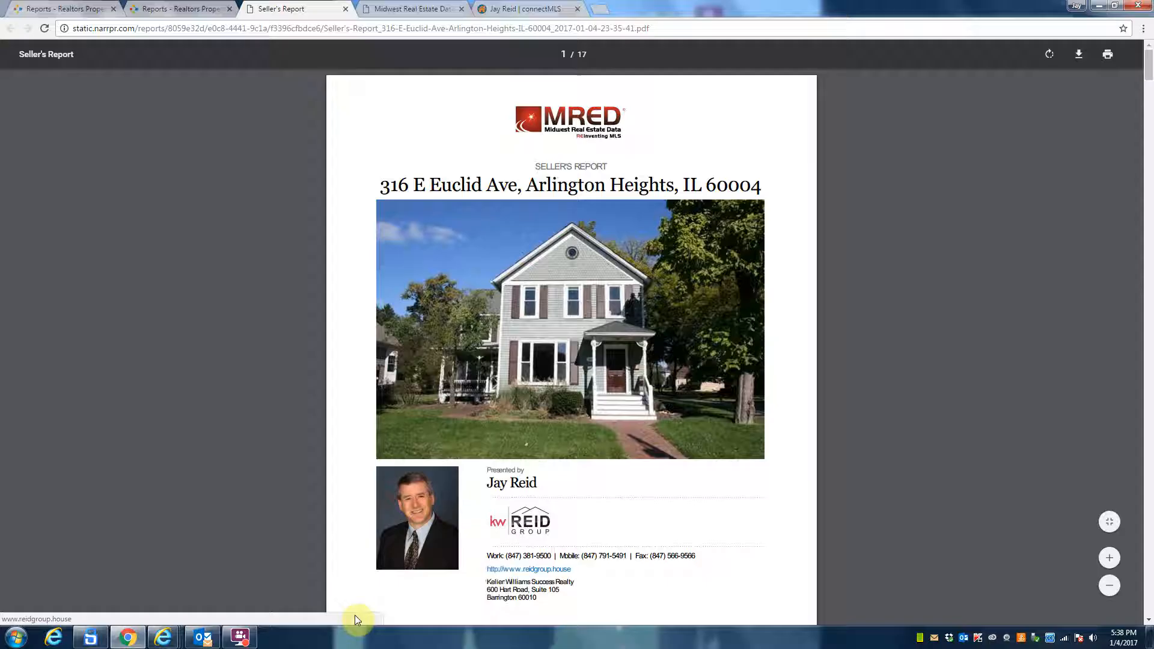